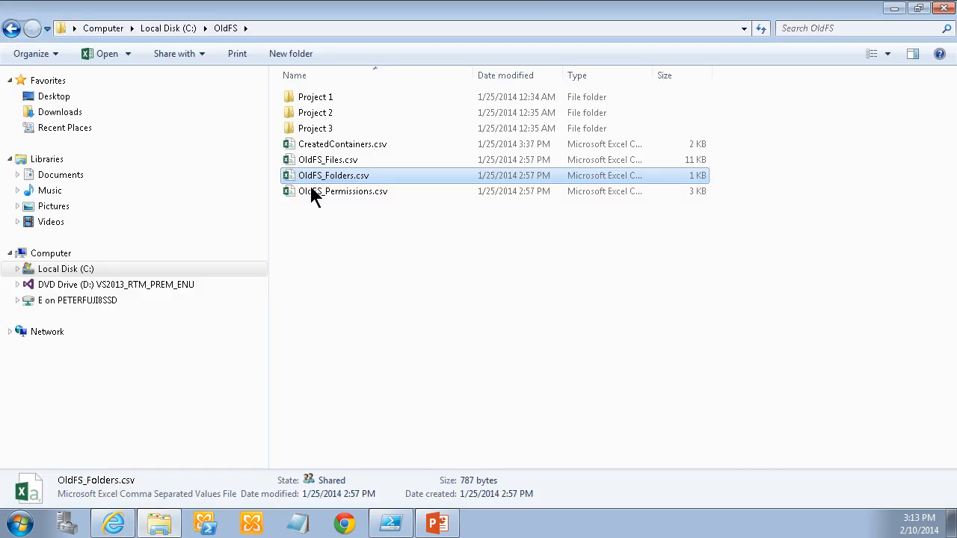
mouse_move(338, 186)
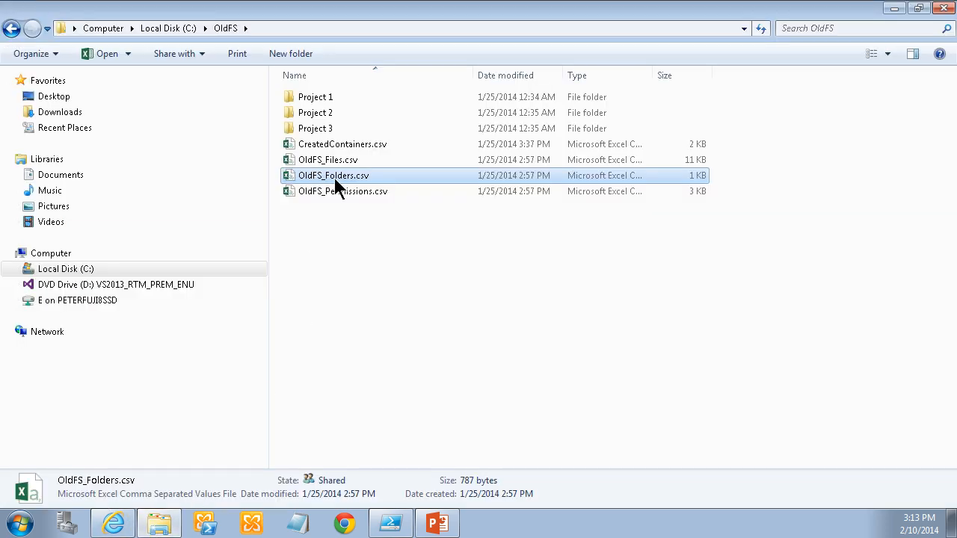
Open OldFS_Folders.csv in Excel and split column A into columns on the | delimiter.
right_click(334, 180)
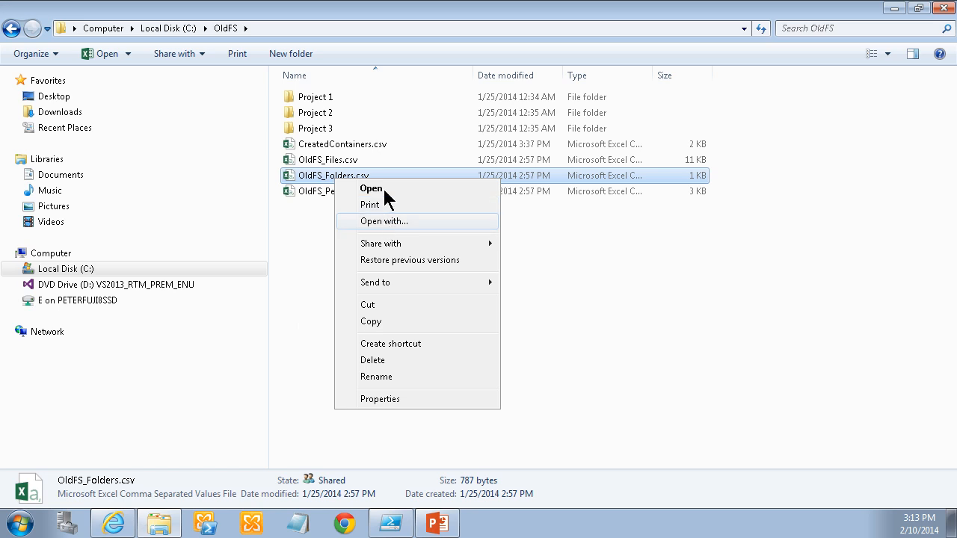
left_click(371, 188)
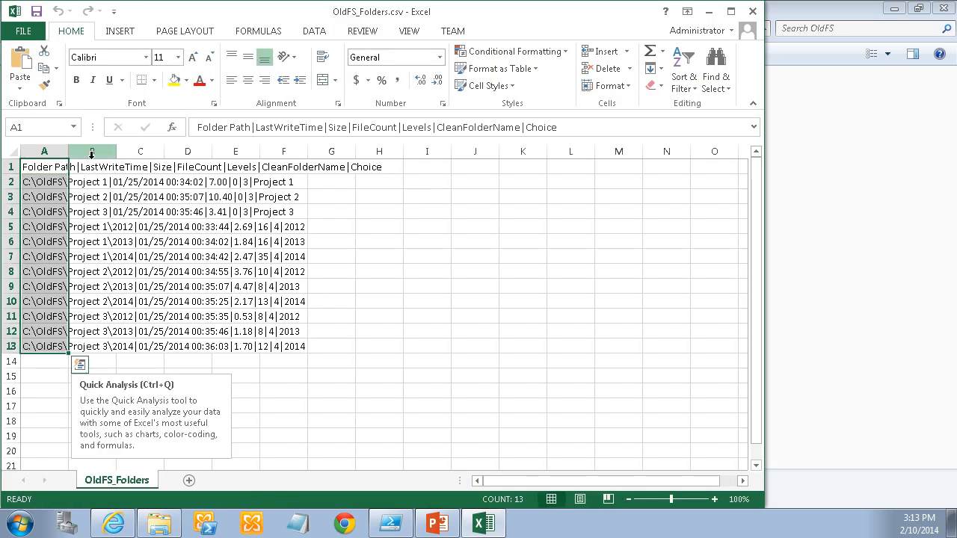
left_click(313, 31)
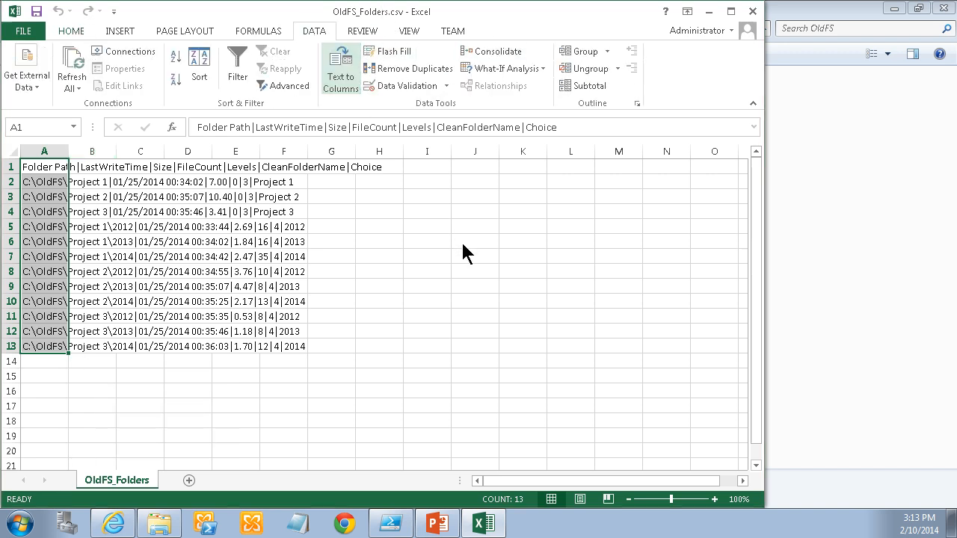
left_click(341, 64)
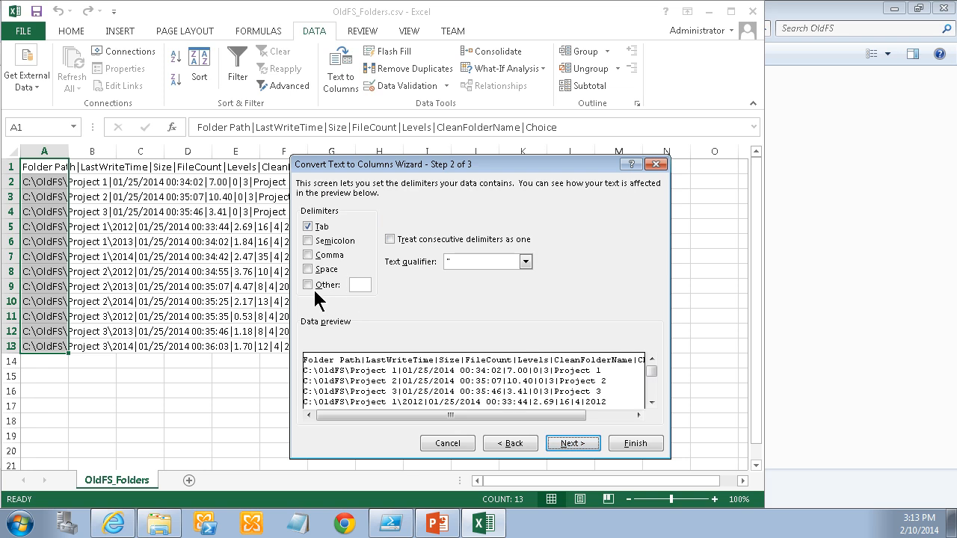
left_click(309, 284)
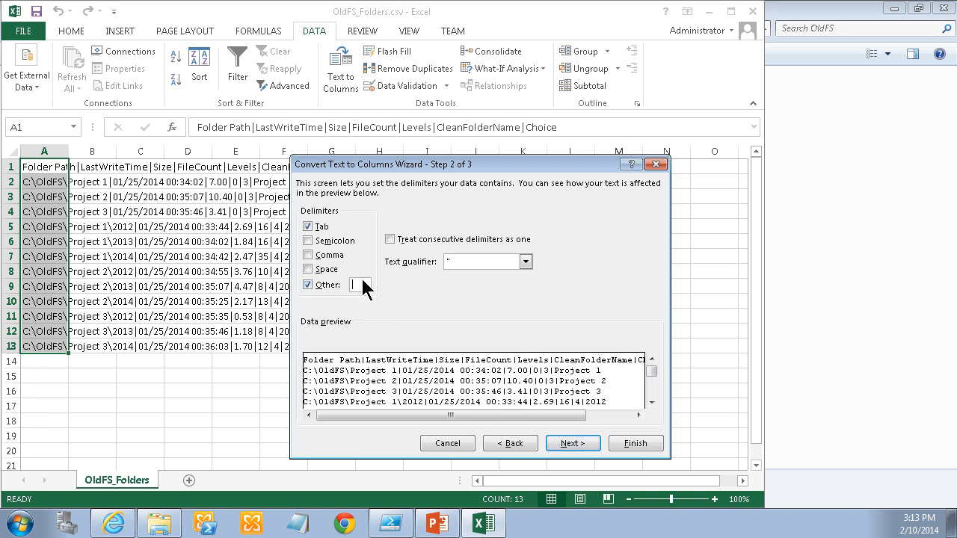
left_click(635, 444)
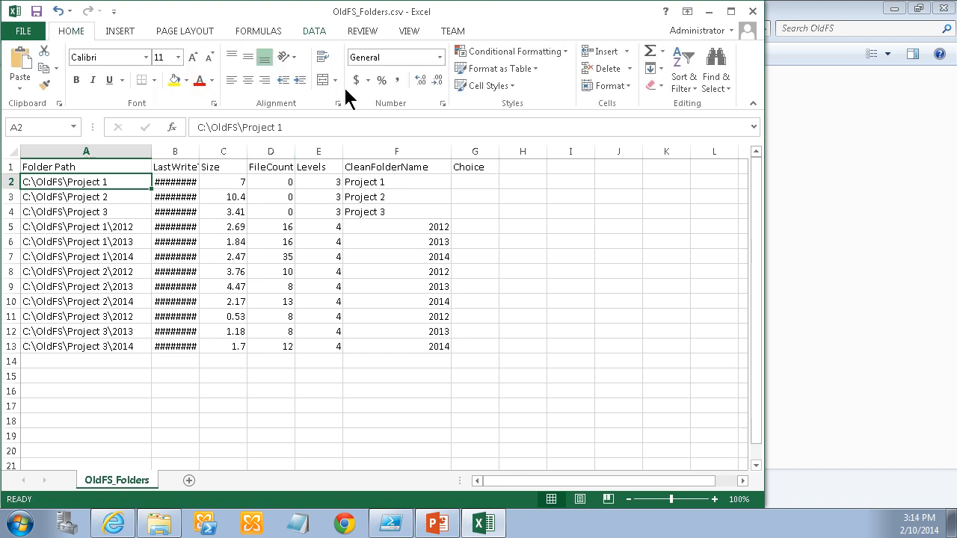
Sort the rows A to Z by folder path, then enter Web in G2 and DL in G3.
left_click(684, 77)
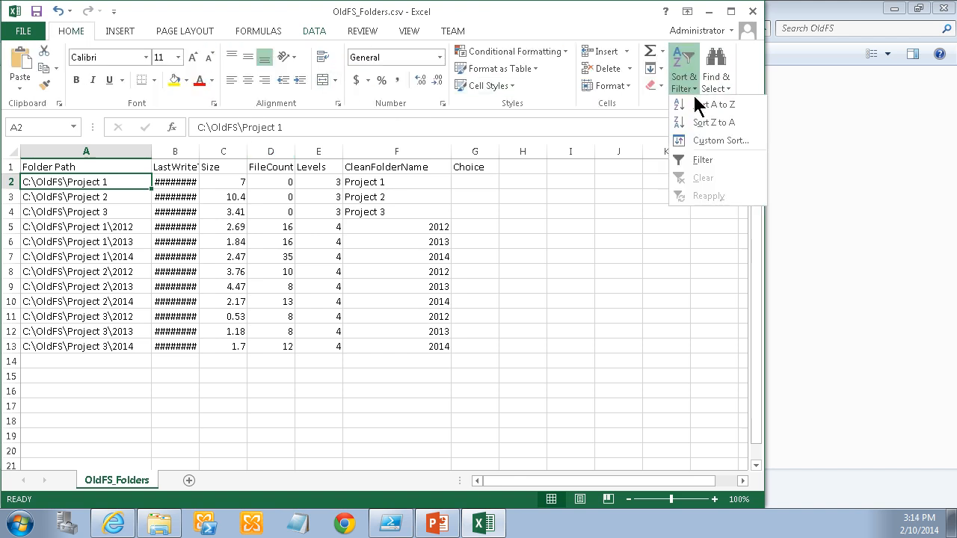
left_click(702, 104)
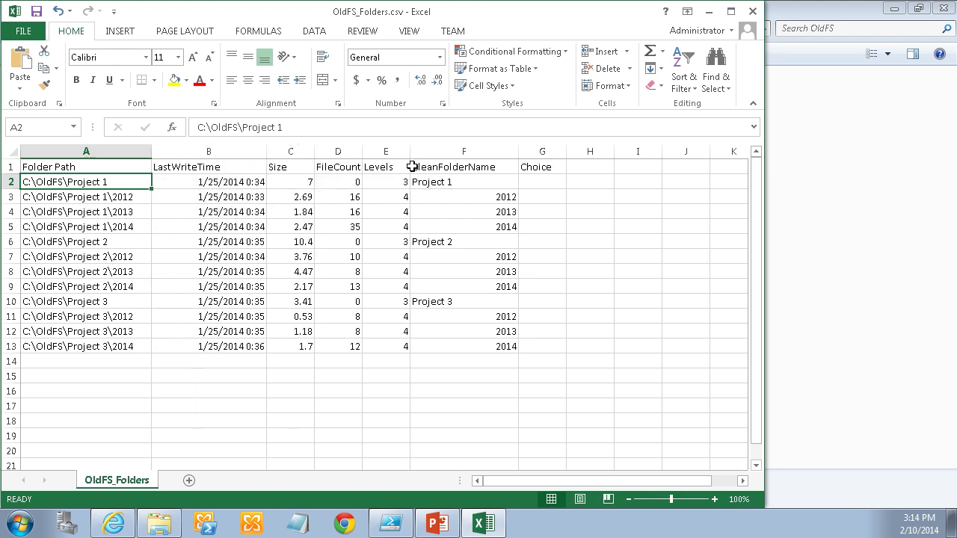
mouse_move(544, 181)
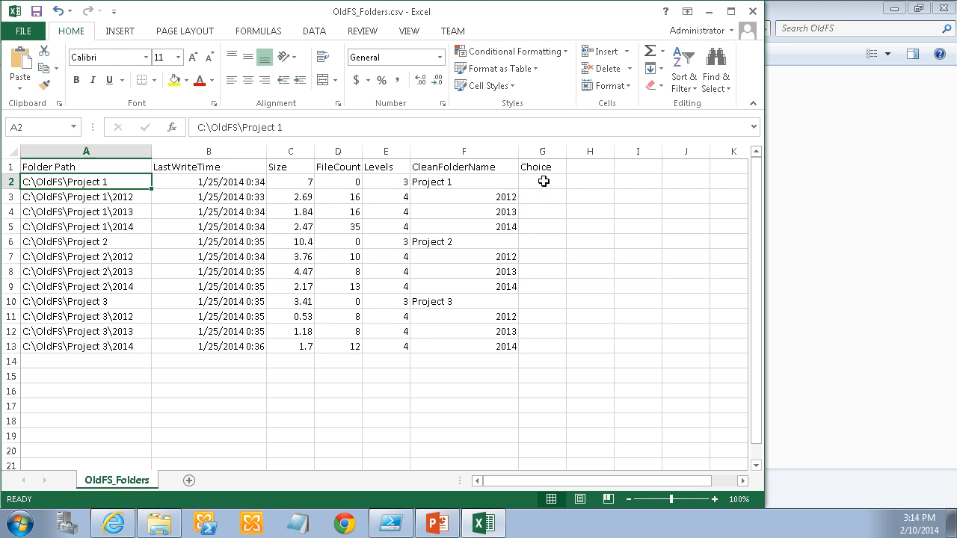
left_click(542, 181)
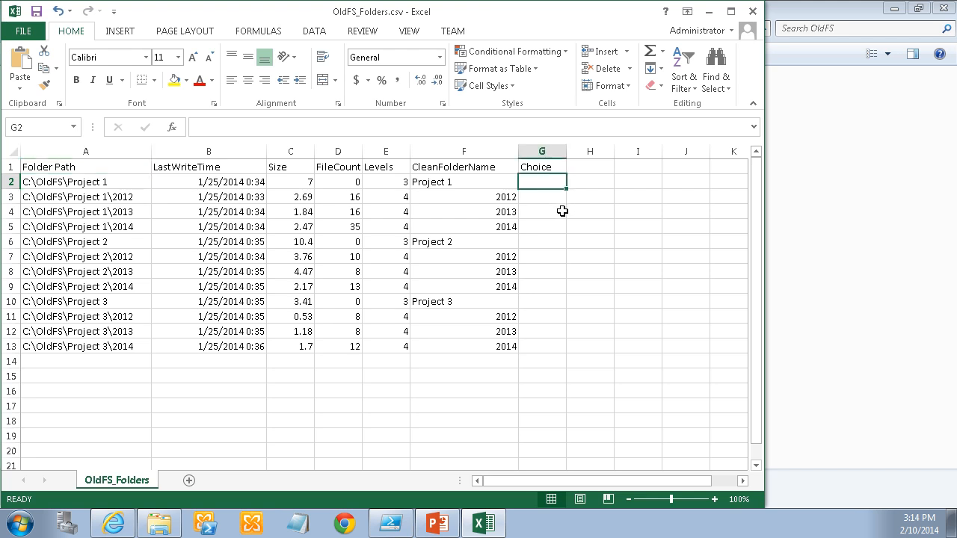
type("Web")
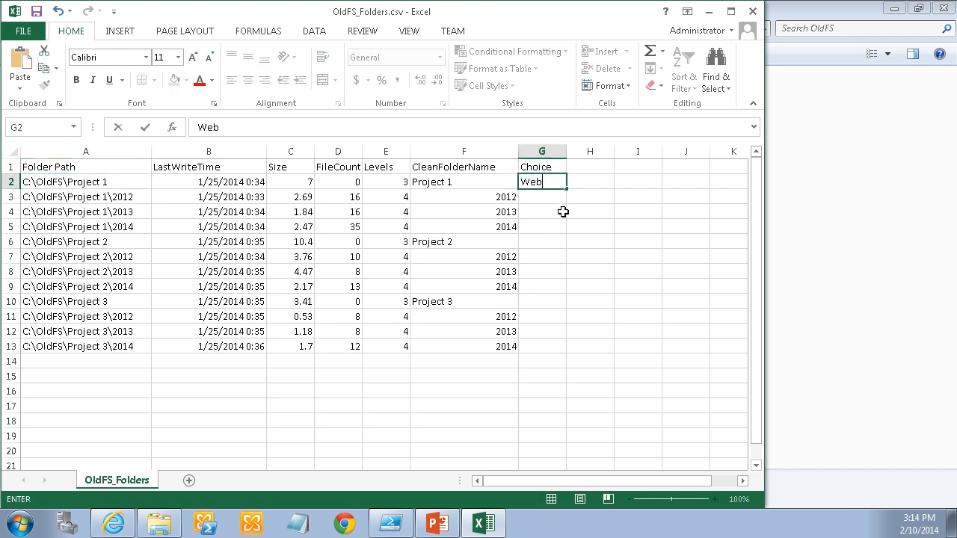
type("DL")
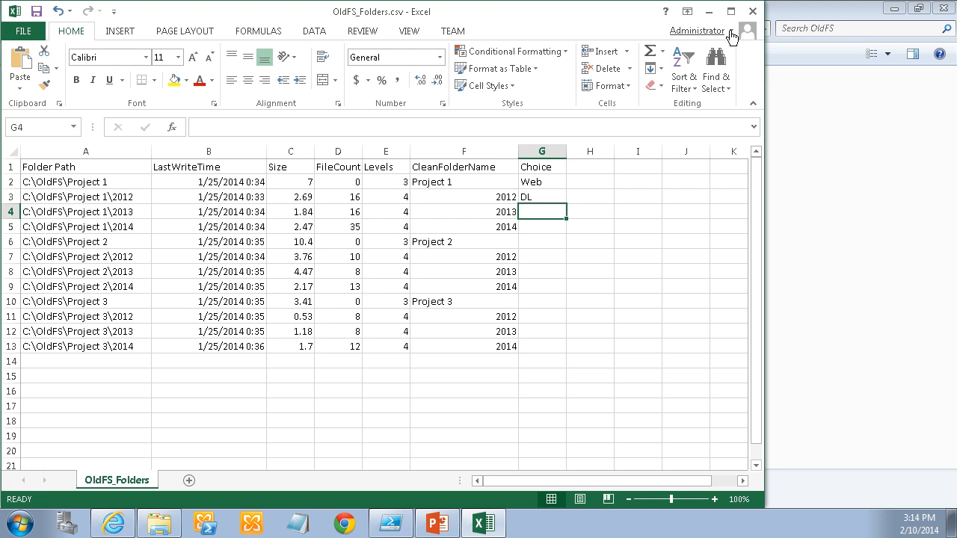
mouse_move(666, 422)
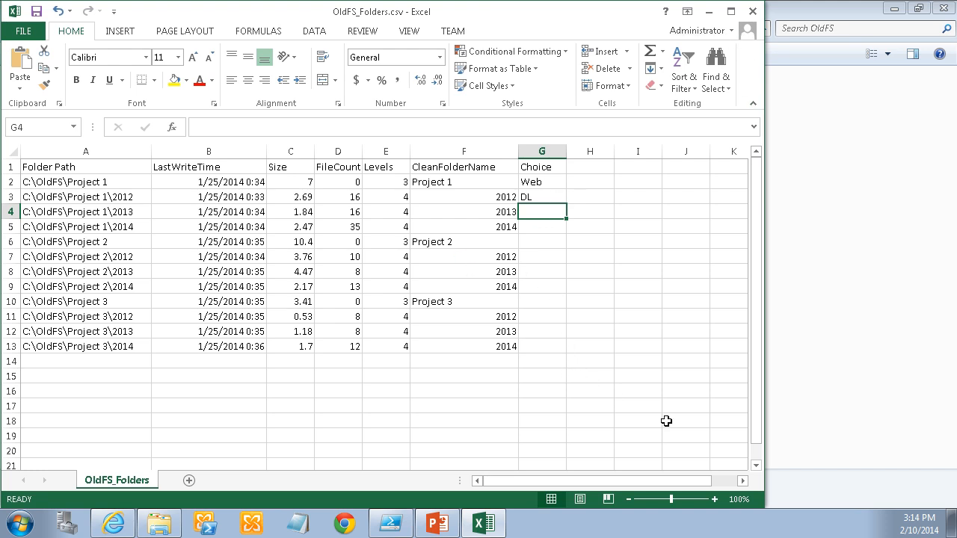
mouse_move(729, 54)
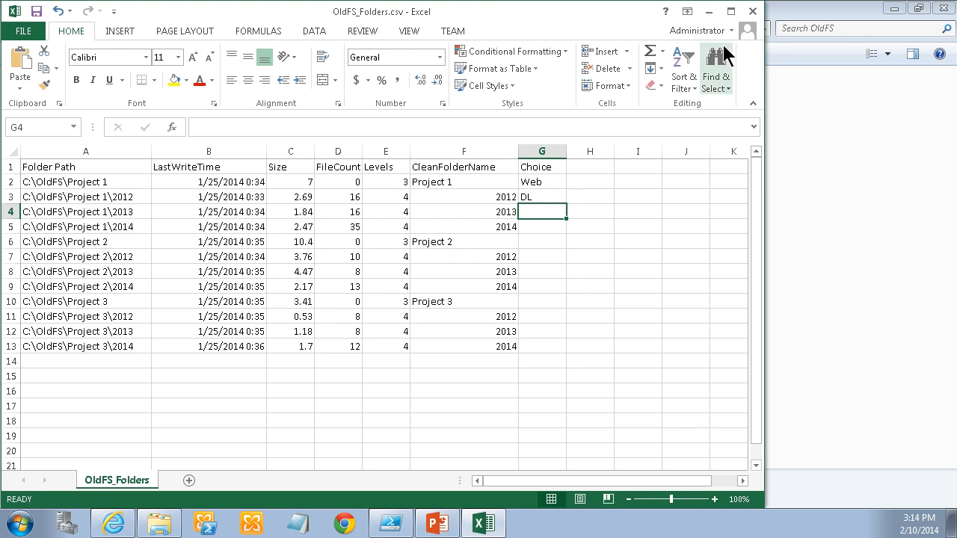
mouse_move(161, 331)
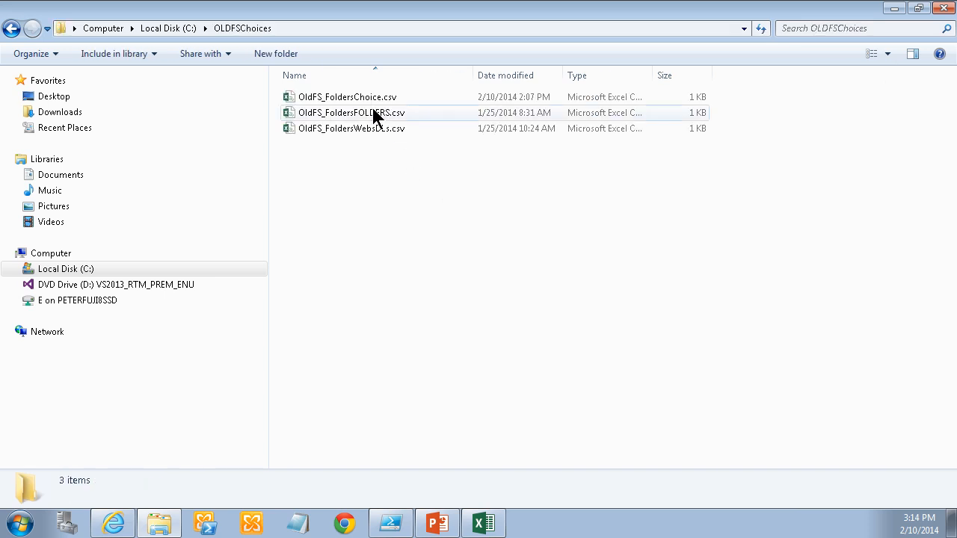
mouse_move(362, 118)
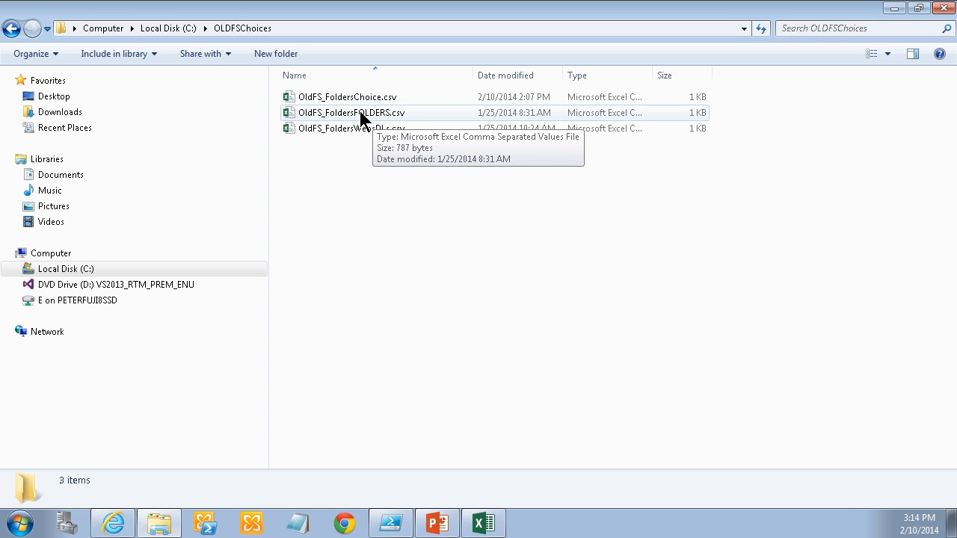
mouse_move(342, 121)
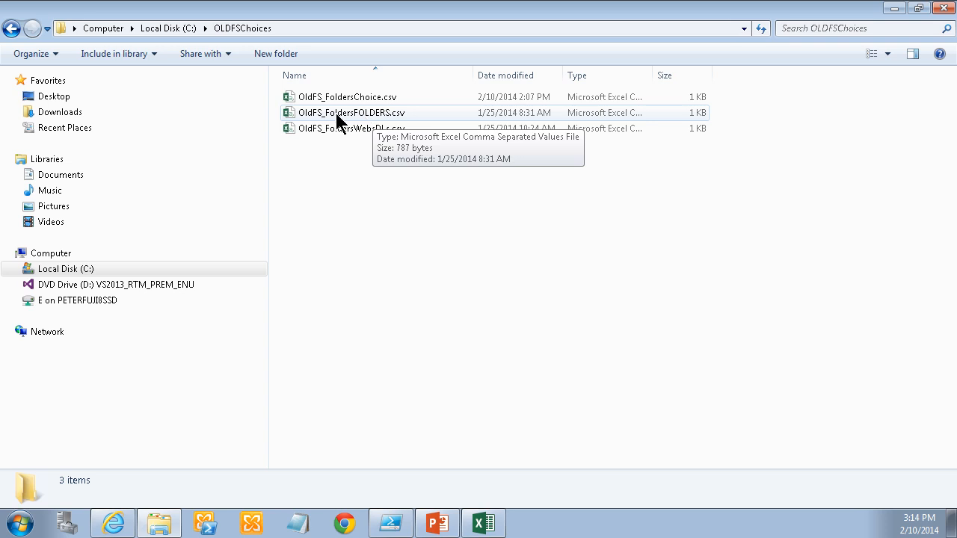
Open OldFS_FoldersFOLDERS.csv in Excel to review its FLD choices, then close it without saving.
right_click(338, 113)
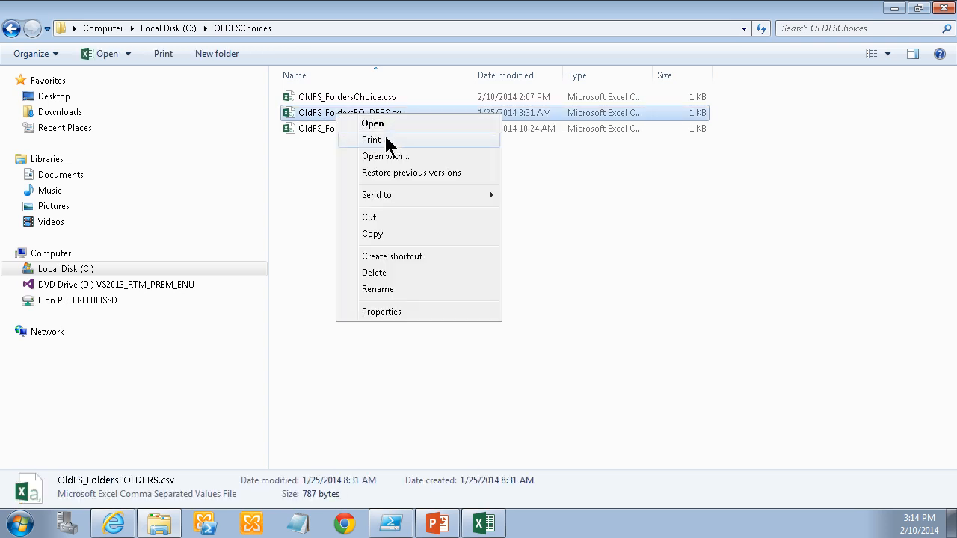
left_click(372, 123)
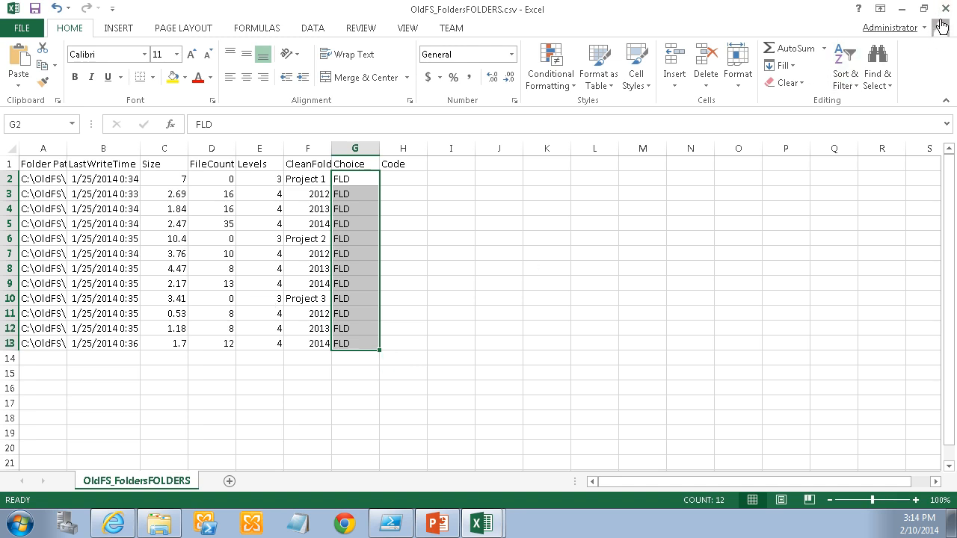
left_click(945, 8)
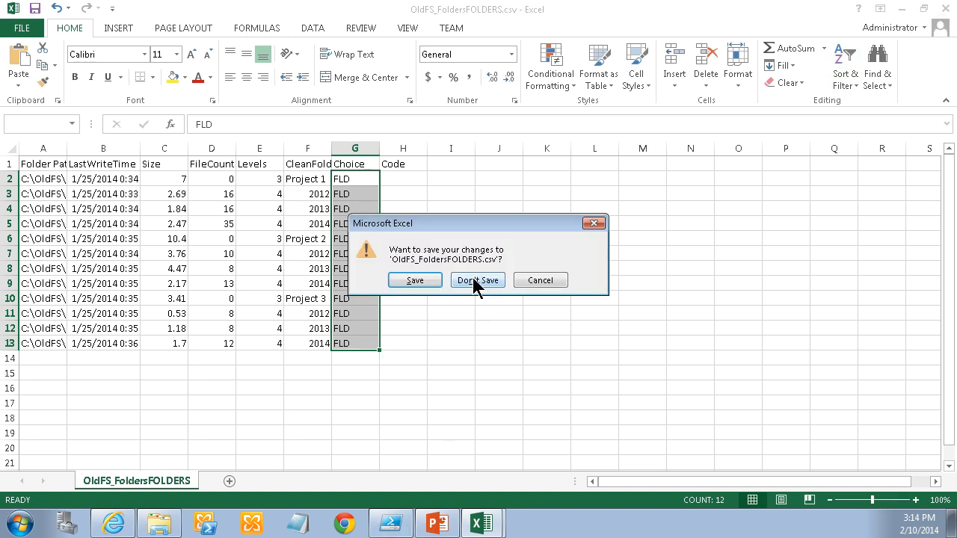
left_click(477, 280)
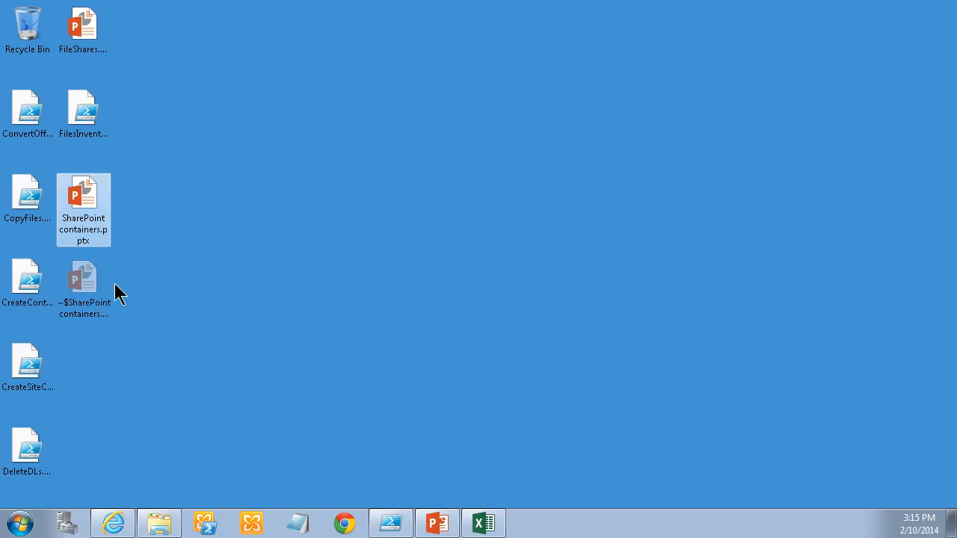
Bring CreateContainers.ps1 in PowerShell ISE to the front from the taskbar.
right_click(27, 280)
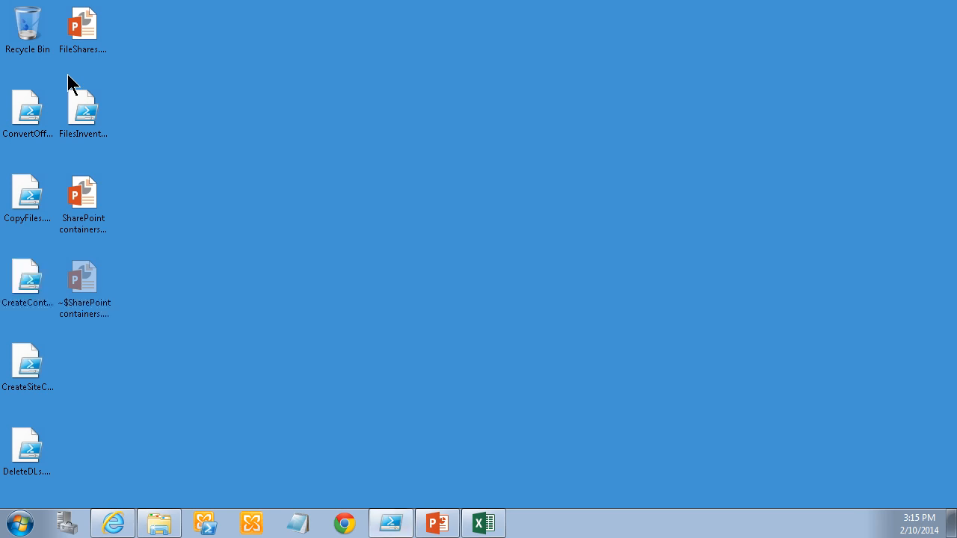
left_click(394, 537)
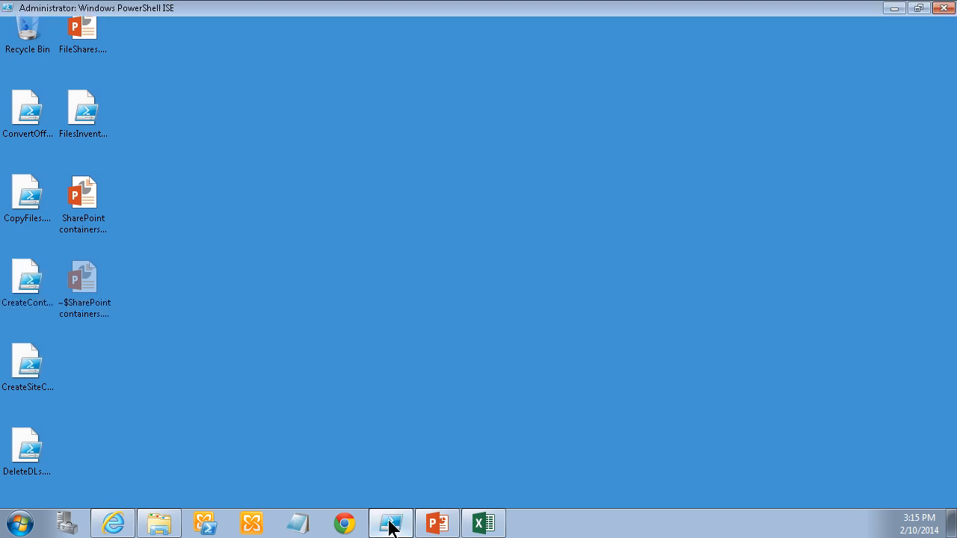
left_click(401, 519)
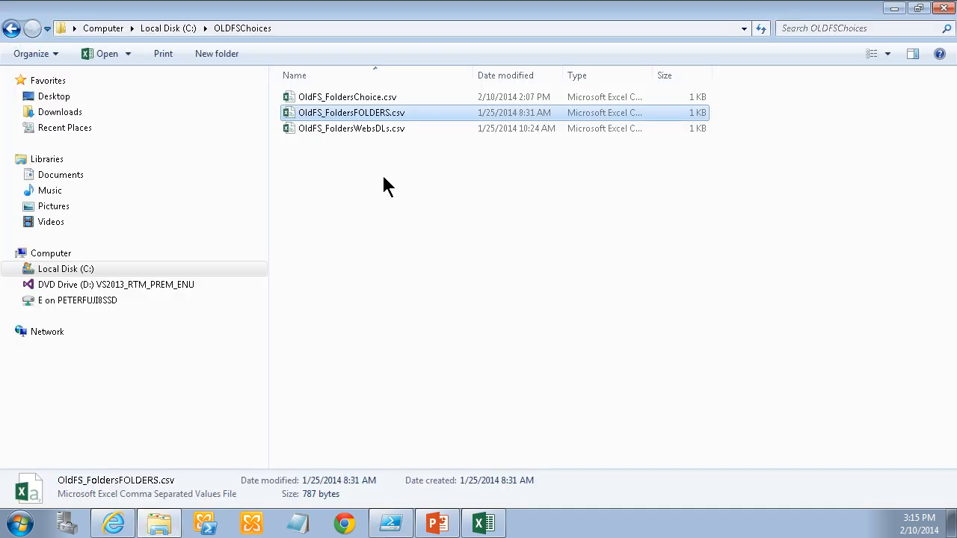
mouse_move(455, 297)
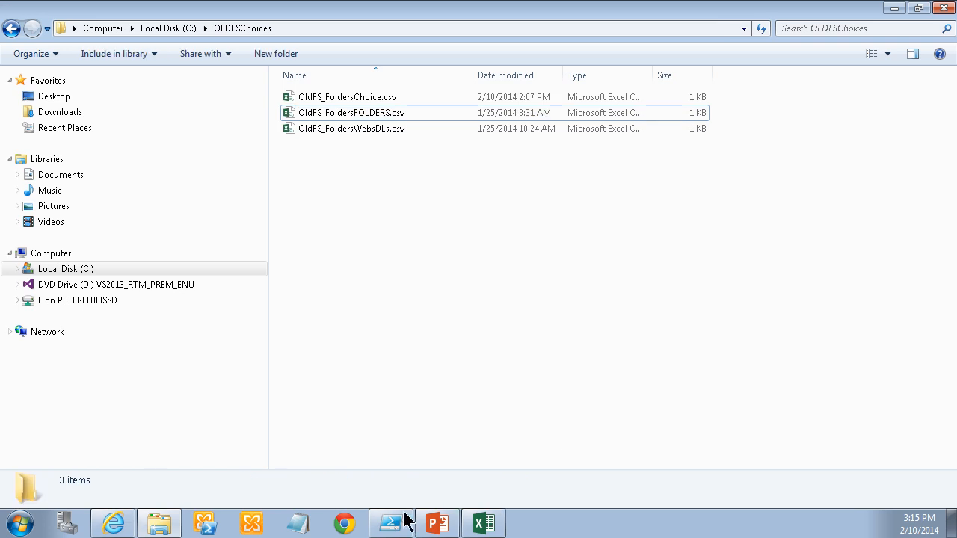
left_click(390, 524)
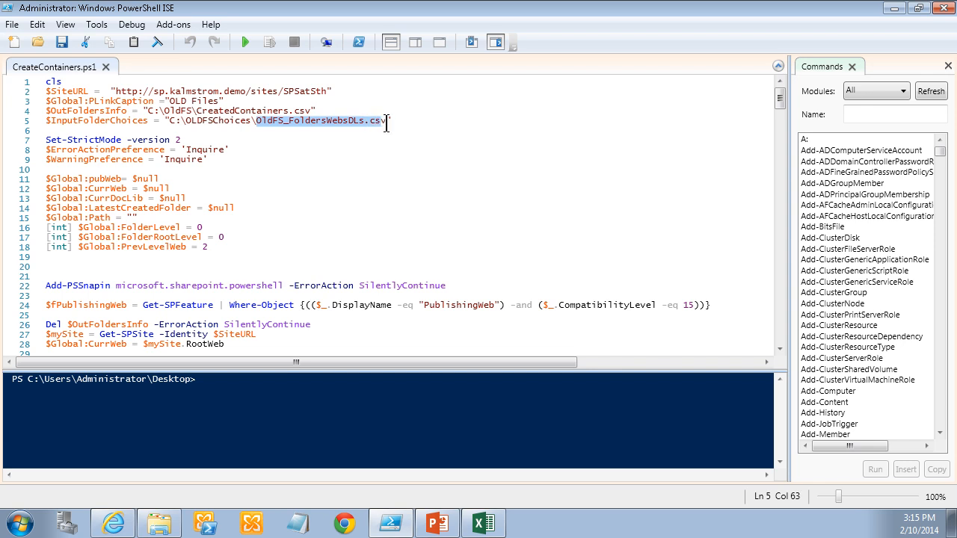
Type FOLDERS into the $InputFolderChoices file name.
type("FOLDERS")
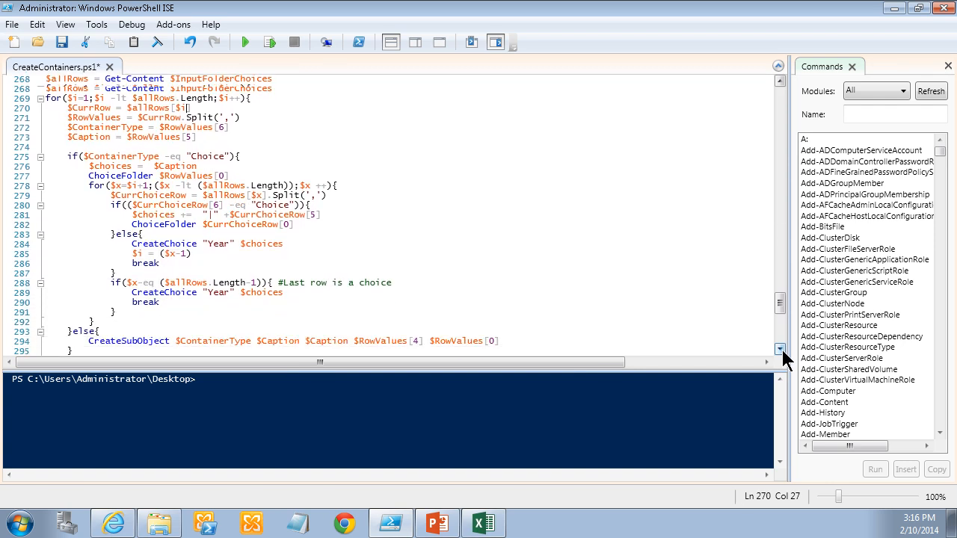
scroll("down", 3)
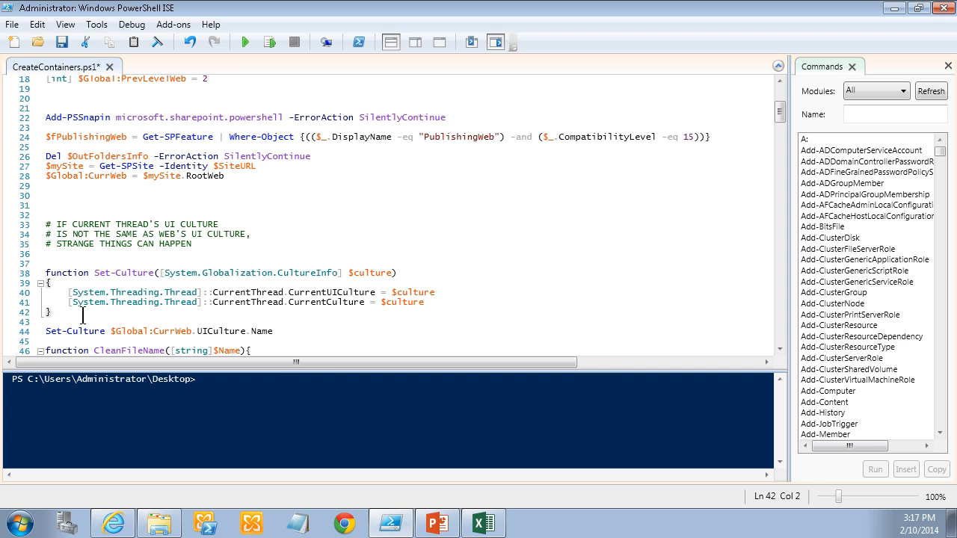
mouse_move(235, 340)
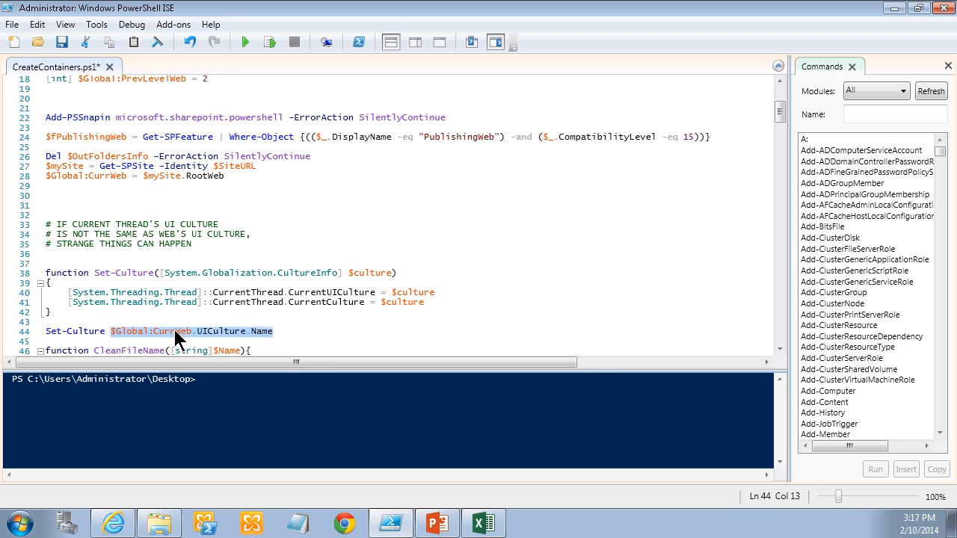
mouse_move(268, 350)
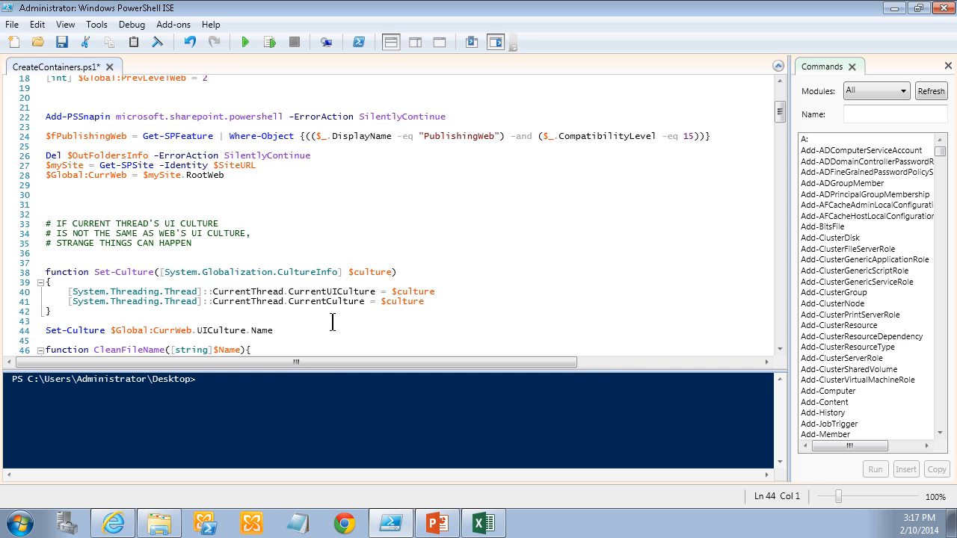
Scroll the script down to the CleanFileName and CreateDocLib functions.
scroll("down", 3)
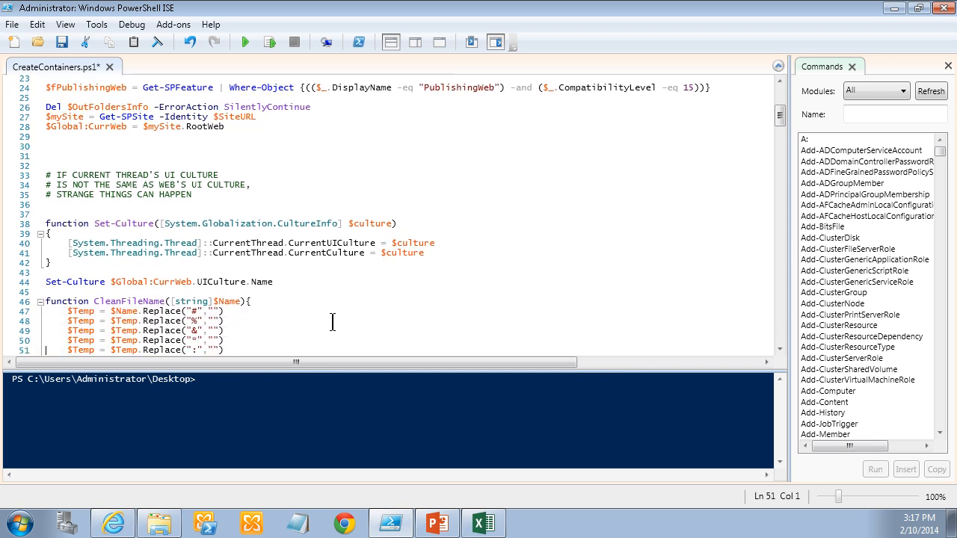
scroll("down", 3)
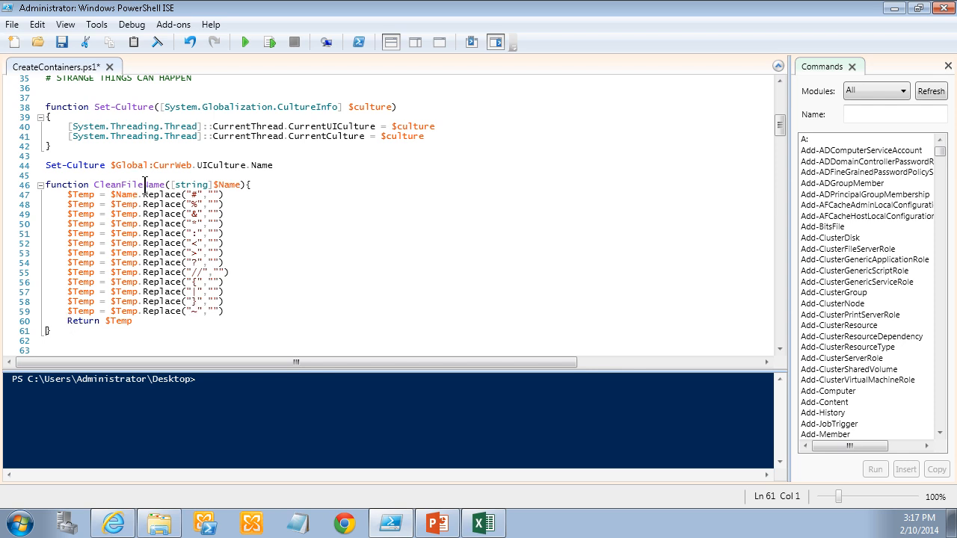
scroll("down", 3)
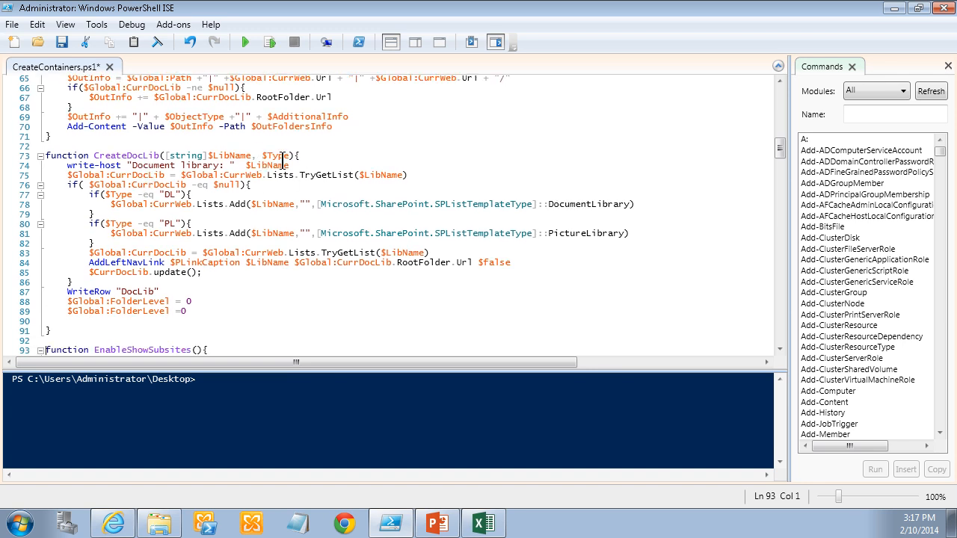
mouse_move(374, 175)
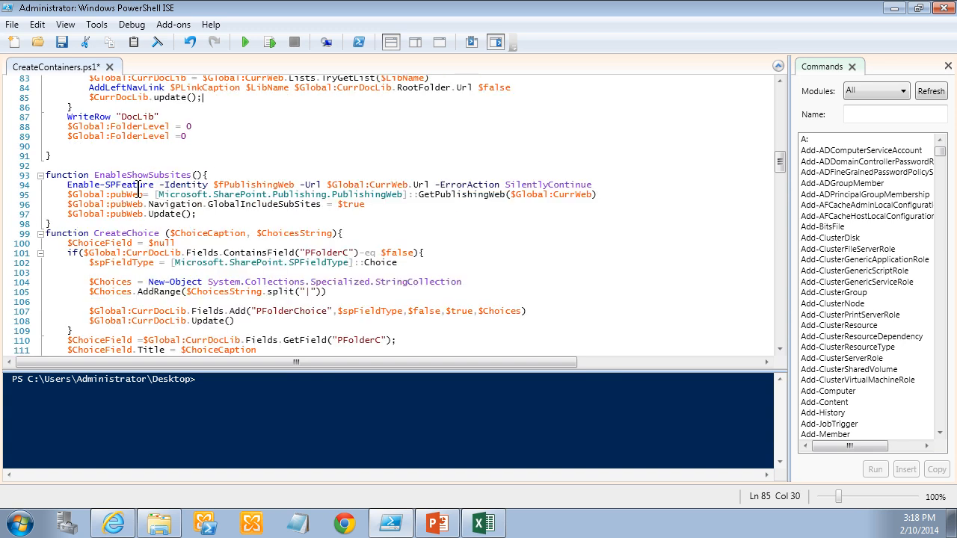
mouse_move(150, 174)
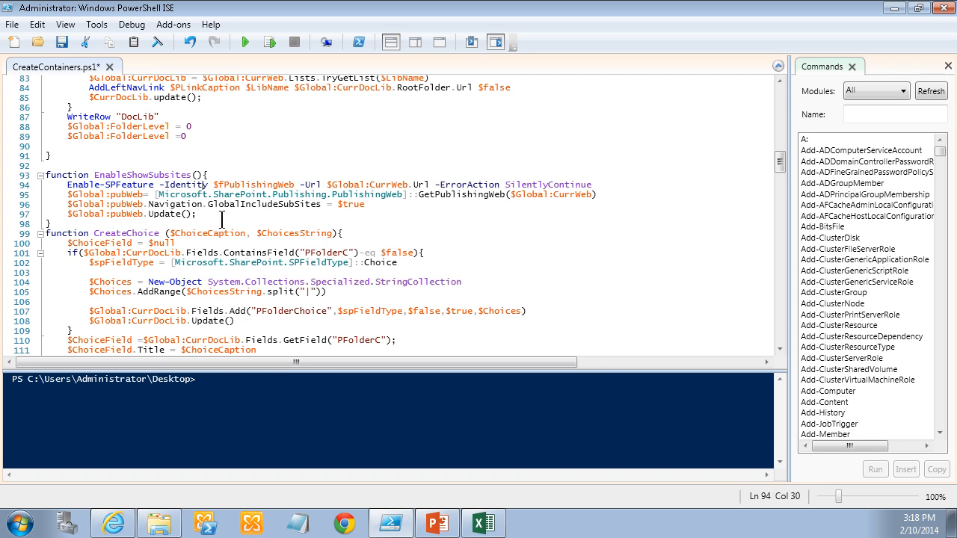
Scroll past AddLeftNavLink and AddTeamSite to the CreateSubObject function.
left_click(137, 232)
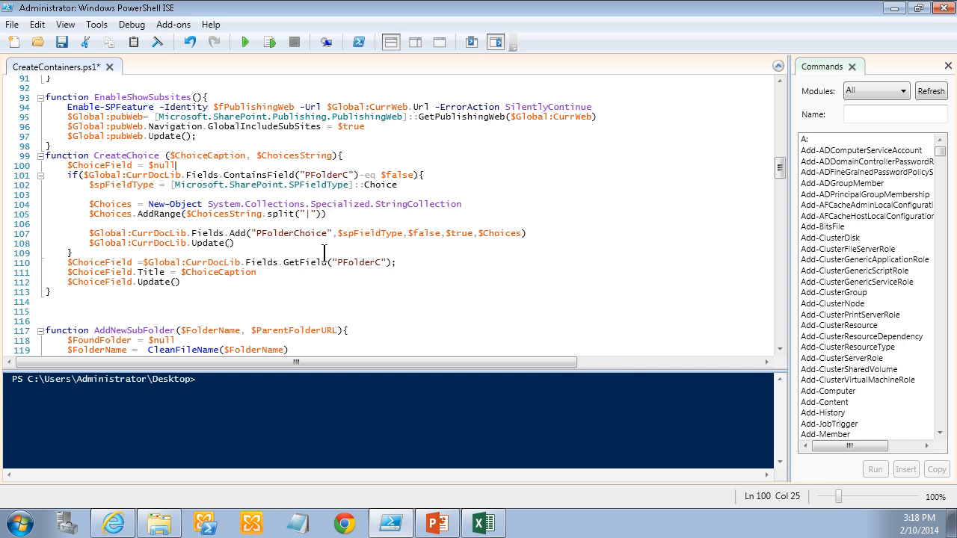
scroll("down", 3)
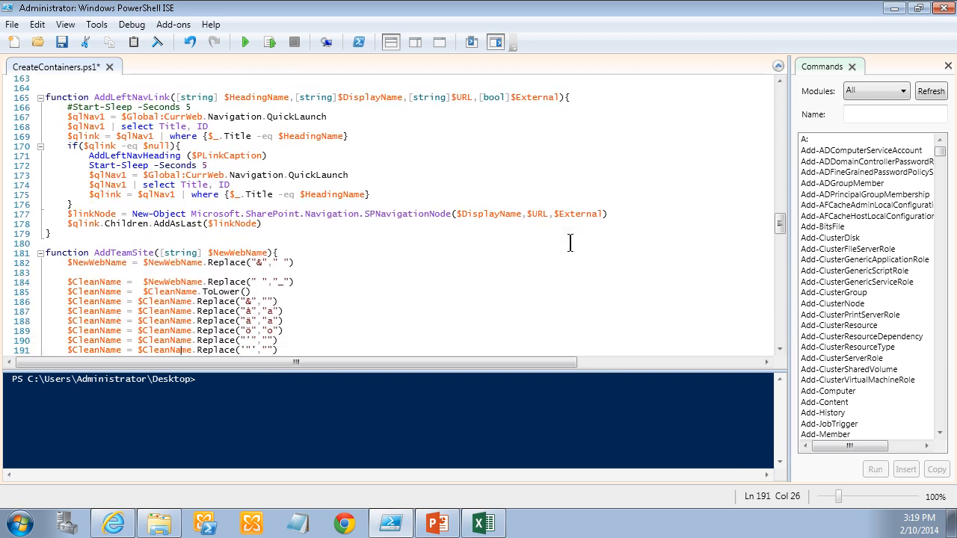
scroll("down", 3)
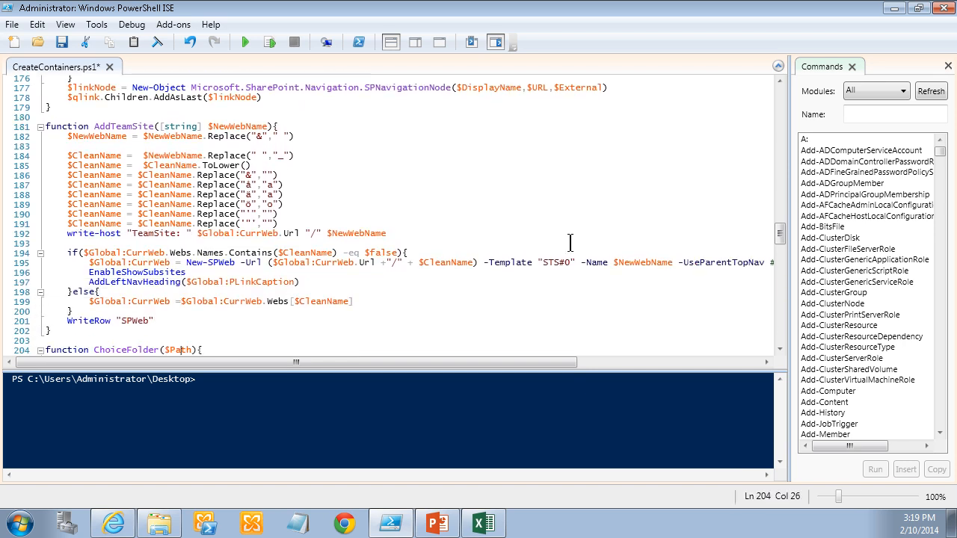
scroll("down", 3)
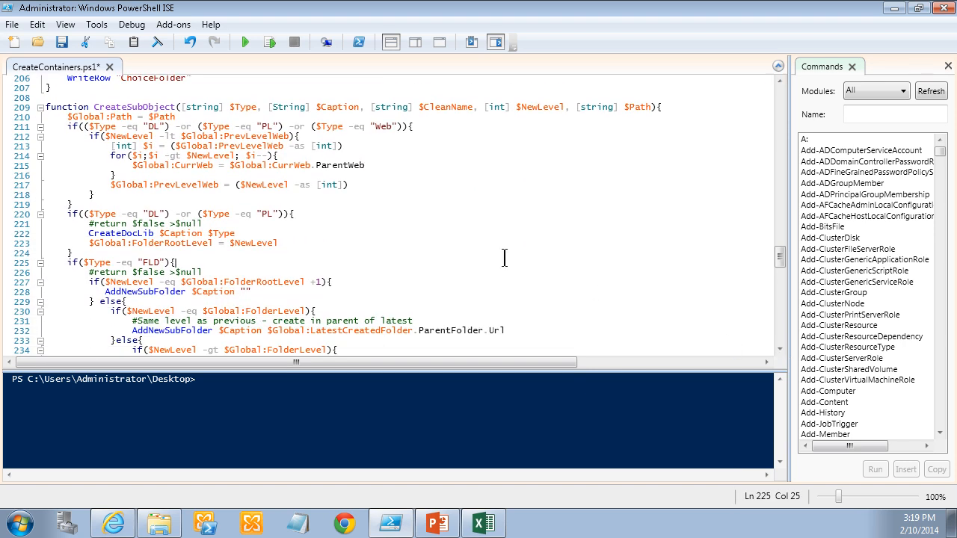
mouse_move(401, 222)
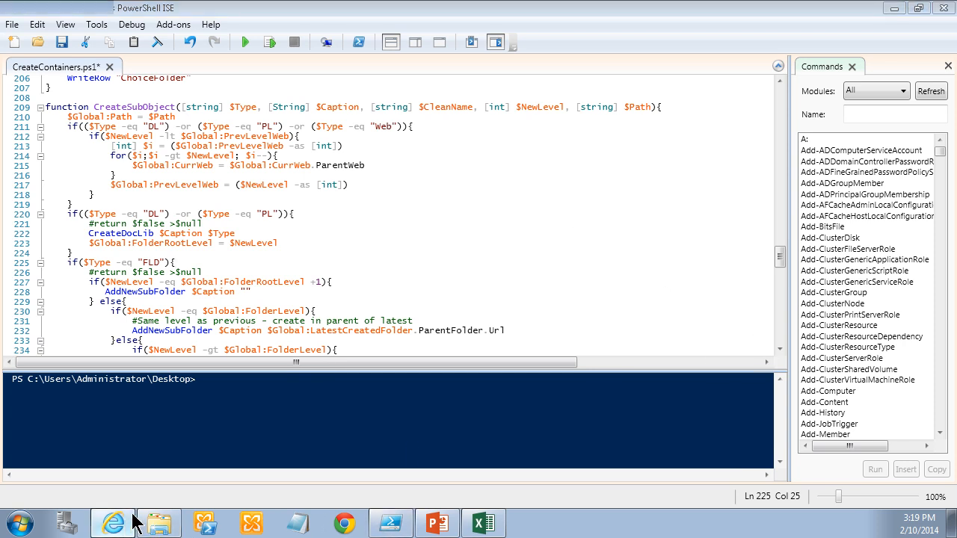
Check the kalmstrom.com intranet's Site Contents in the browser, then return to the script.
left_click(112, 522)
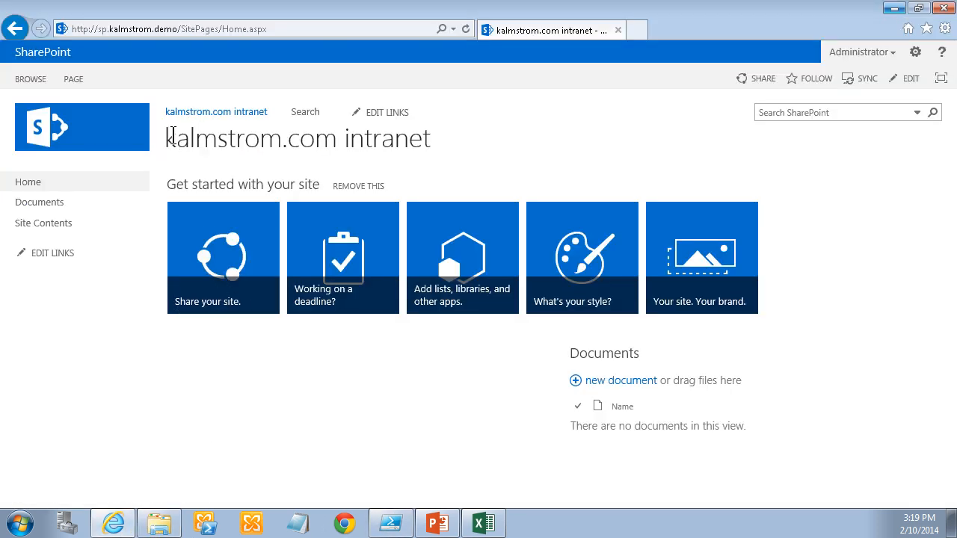
mouse_move(55, 230)
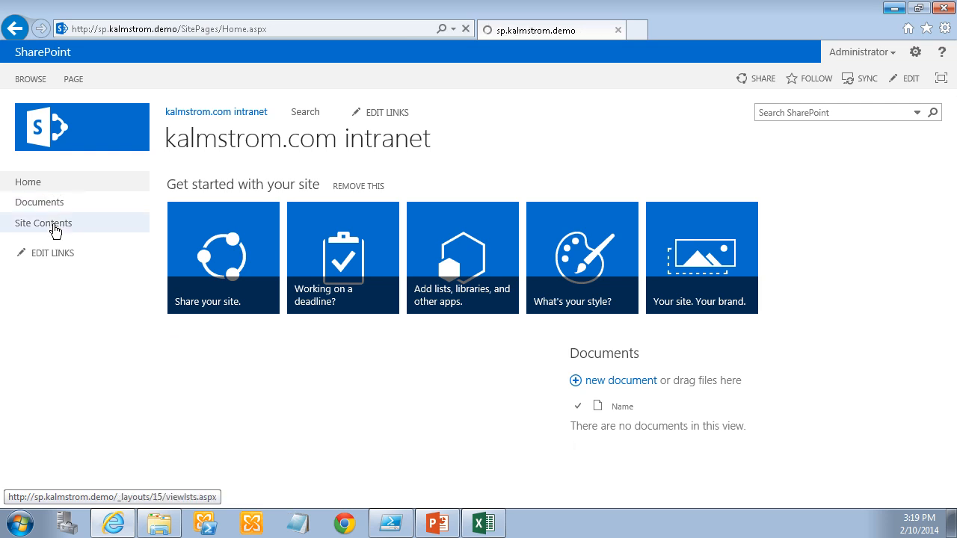
left_click(42, 223)
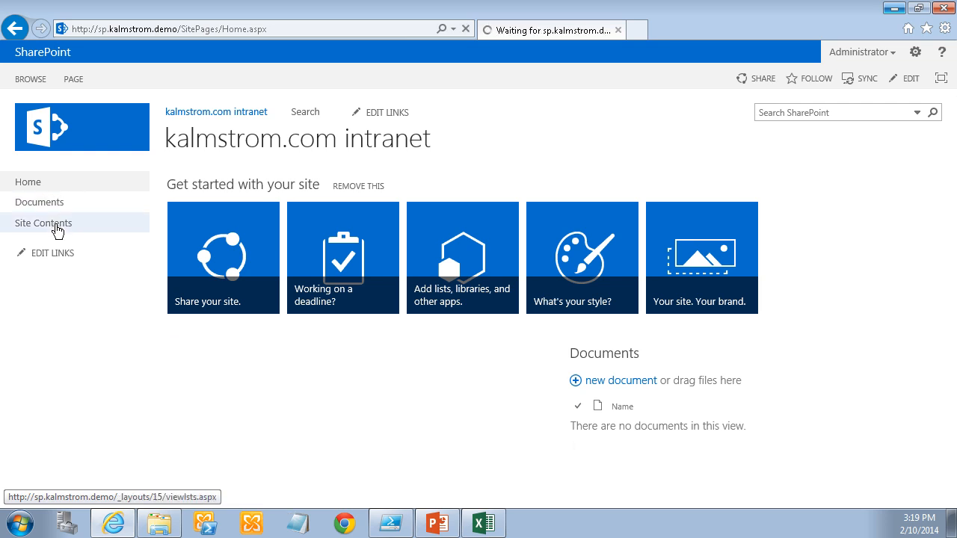
mouse_move(65, 225)
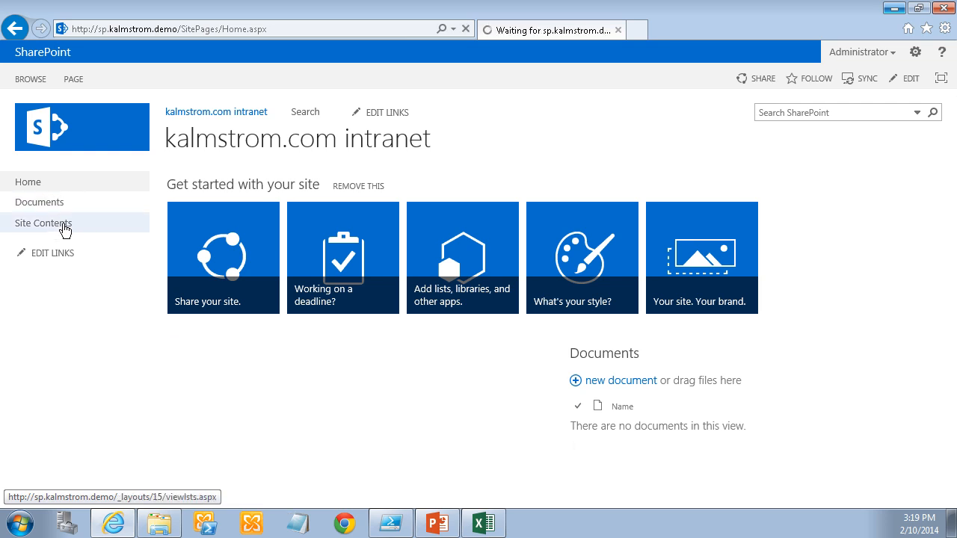
left_click(43, 223)
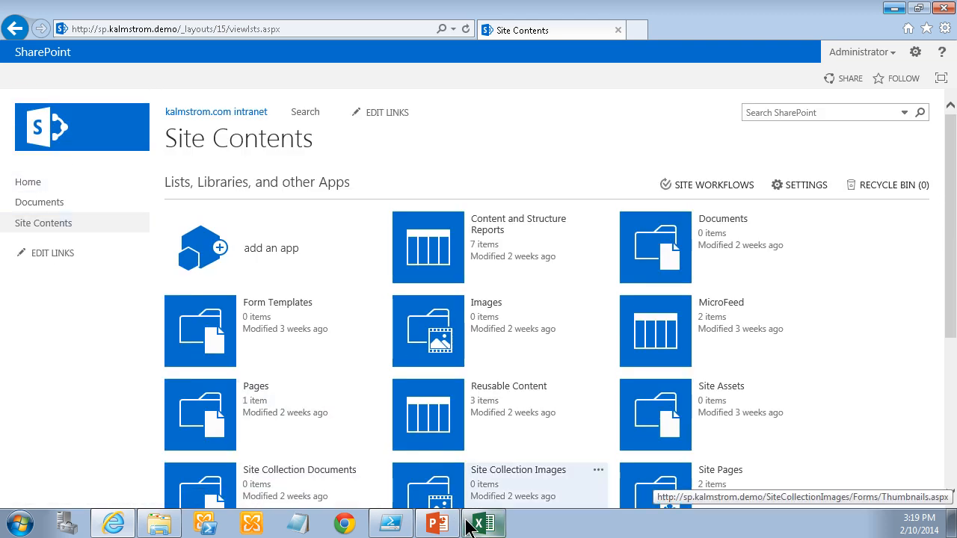
left_click(391, 523)
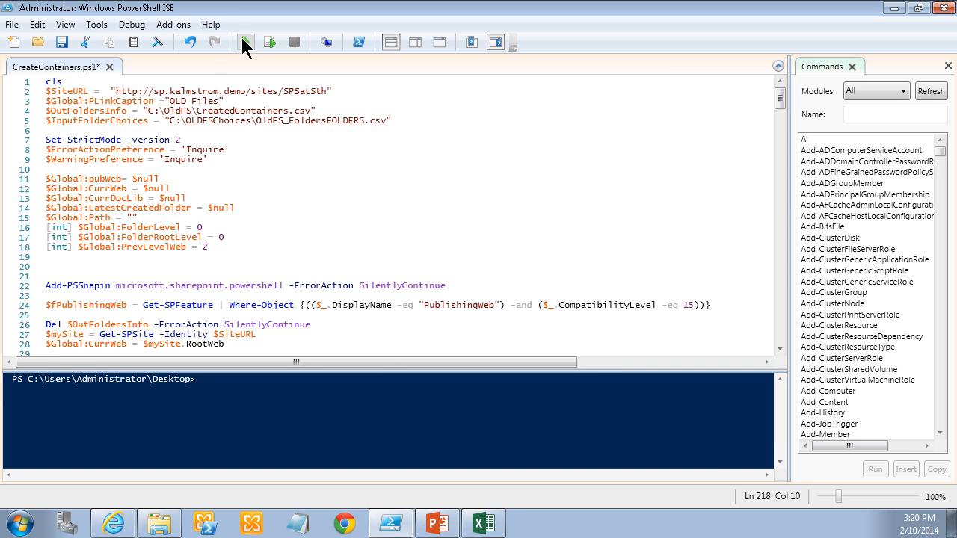
mouse_move(247, 43)
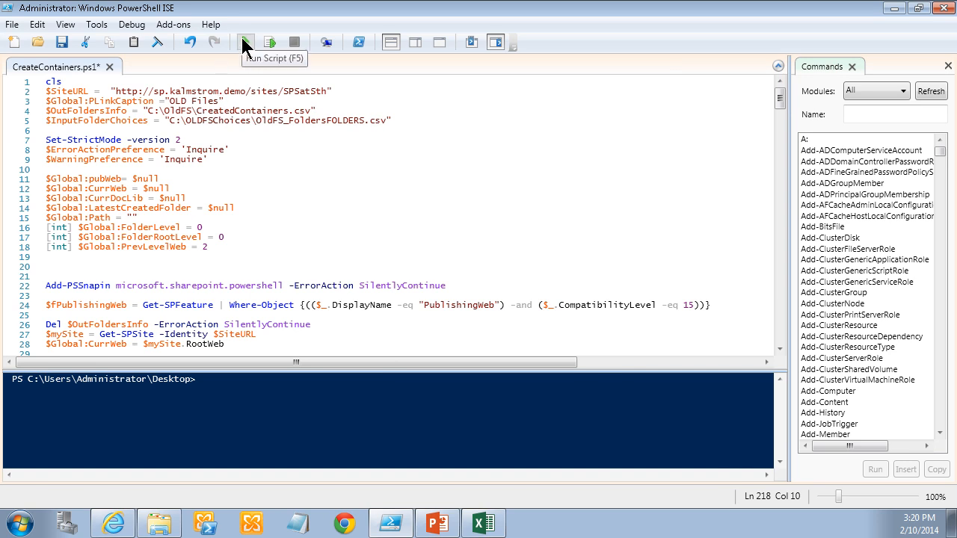
Browse C:\OldFS into Project 1's folders, then return to PowerShell ISE.
left_click(155, 524)
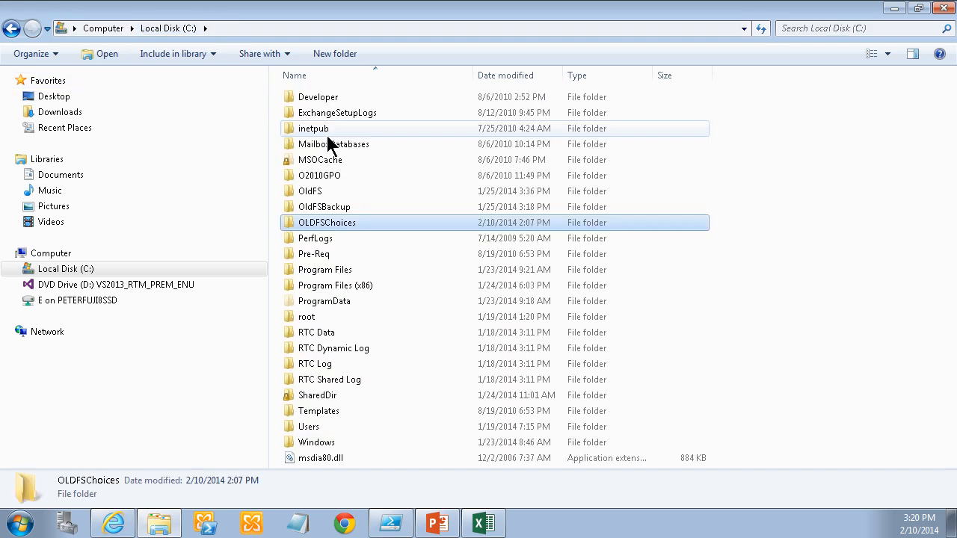
double_click(310, 190)
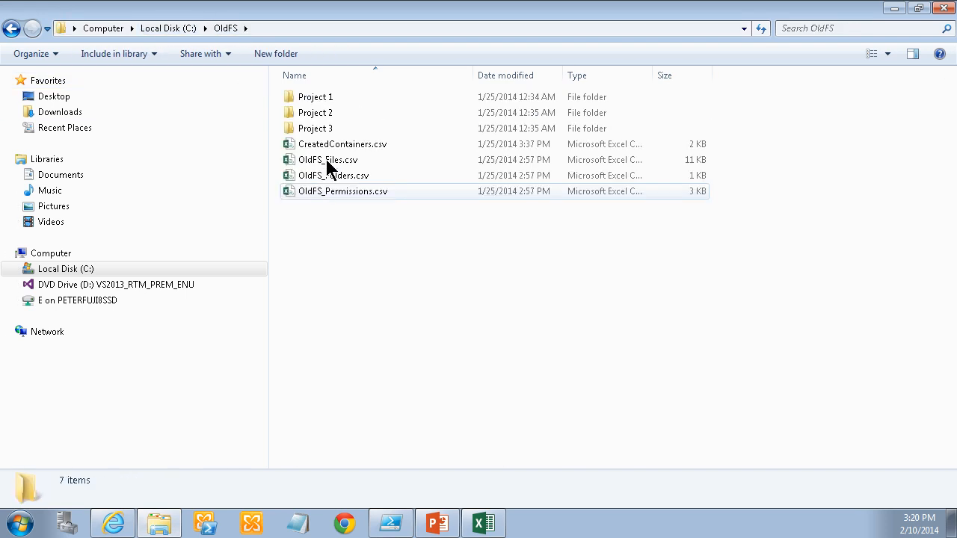
left_click(315, 96)
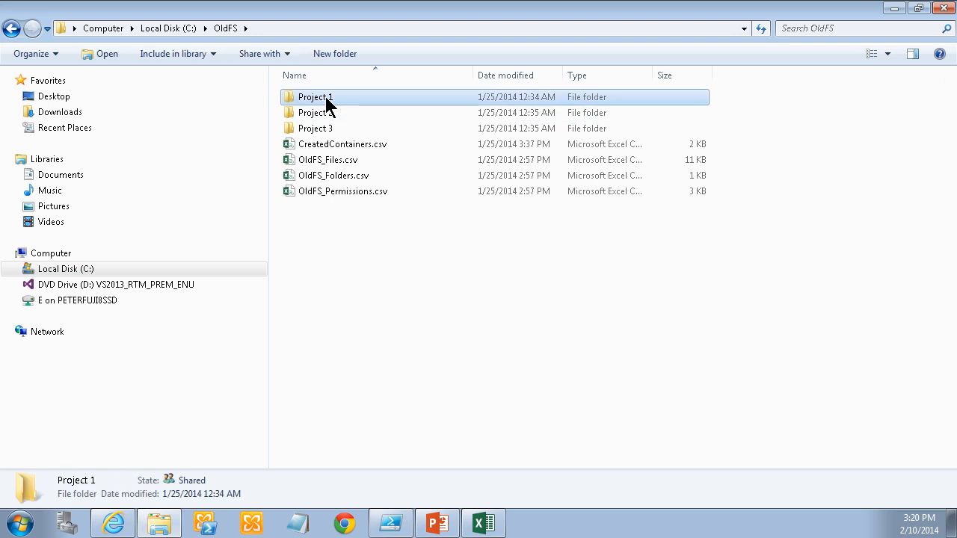
double_click(311, 96)
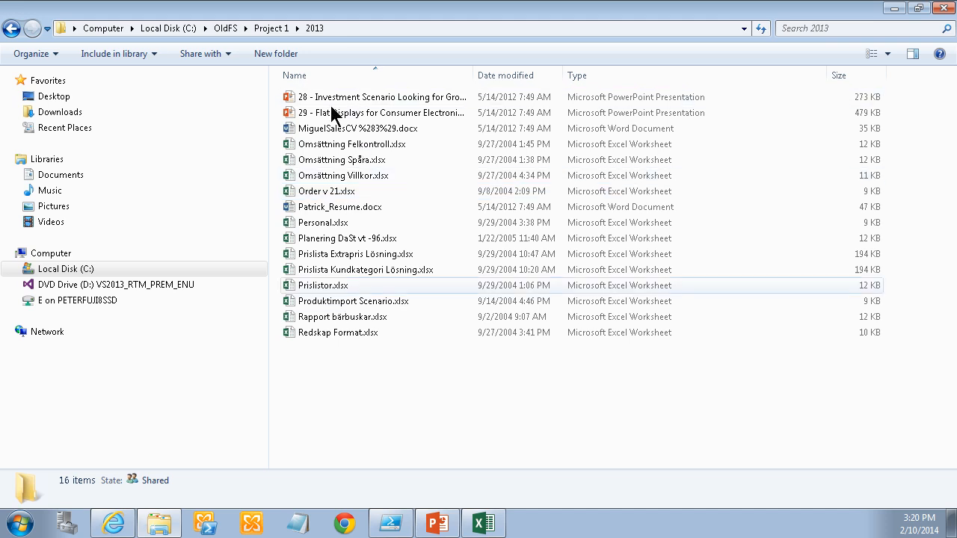
left_click(385, 520)
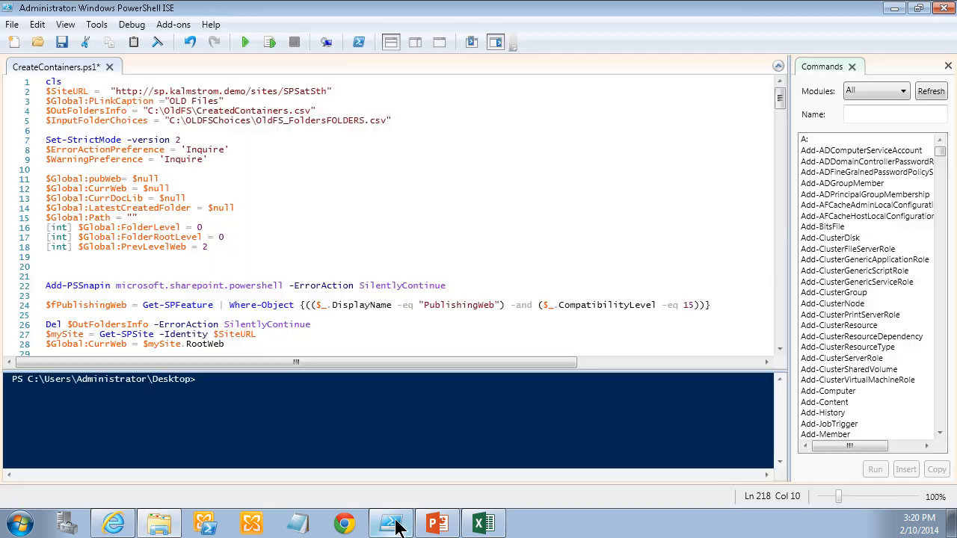
left_click(245, 40)
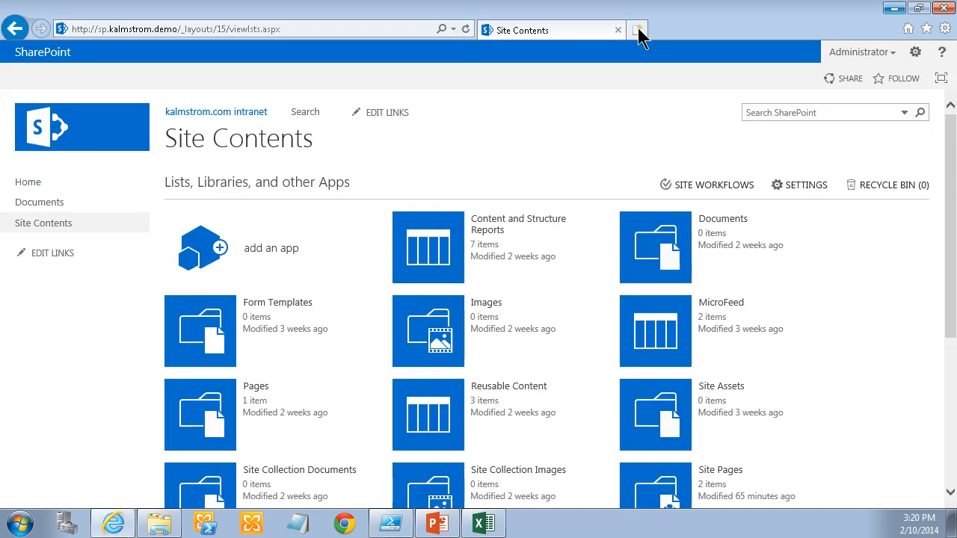
left_click(641, 30)
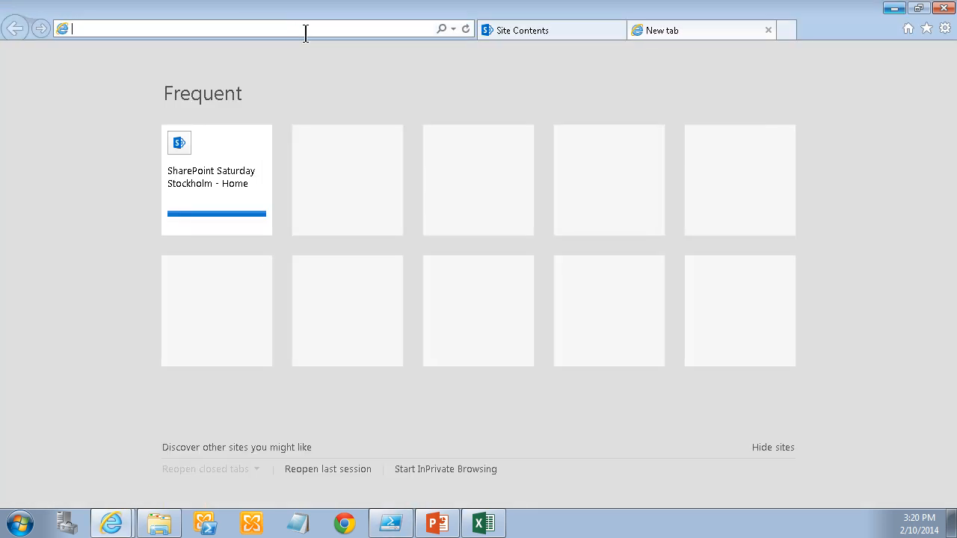
type("http://sp.kalmstrom.demo/sites/SPSatSth/SitePages/Home.aspx")
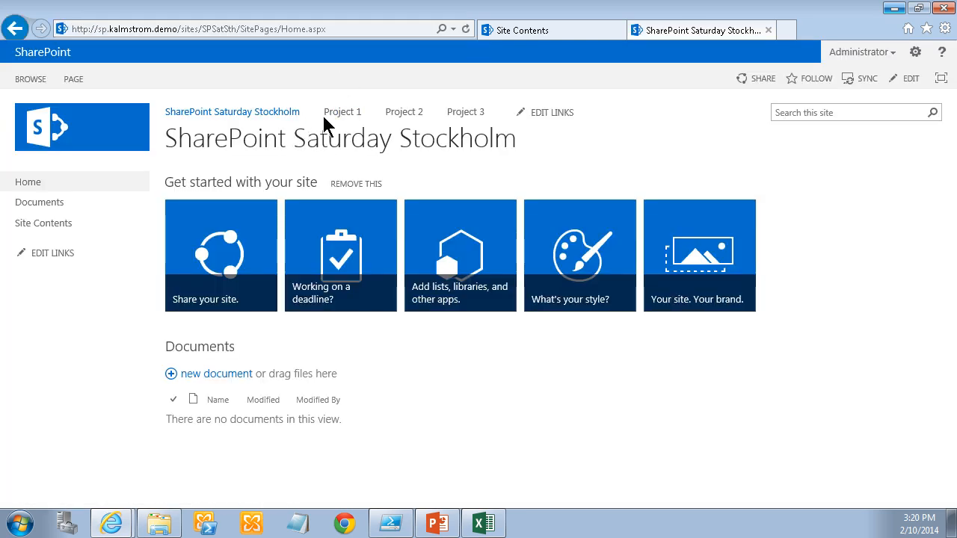
mouse_move(39, 202)
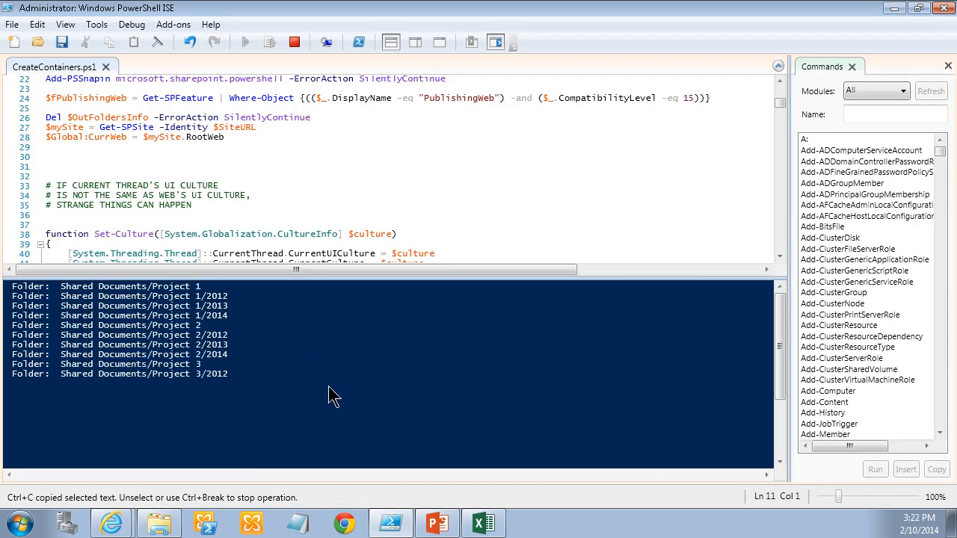
left_click(243, 41)
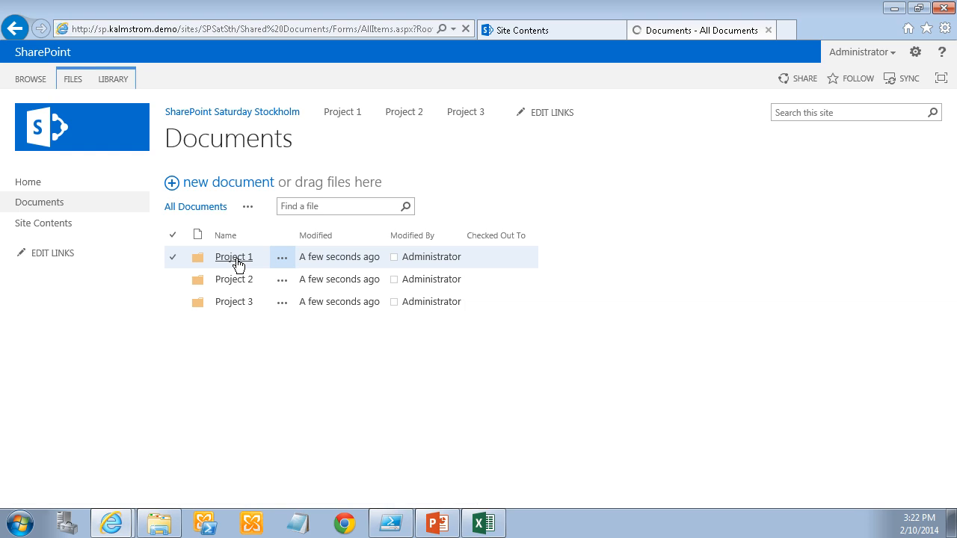
Compare Project 1's 2012, 2013 and 2014 subfolders with Explorer, then return to the Done script.
left_click(234, 257)
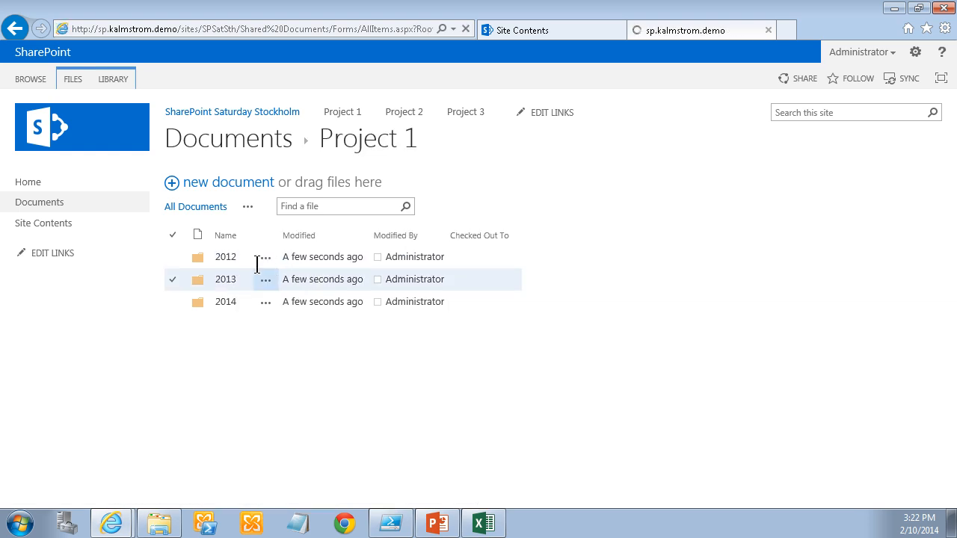
left_click(225, 257)
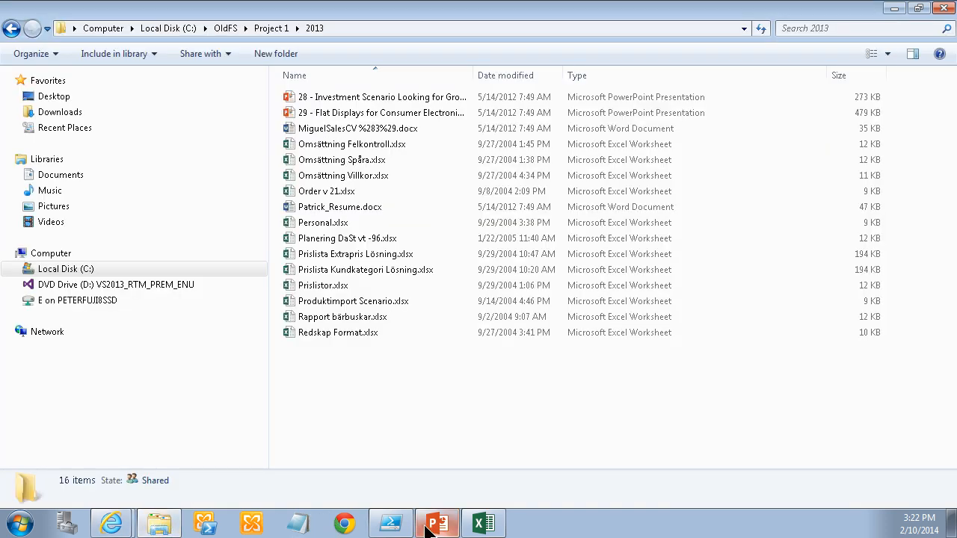
left_click(388, 523)
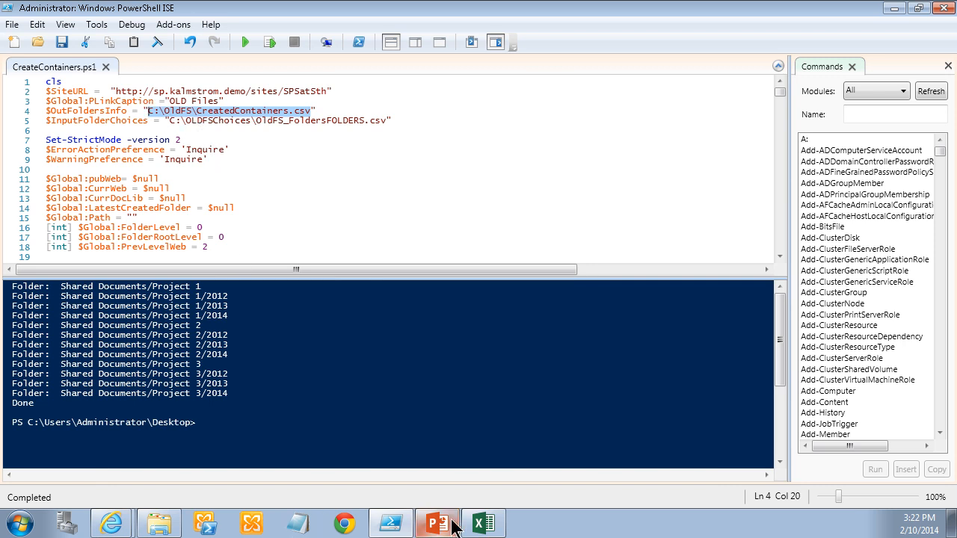
Open C:\OldFS\CreatedContainers.csv in Excel from the file browser.
left_click(484, 523)
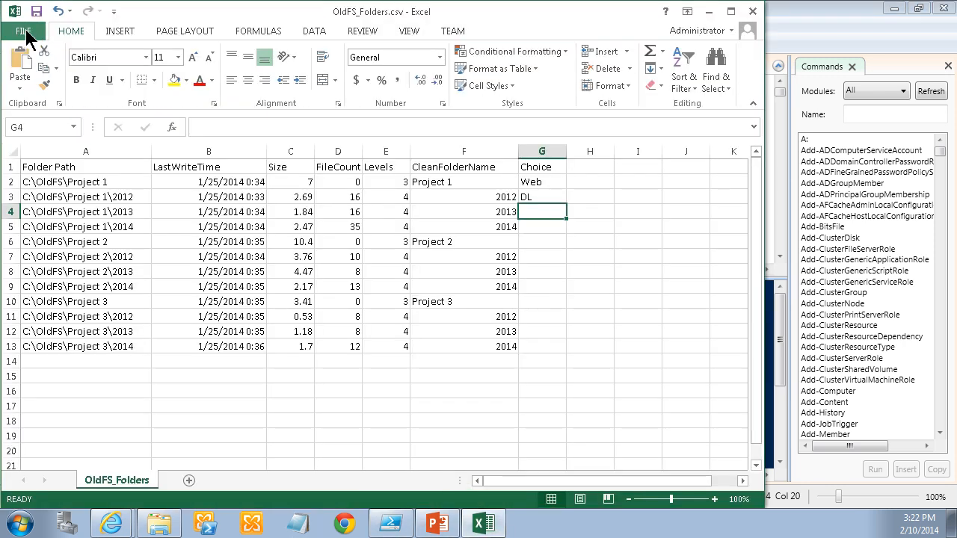
left_click(30, 32)
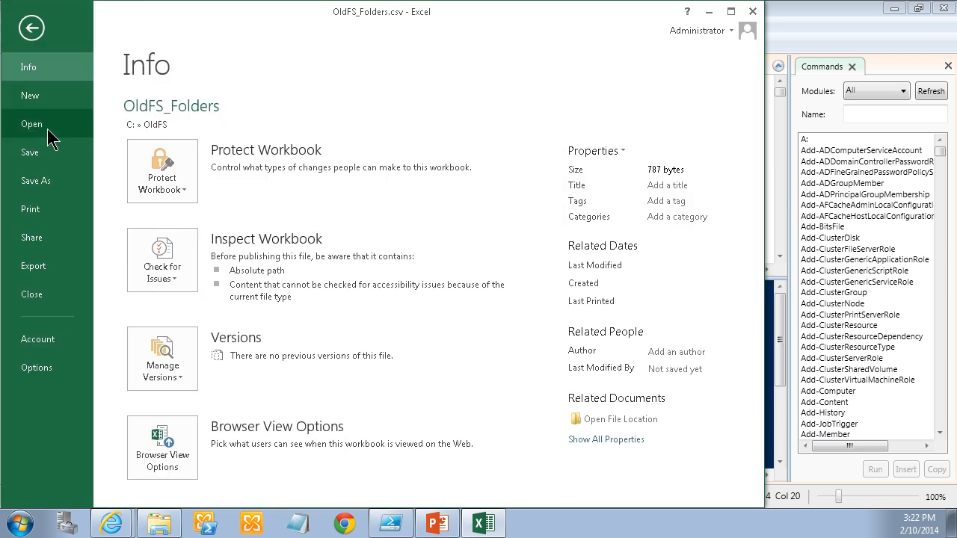
left_click(32, 124)
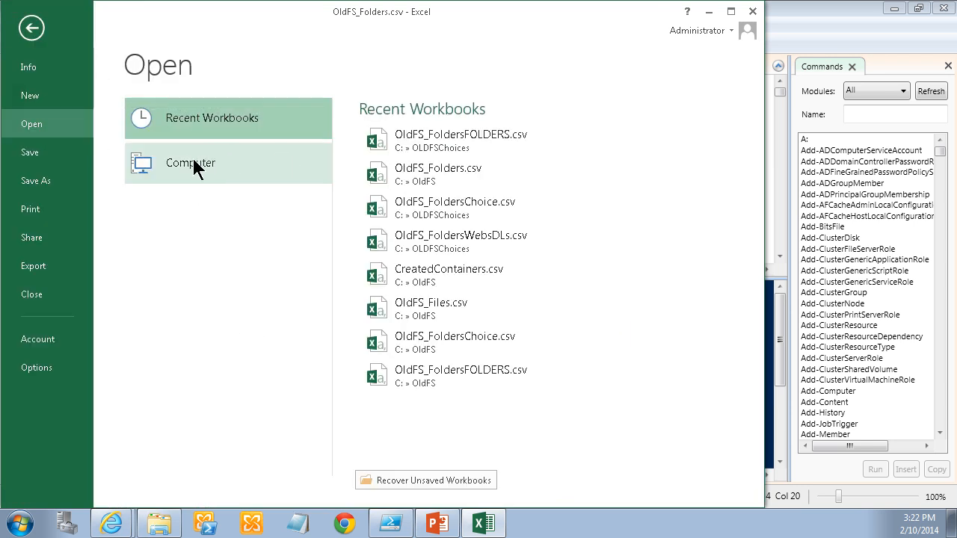
left_click(191, 163)
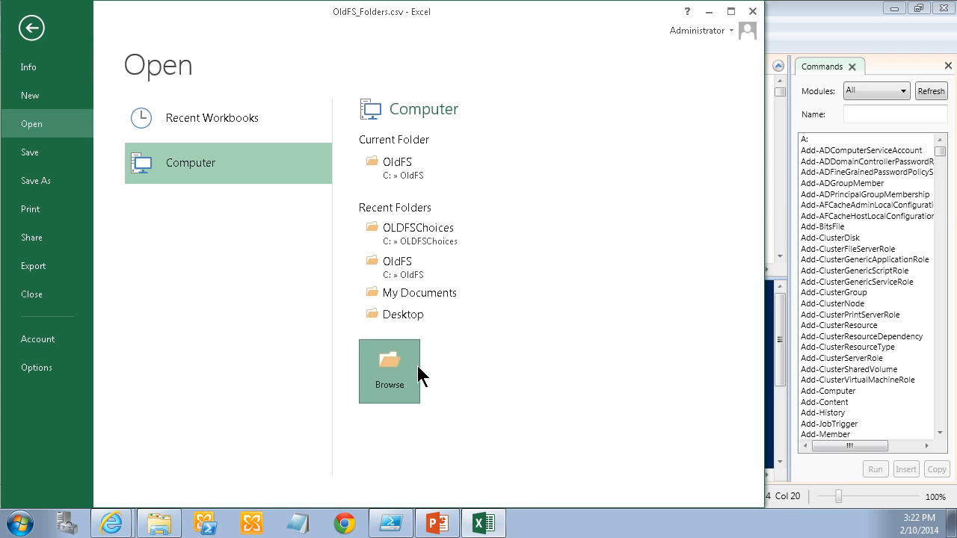
left_click(388, 369)
type("C:\\OldFS\\CreatedContainers.csv")
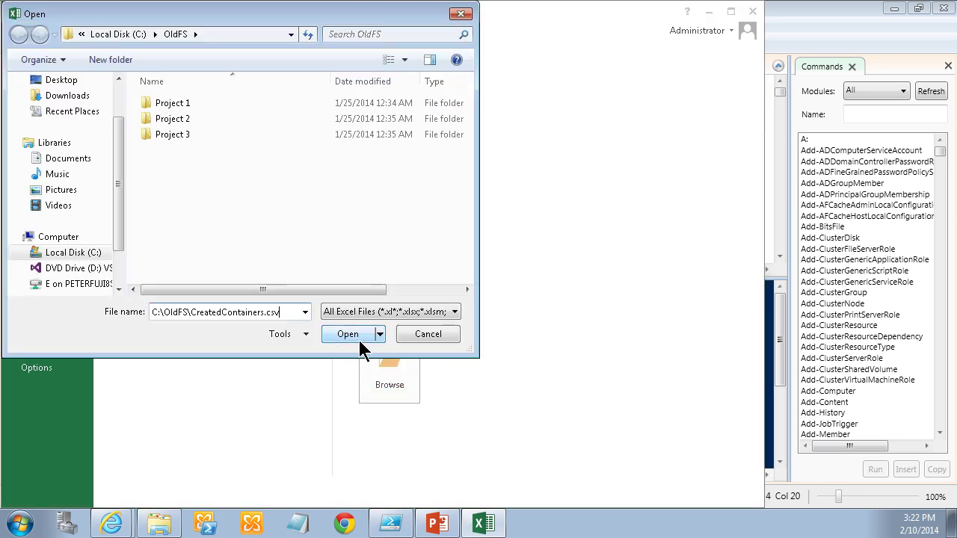
left_click(347, 334)
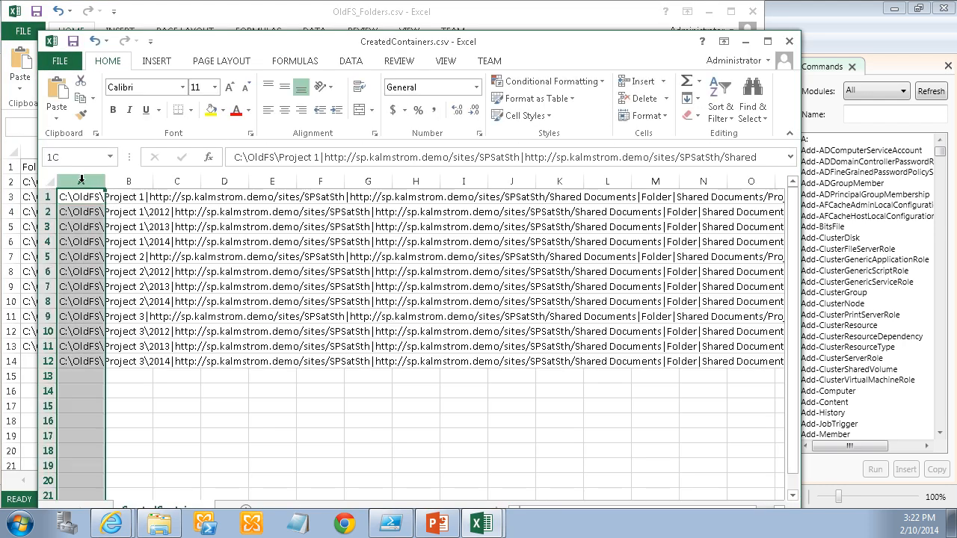
Split column A of CreatedContainers.csv into columns using Text to Columns, delimited by '|'.
left_click(350, 61)
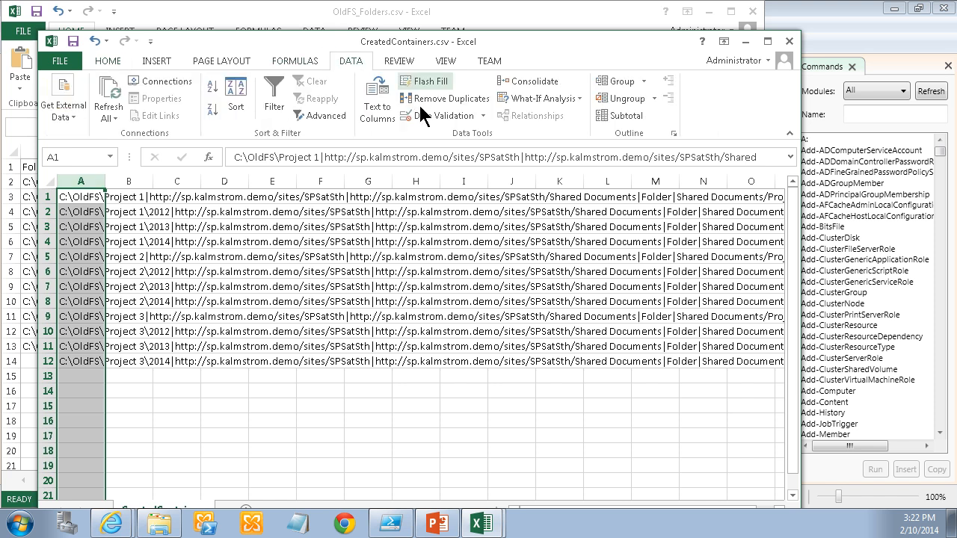
left_click(377, 97)
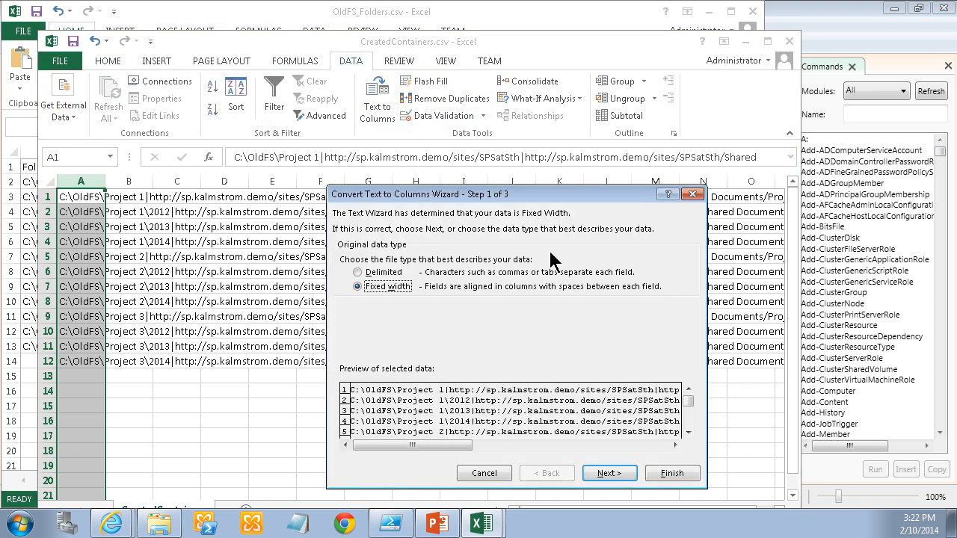
left_click(359, 272)
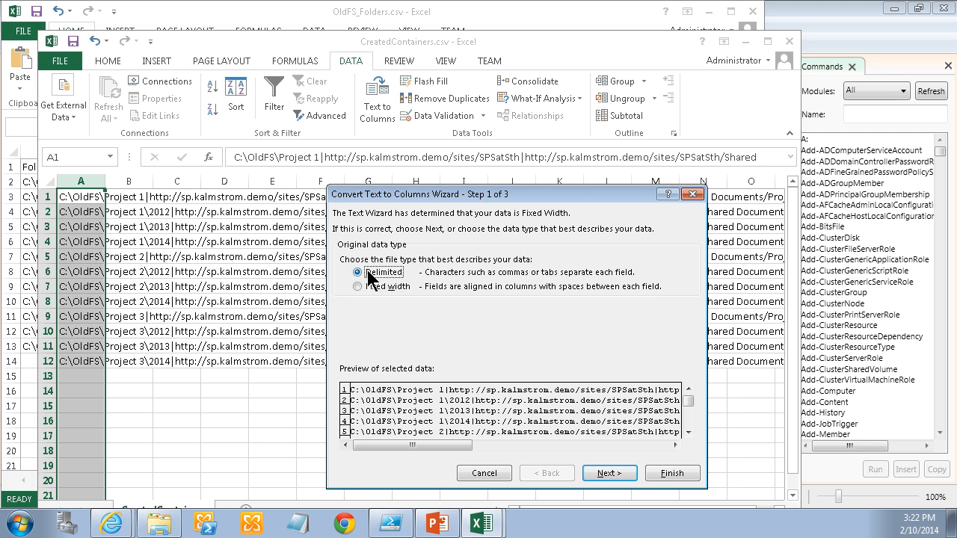
left_click(610, 473)
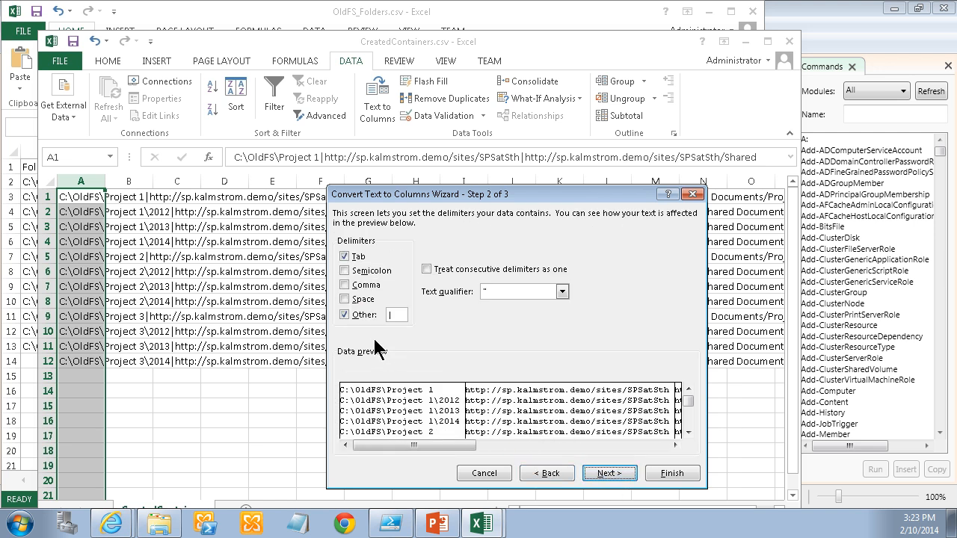
left_click(672, 473)
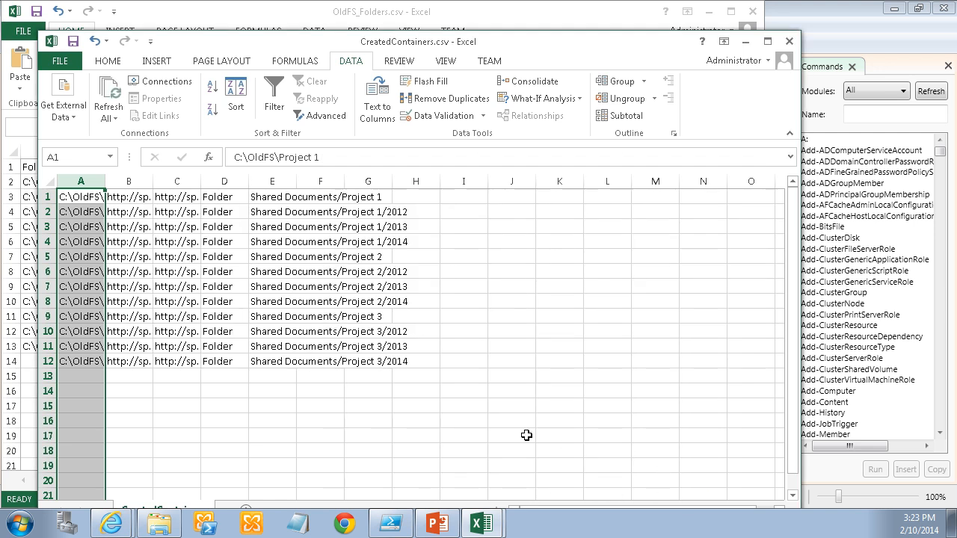
left_click(511, 435)
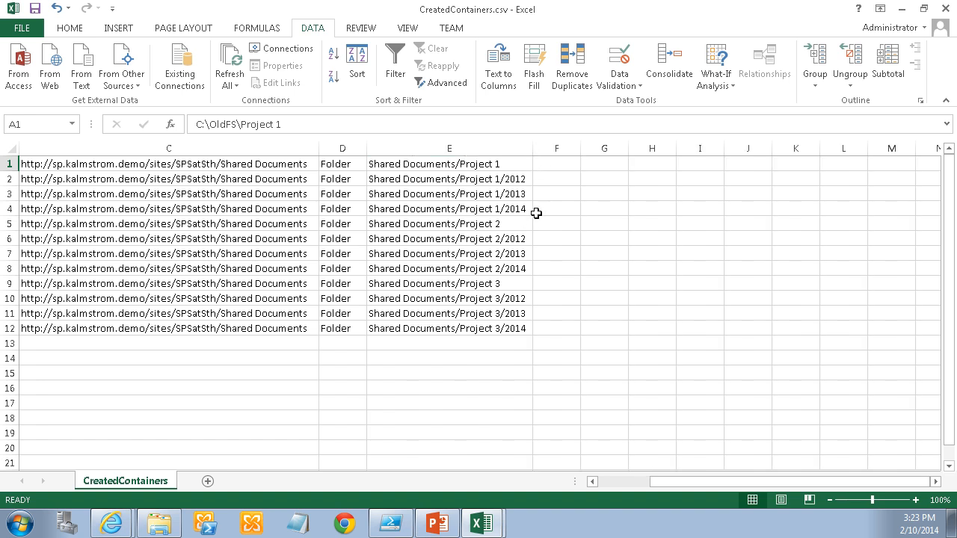
mouse_move(446, 198)
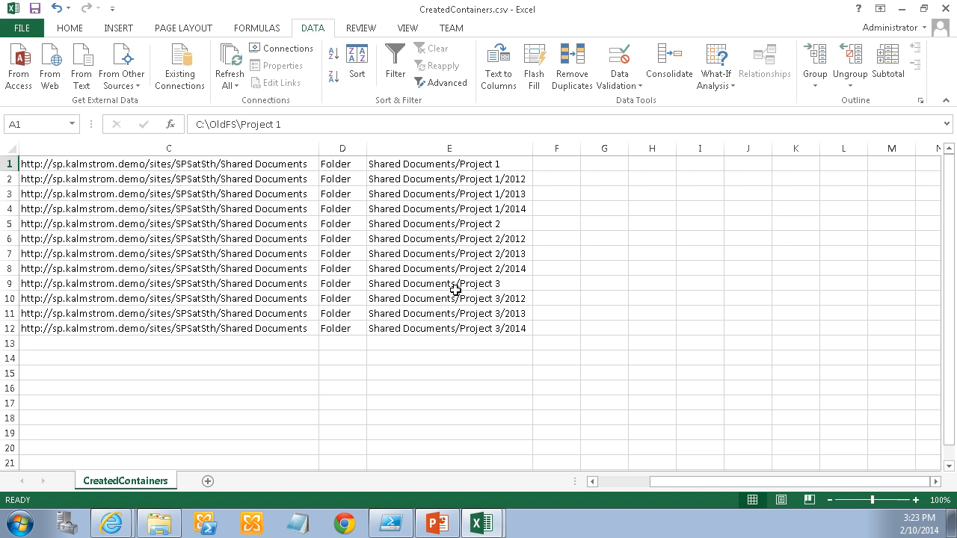
mouse_move(487, 362)
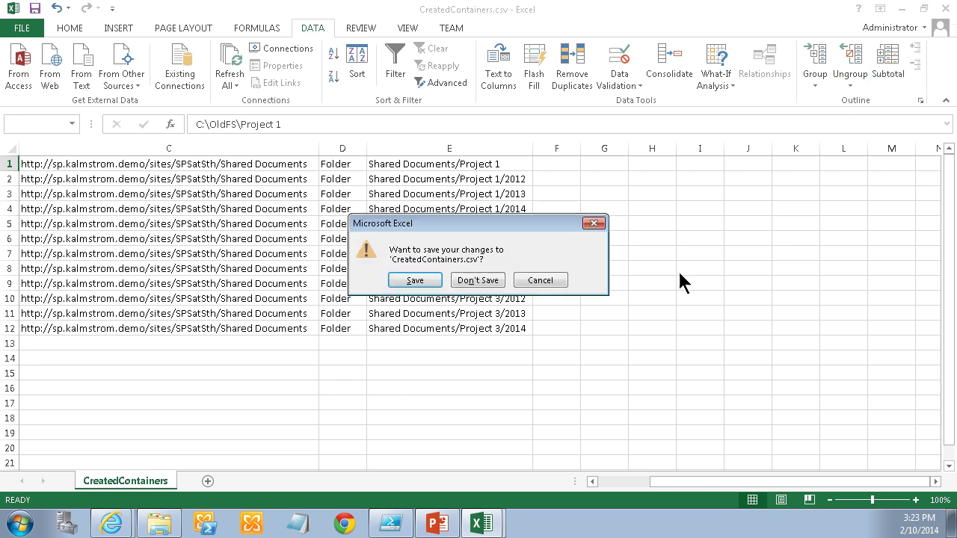
Close CreatedContainers.csv and OldFS_Folders without saving either.
left_click(477, 280)
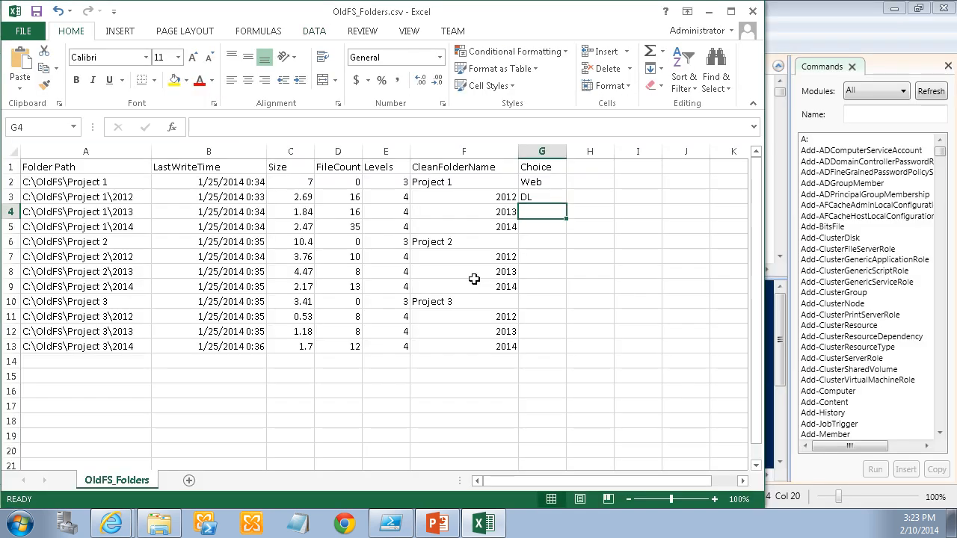
left_click(25, 33)
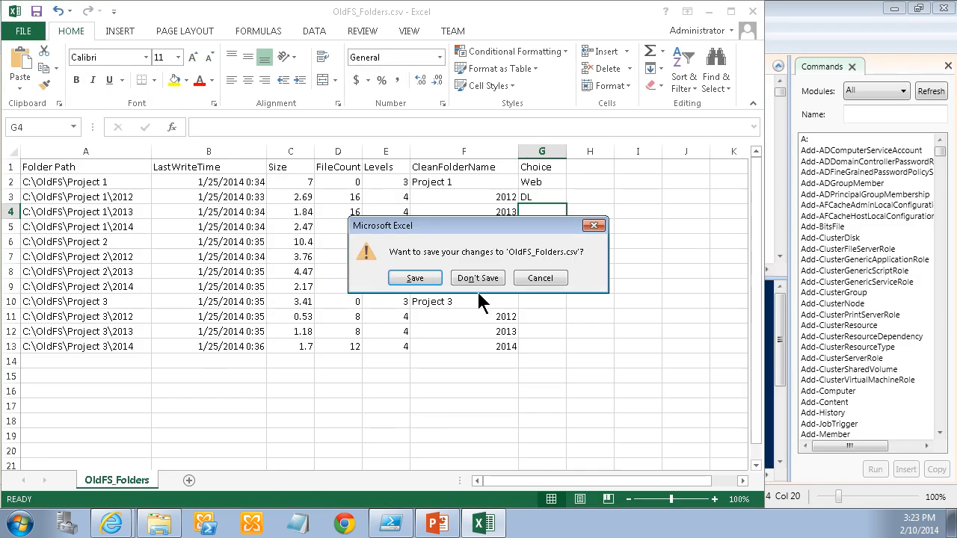
left_click(478, 278)
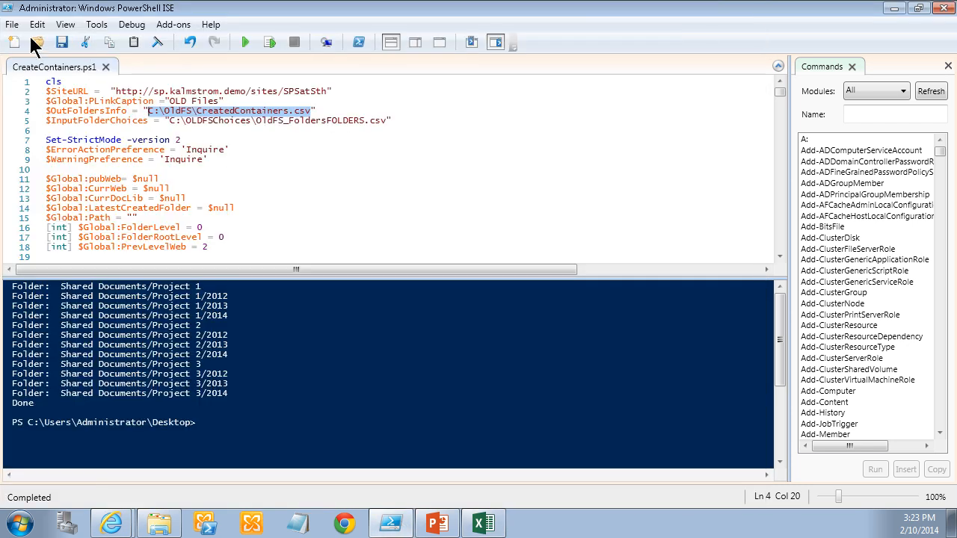
Open CreateSiteColl.ps1 from the recent files list and focus its editor.
left_click(10, 24)
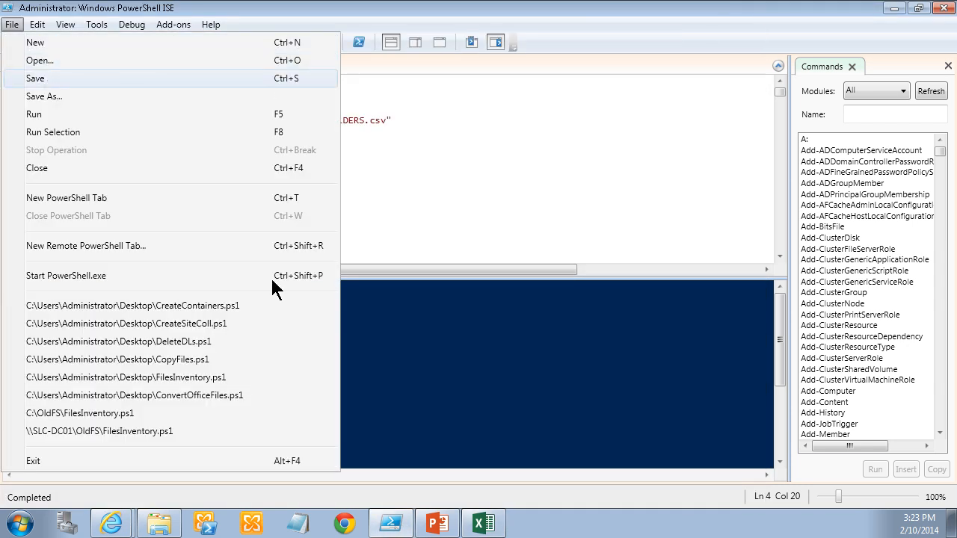
mouse_move(212, 361)
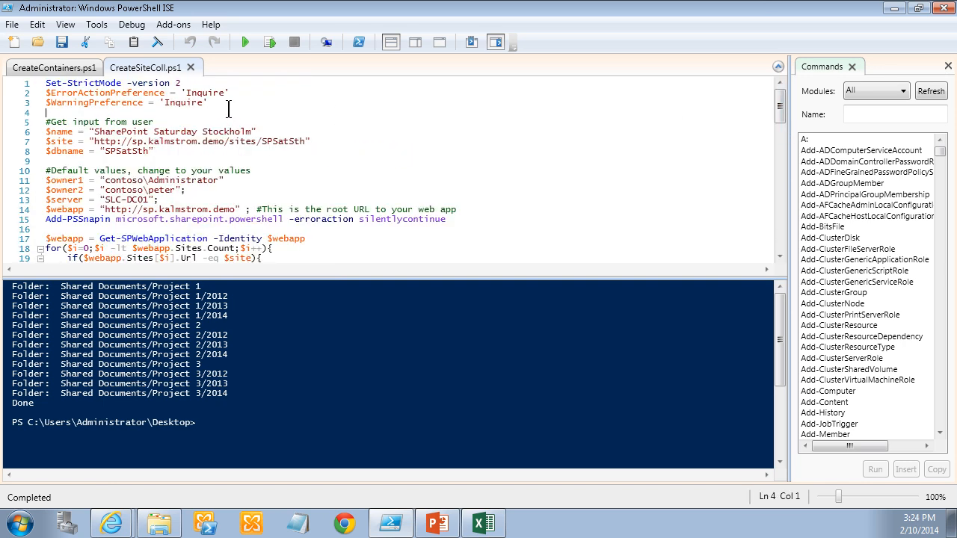
left_click(241, 42)
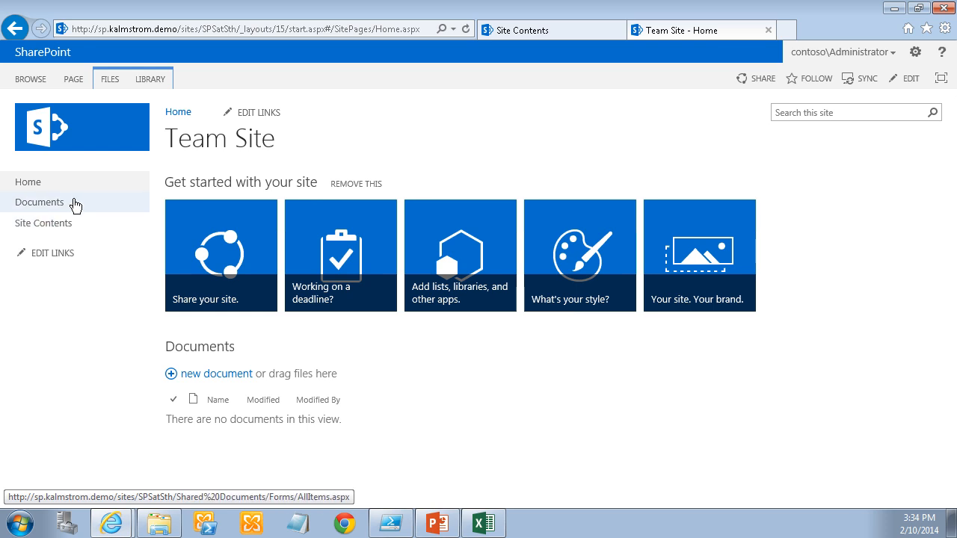
mouse_move(64, 202)
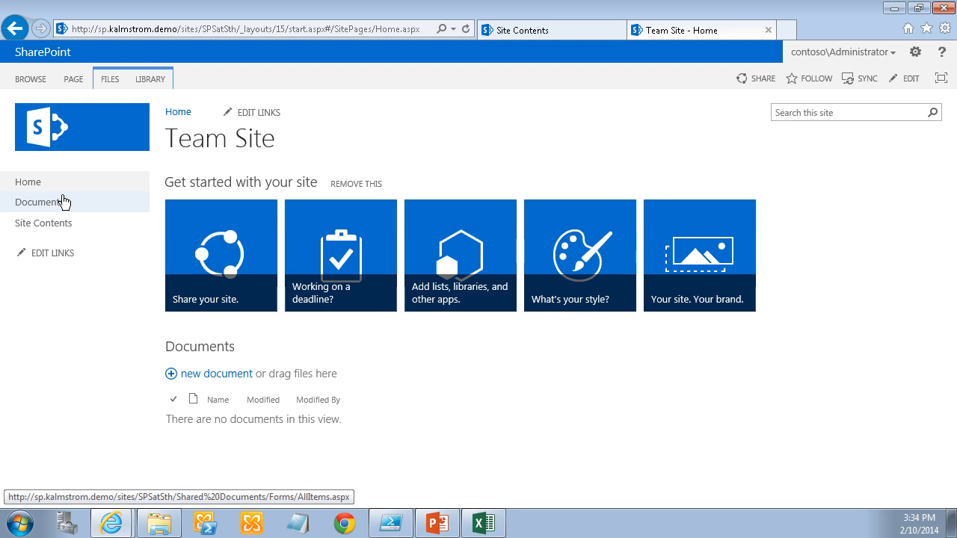
mouse_move(392, 523)
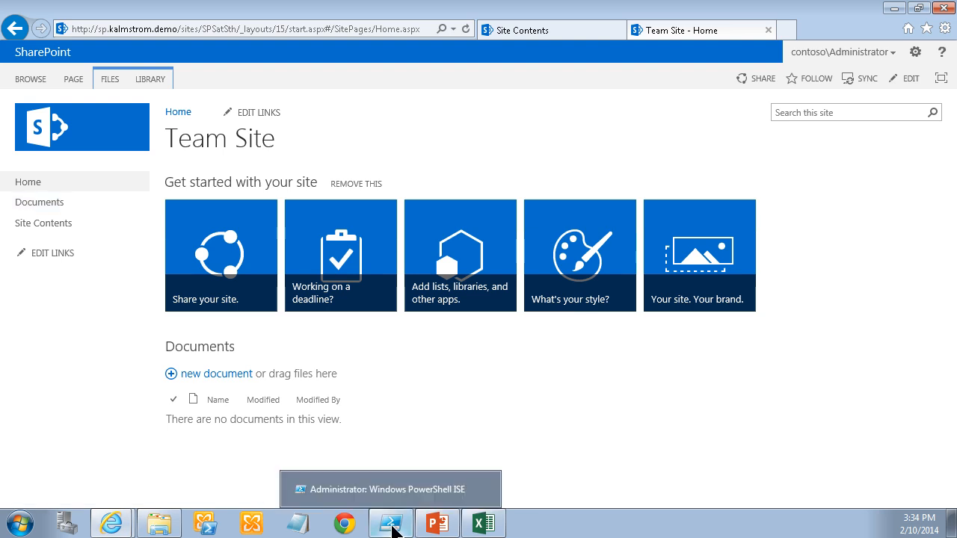
Review the empty SPSatSth Team Site home page, then return to PowerShell ISE.
left_click(391, 524)
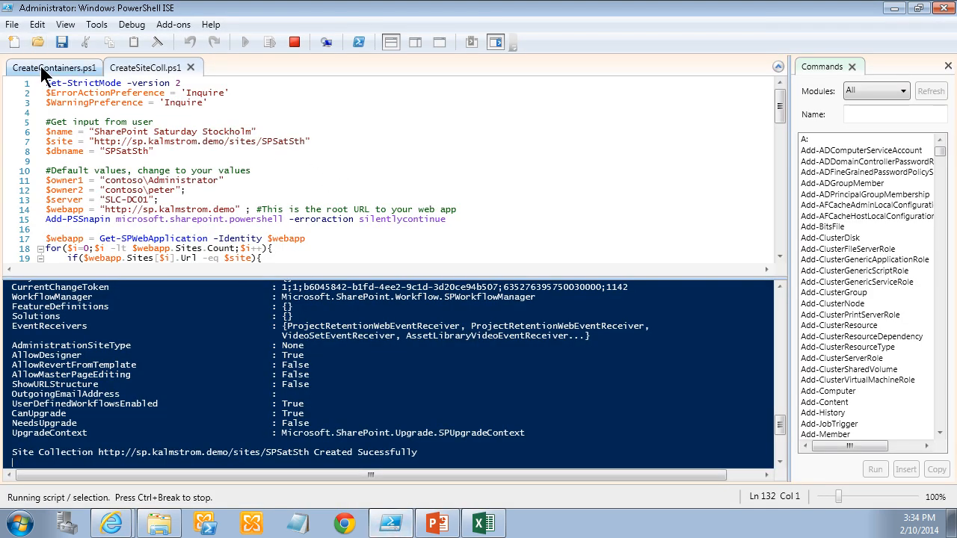
Show CreateContainers.ps1, then open C:\OLDFSChoices\OldFS_FoldersWebsDLs.csv from Explorer.
left_click(52, 66)
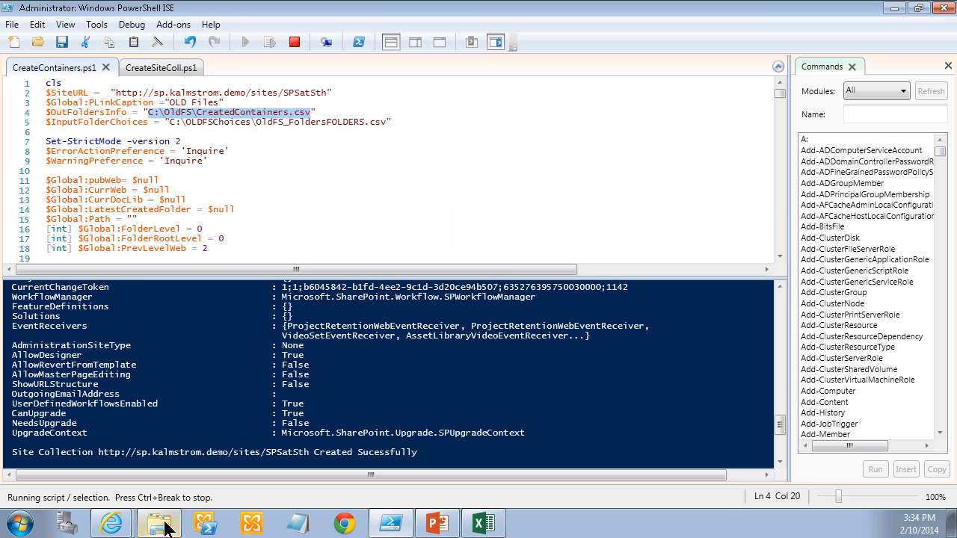
left_click(151, 521)
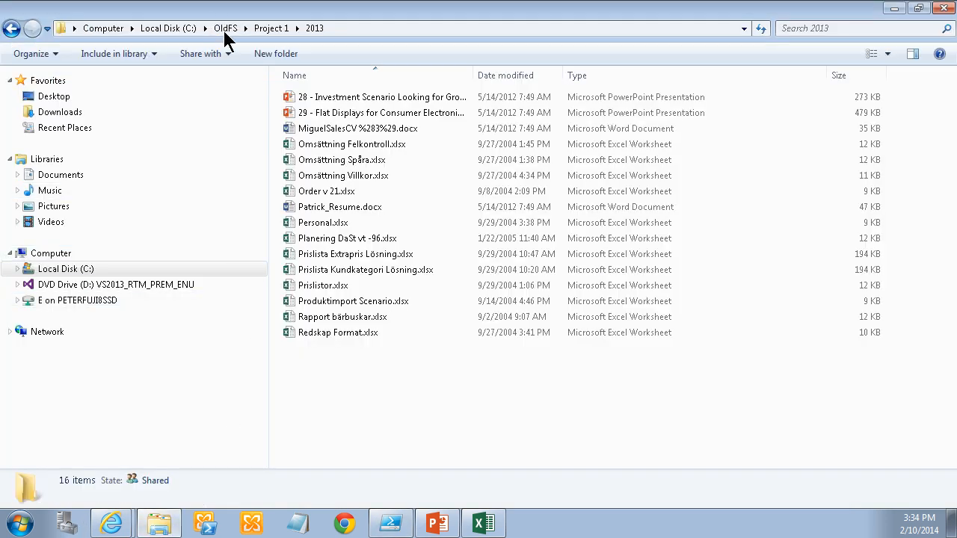
left_click(225, 29)
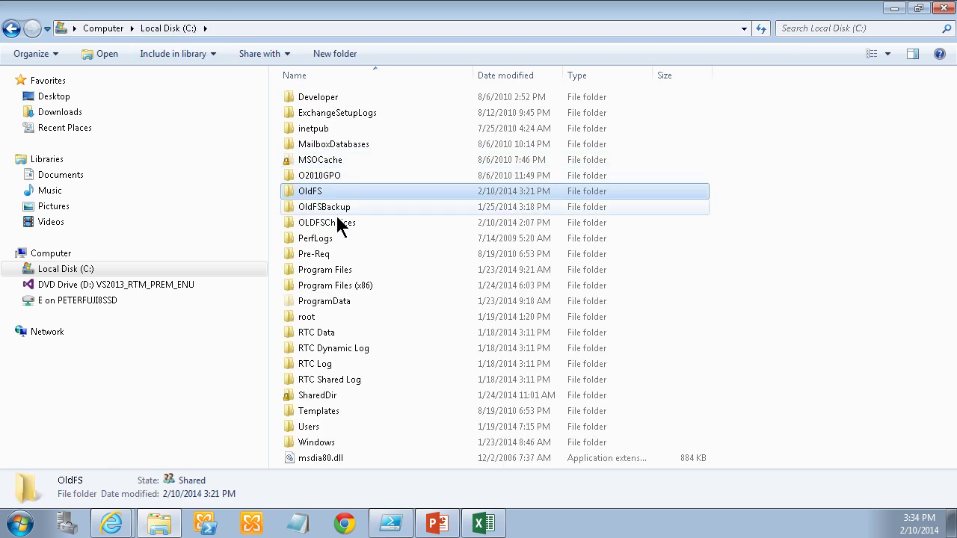
double_click(326, 222)
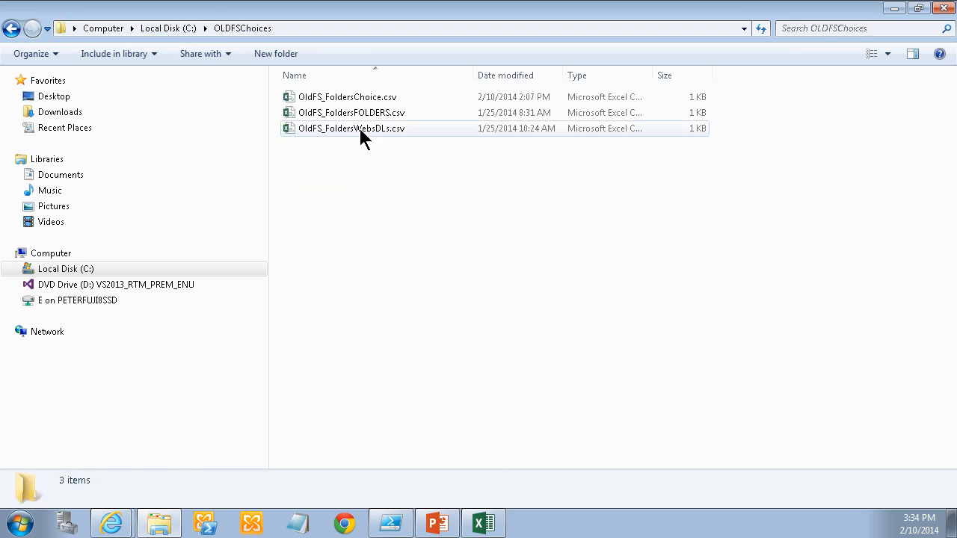
left_click(362, 127)
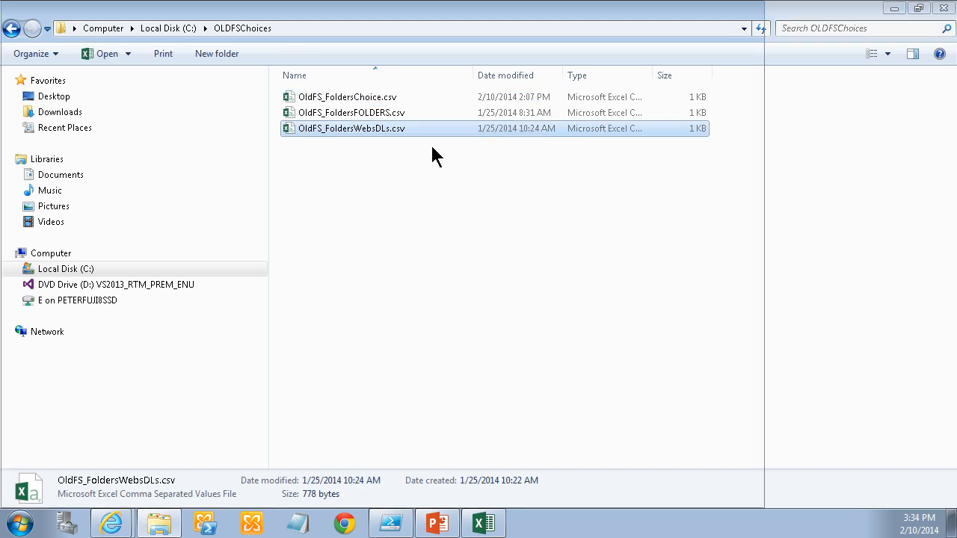
double_click(351, 128)
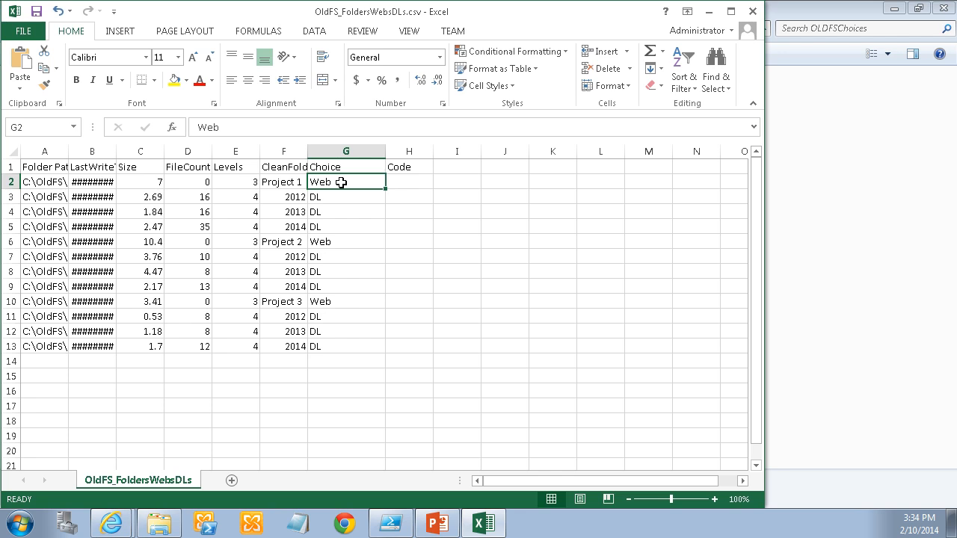
Inspect the Web and DL choices in G2, G3, G3:G5 and G9, then close without saving.
left_click(345, 197)
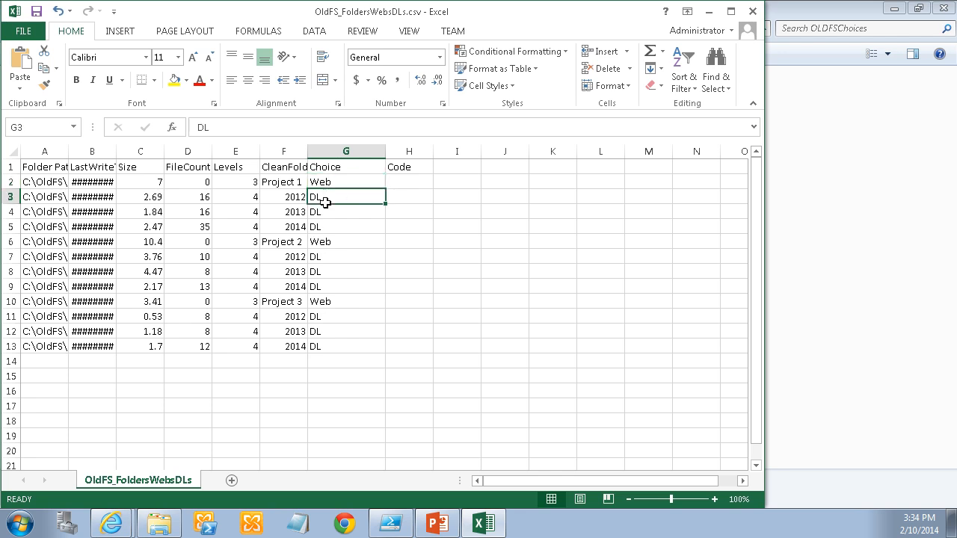
left_click(346, 181)
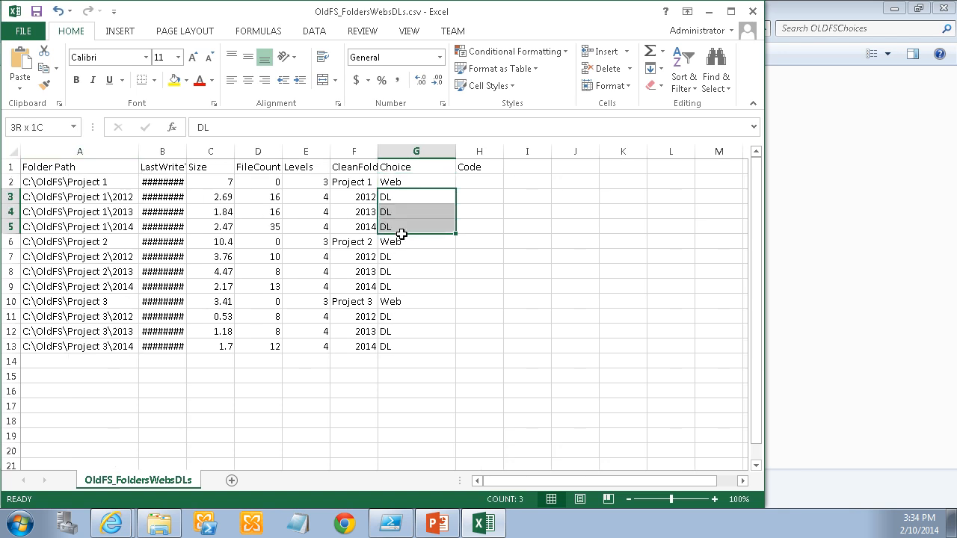
left_click(415, 286)
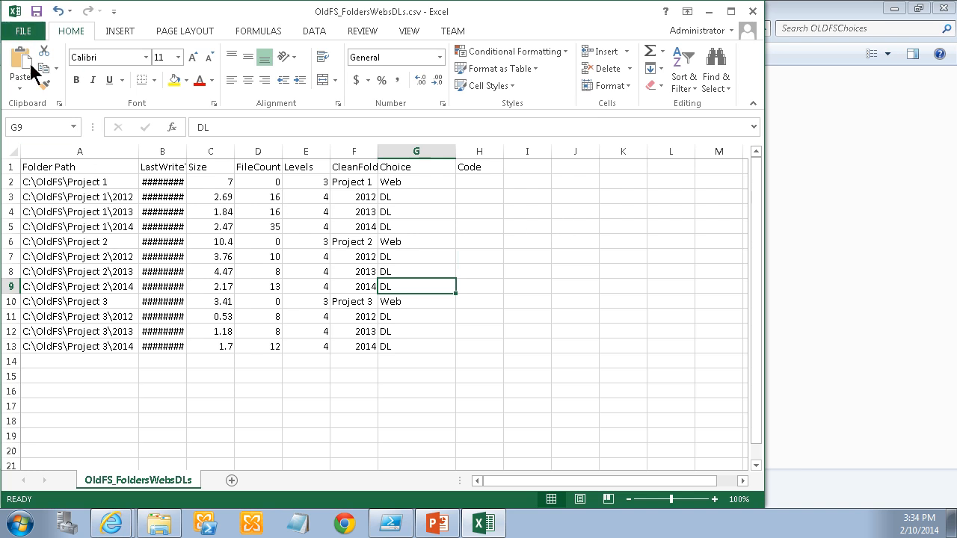
left_click(36, 31)
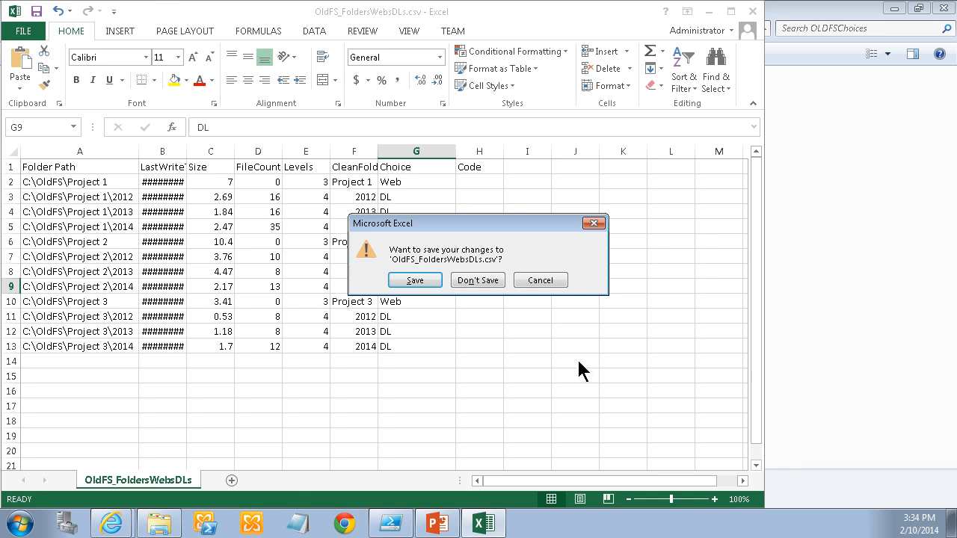
left_click(478, 280)
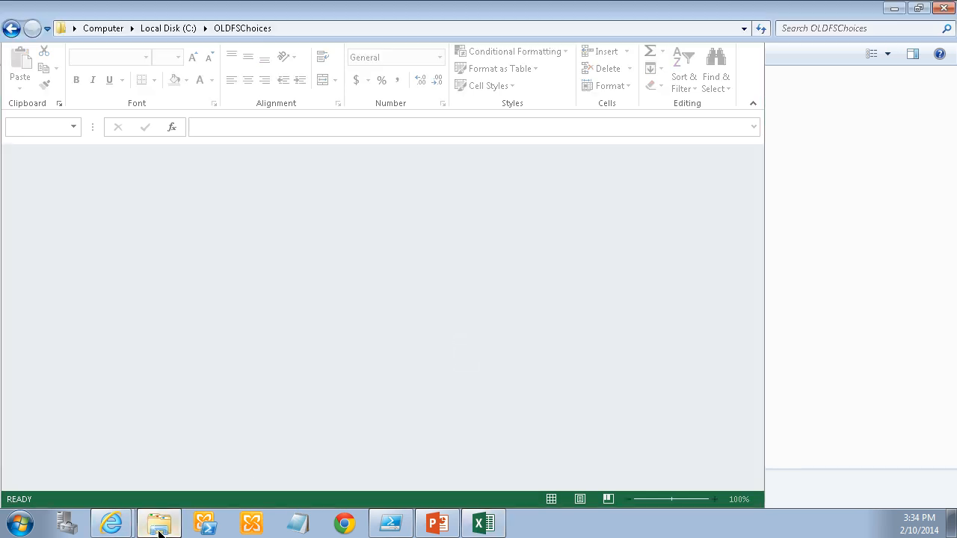
Copy the OldFS_FoldersWebsDLs.csv file name via Rename in Explorer.
left_click(159, 523)
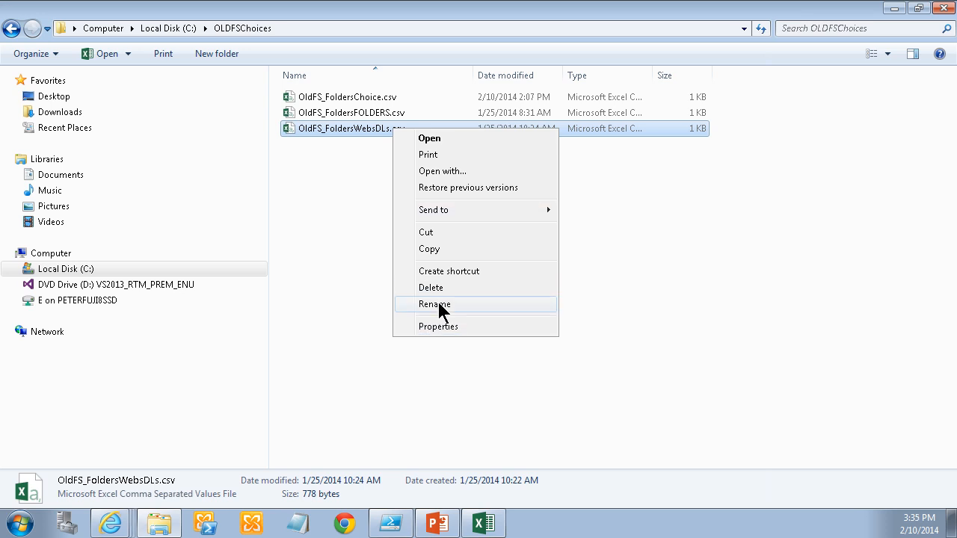
left_click(434, 303)
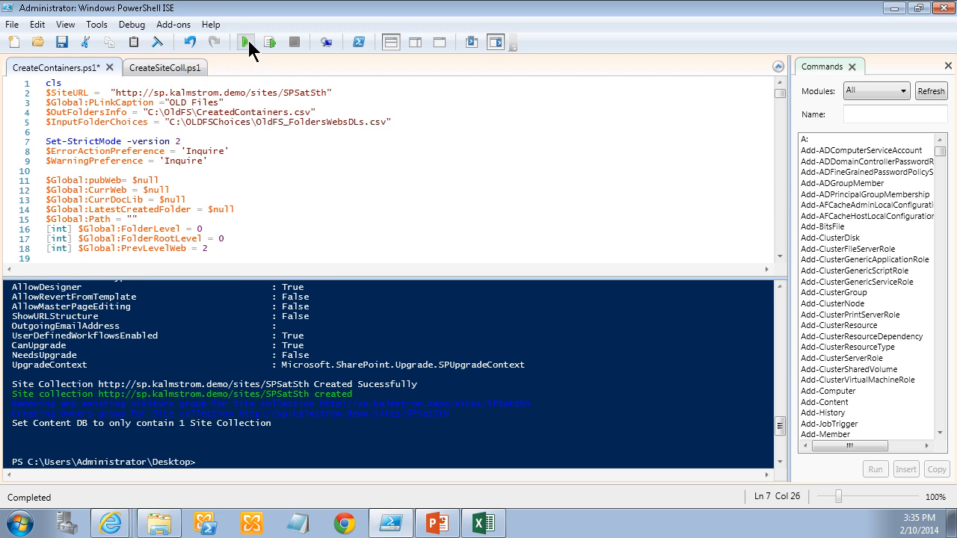
Run CreateContainers.ps1, agreeing to save it first.
left_click(241, 41)
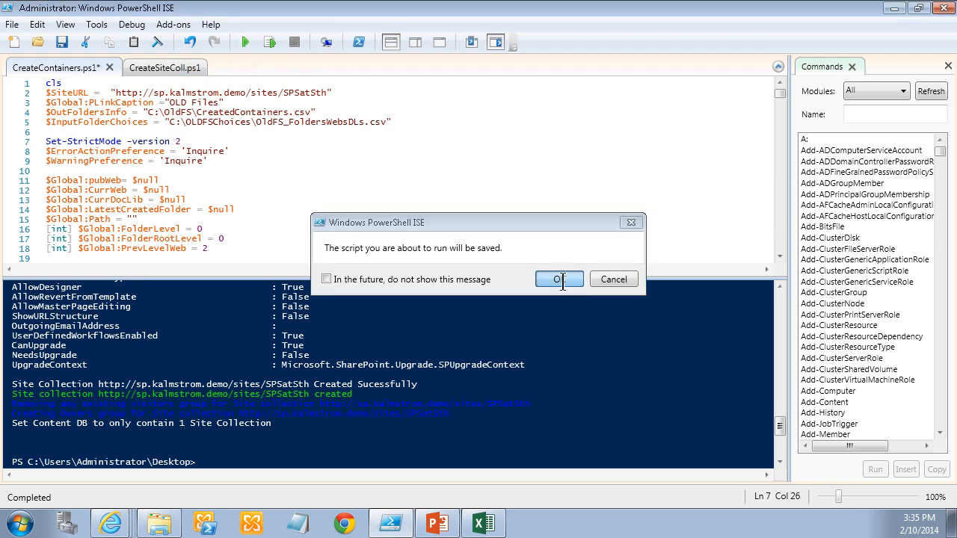
left_click(559, 279)
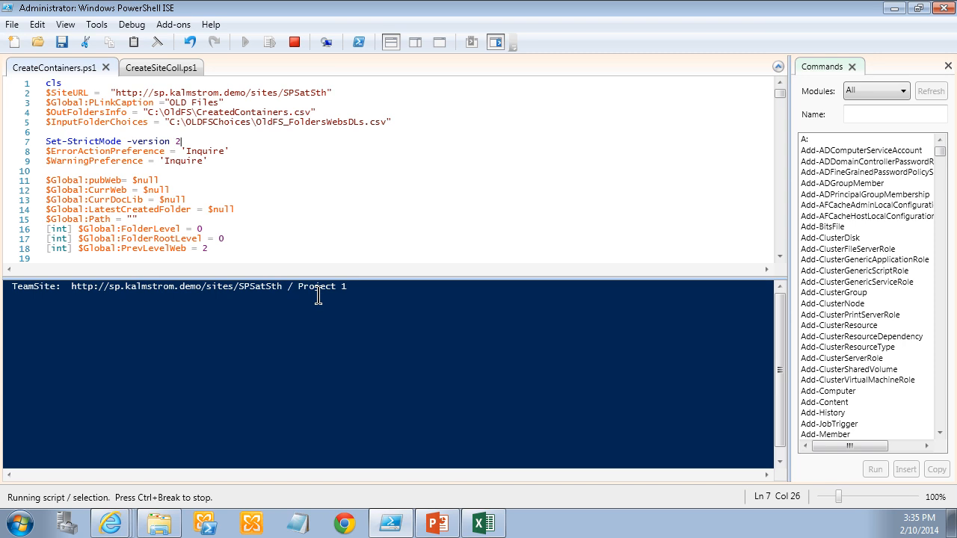
mouse_move(314, 298)
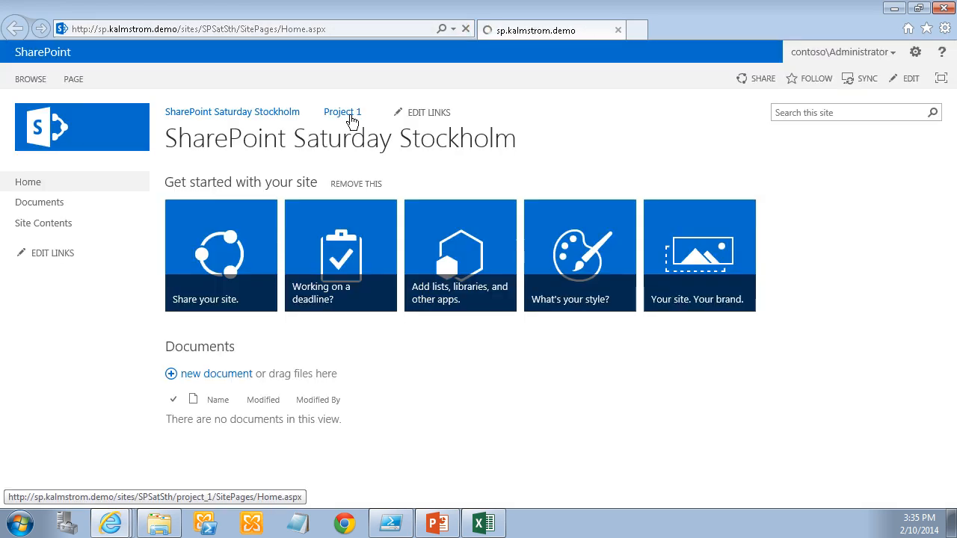
Open the Project 1 subsite and its empty 2012 library, then the Project 2 subsite.
left_click(342, 113)
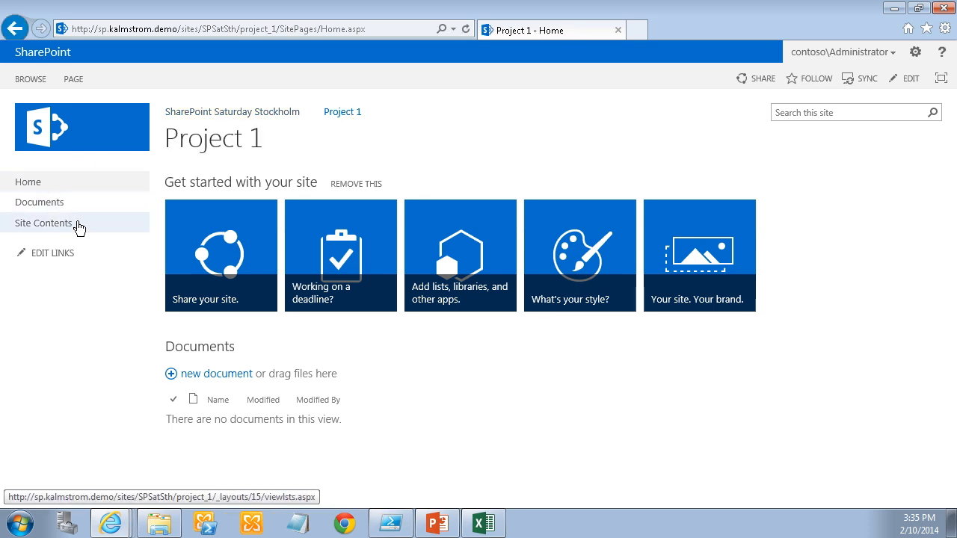
mouse_move(64, 208)
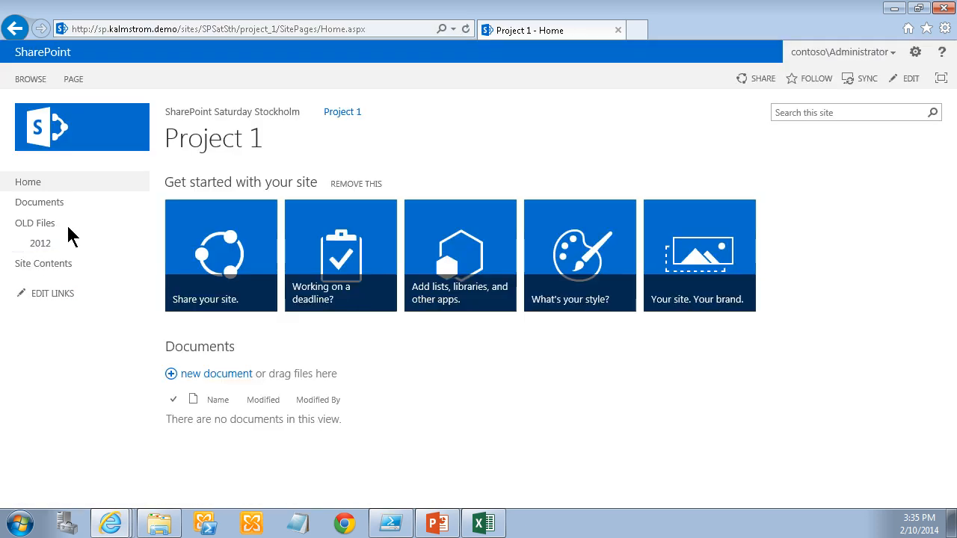
mouse_move(43, 246)
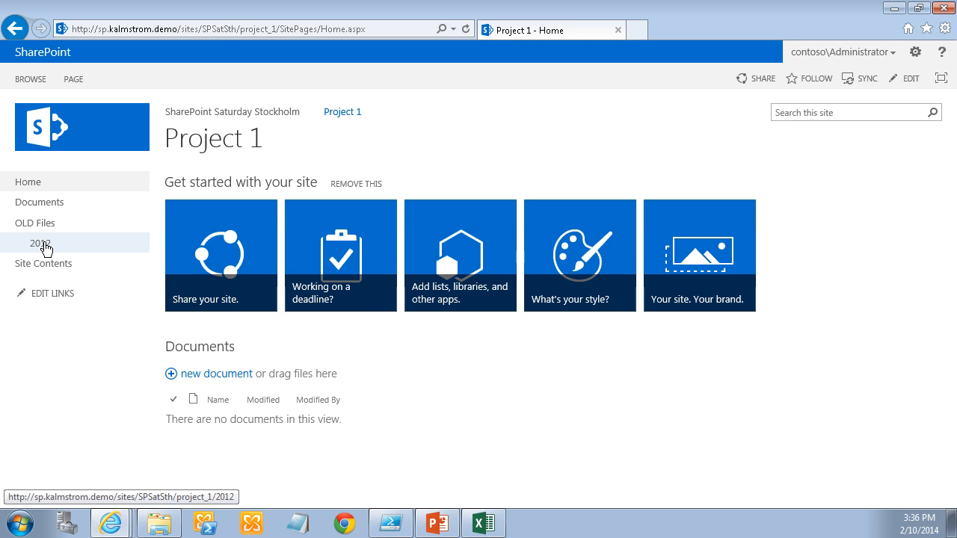
left_click(39, 243)
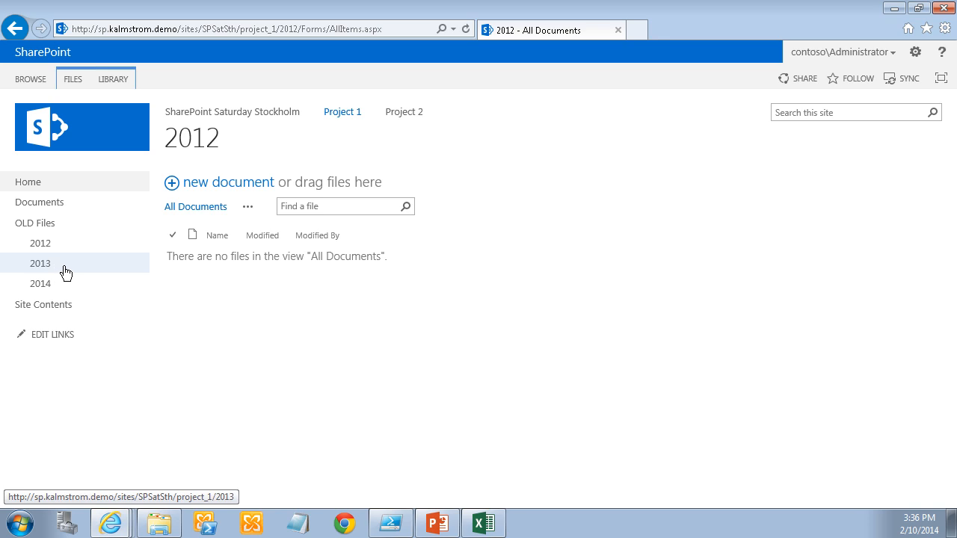
mouse_move(444, 324)
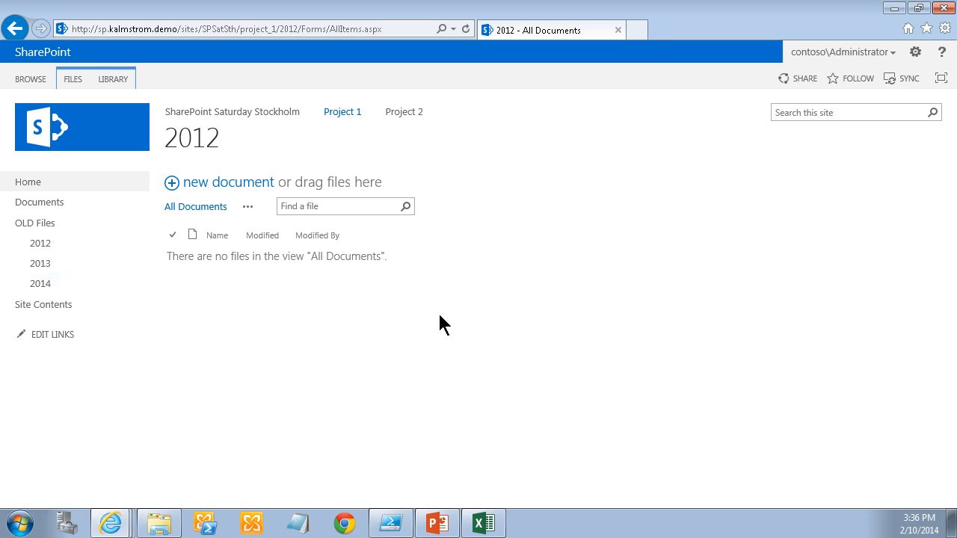
left_click(403, 112)
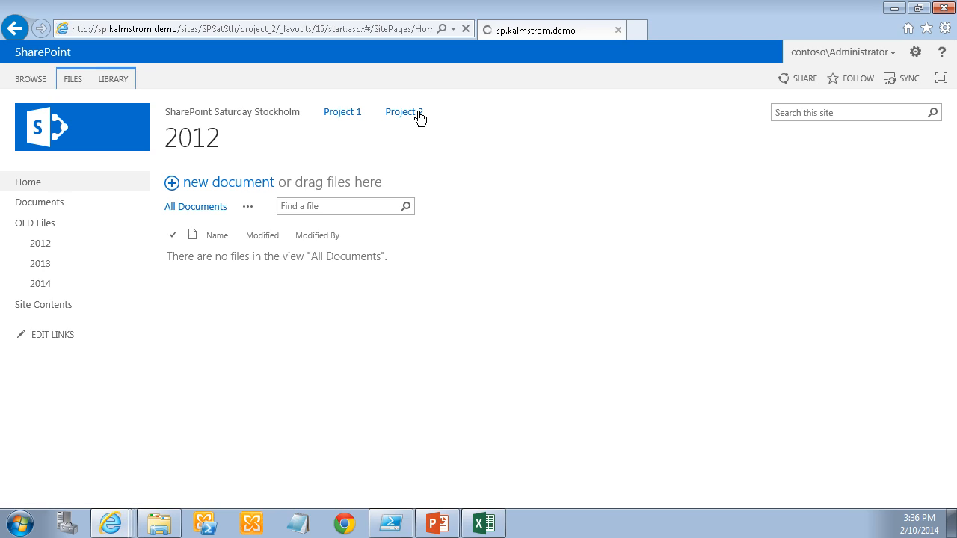
left_click(400, 112)
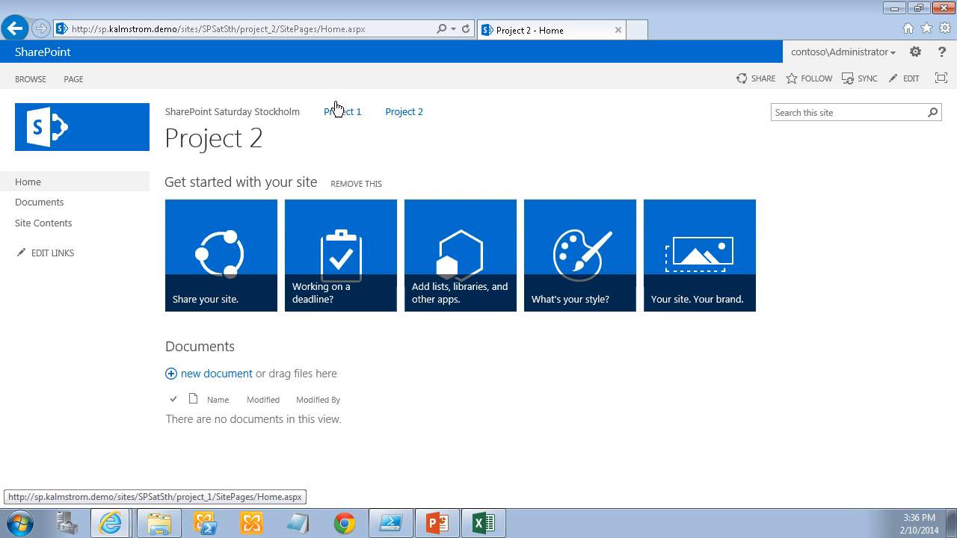
mouse_move(405, 118)
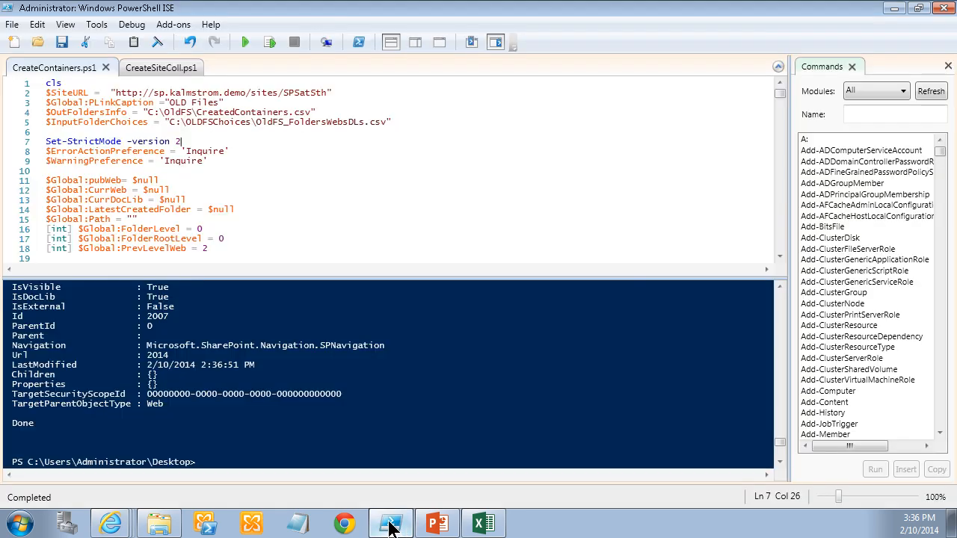
Rerun CreateSiteColl.ps1 from its tab to rebuild the site collection.
left_click(157, 67)
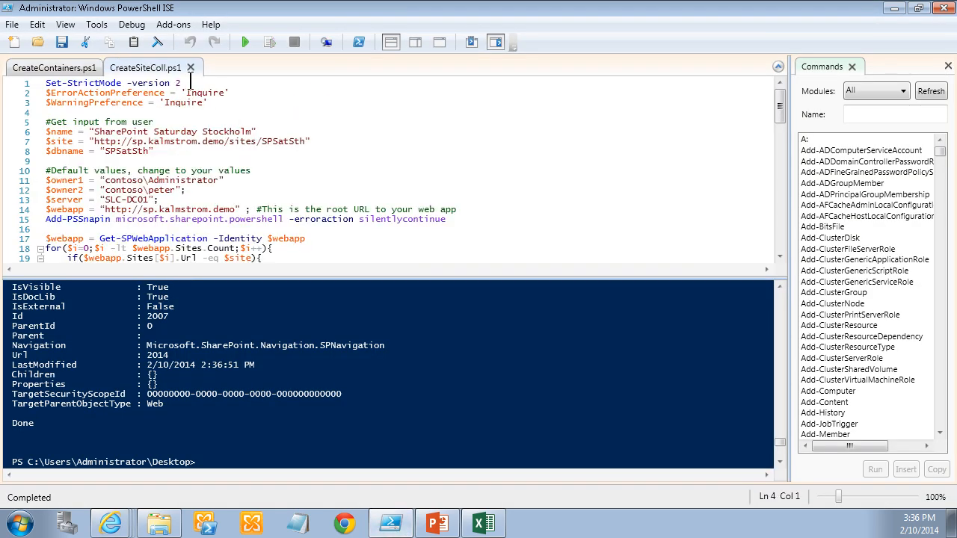
left_click(244, 42)
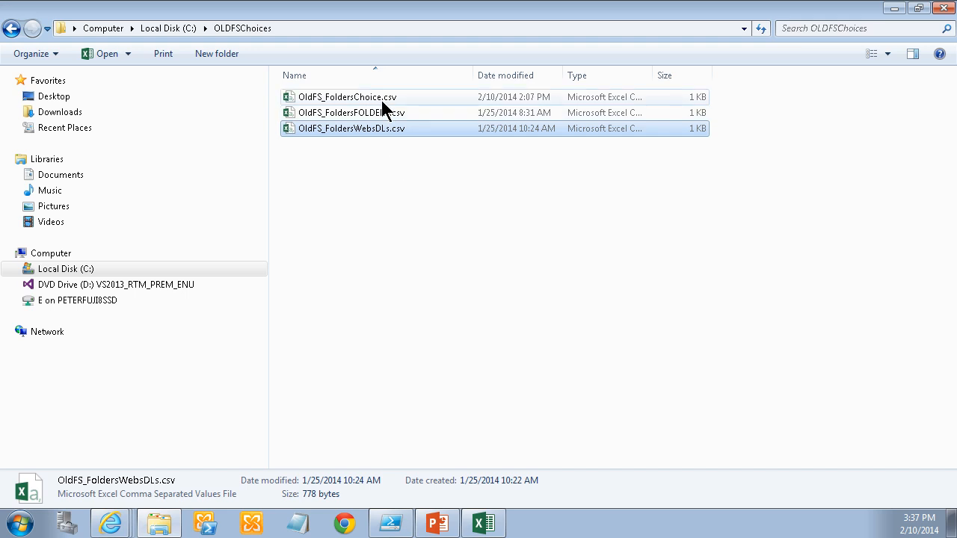
Open OldFS_FoldersChoice.csv in Excel and inspect the Choice values for 2012 and 2014.
left_click(356, 98)
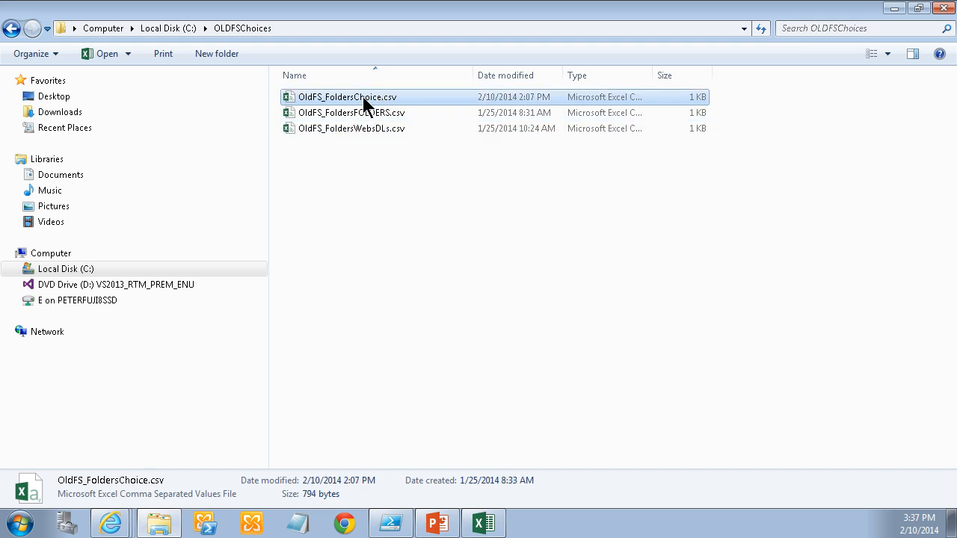
double_click(343, 97)
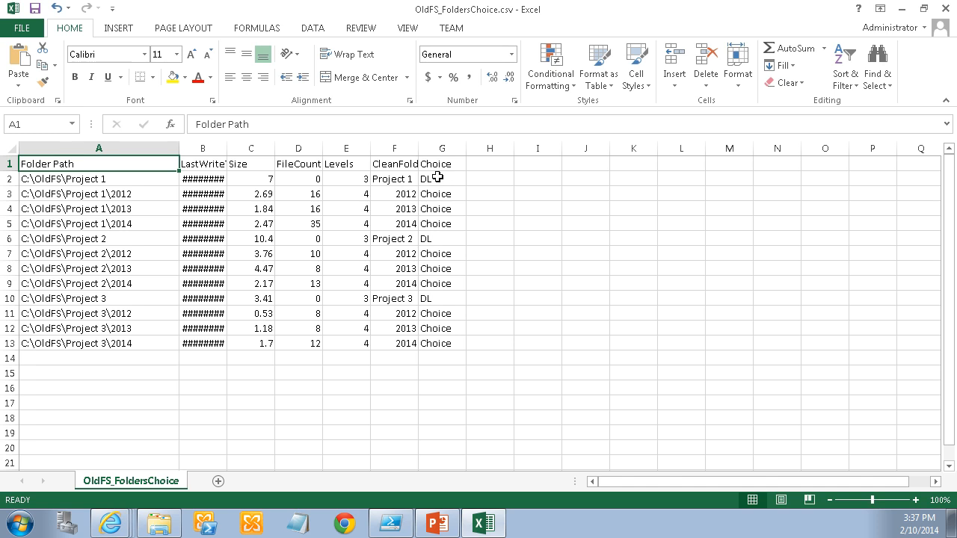
left_click(442, 193)
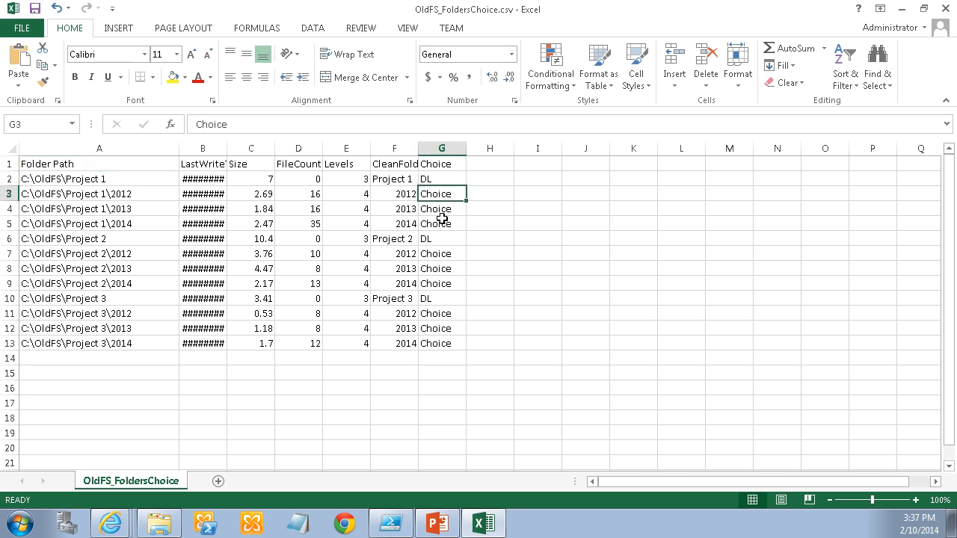
left_click(441, 223)
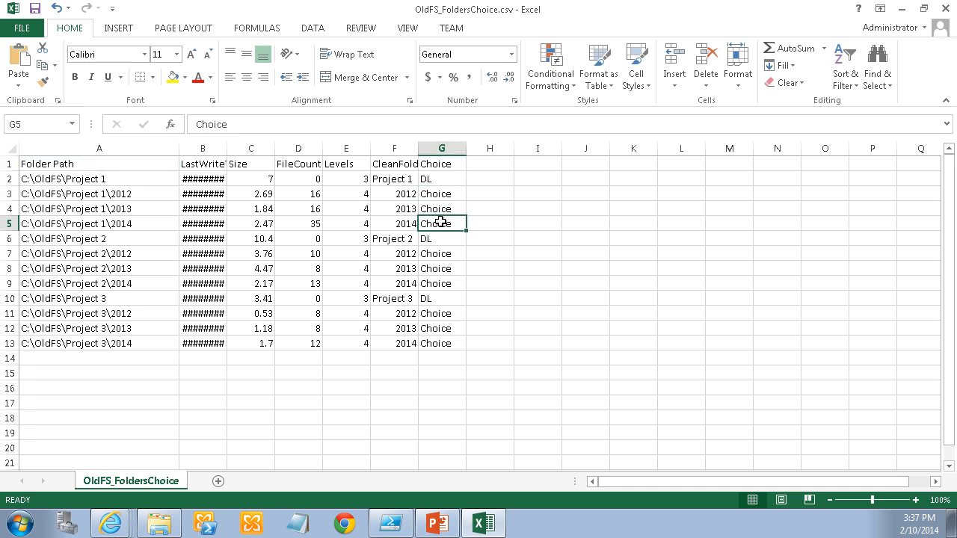
mouse_move(45, 80)
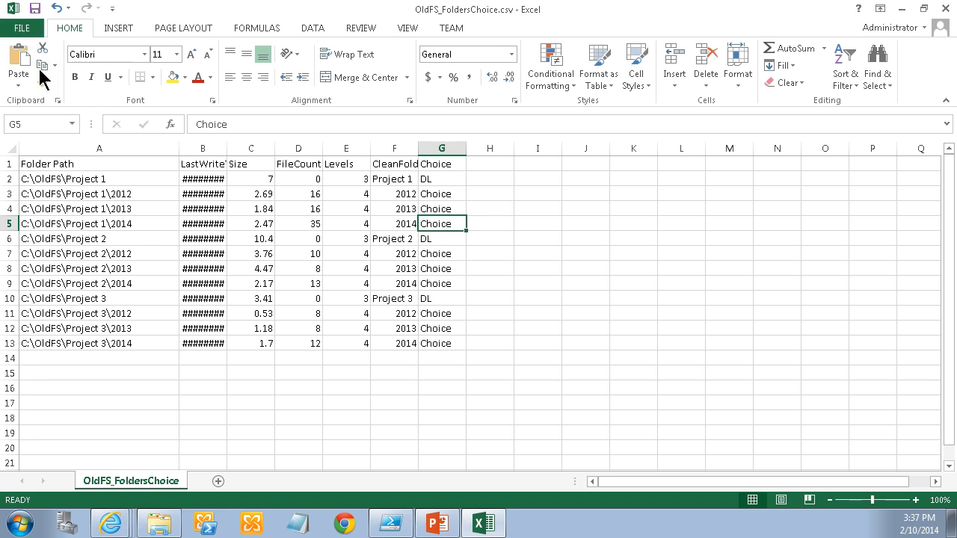
left_click(30, 33)
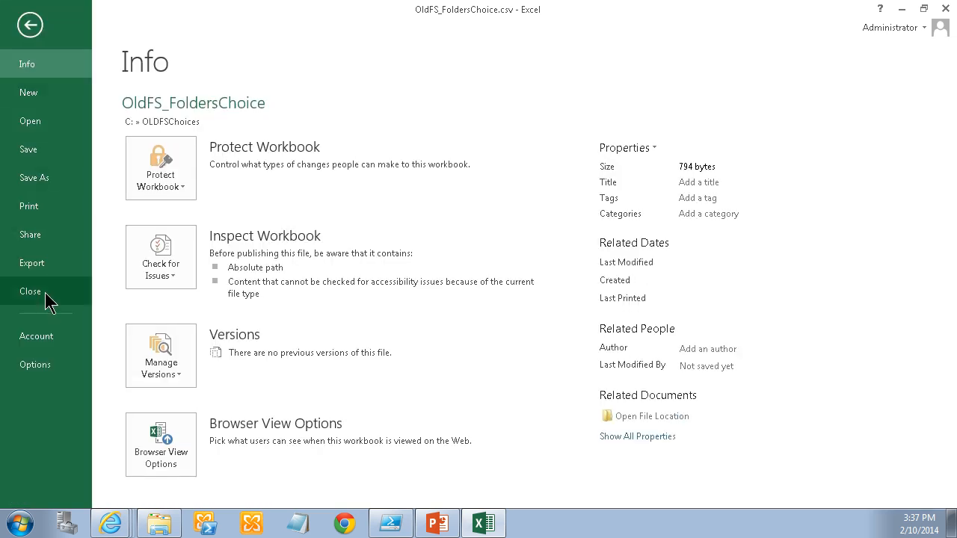
Close the CSV workbook and confirm Yes to All to remove the SPSatSth content database.
left_click(31, 292)
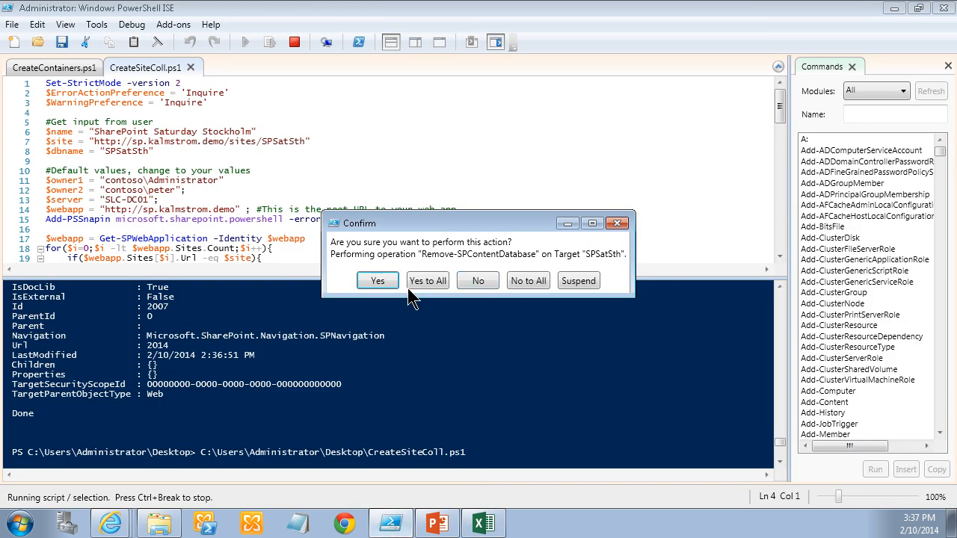
left_click(483, 523)
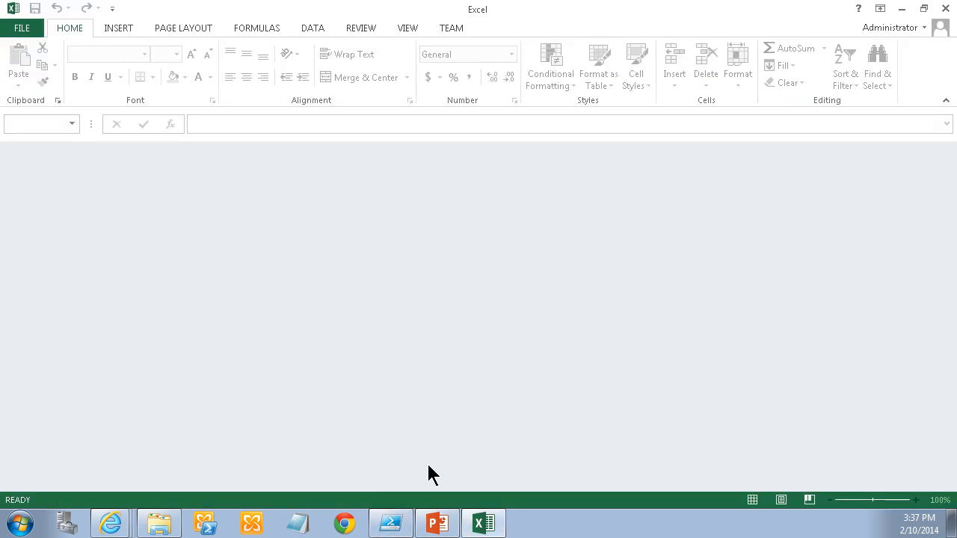
mouse_move(133, 523)
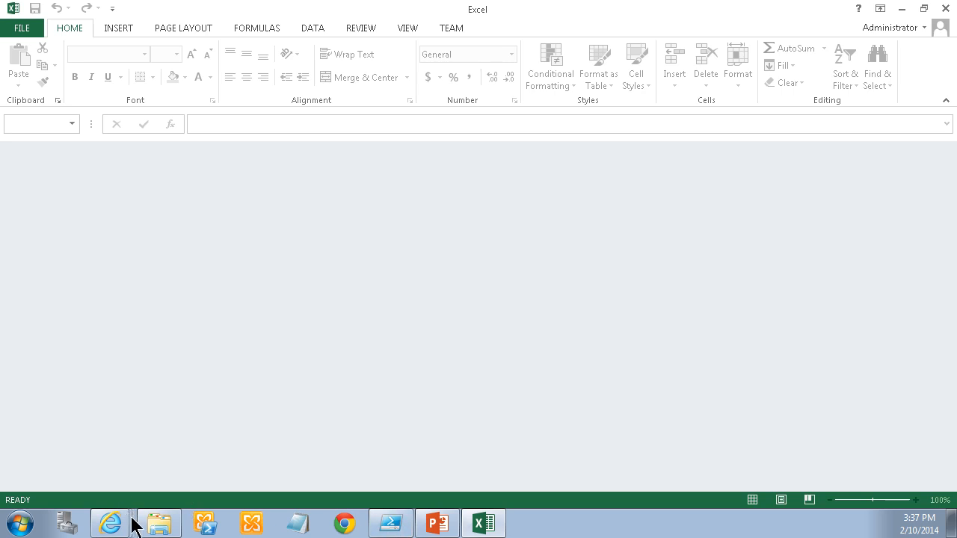
left_click(157, 523)
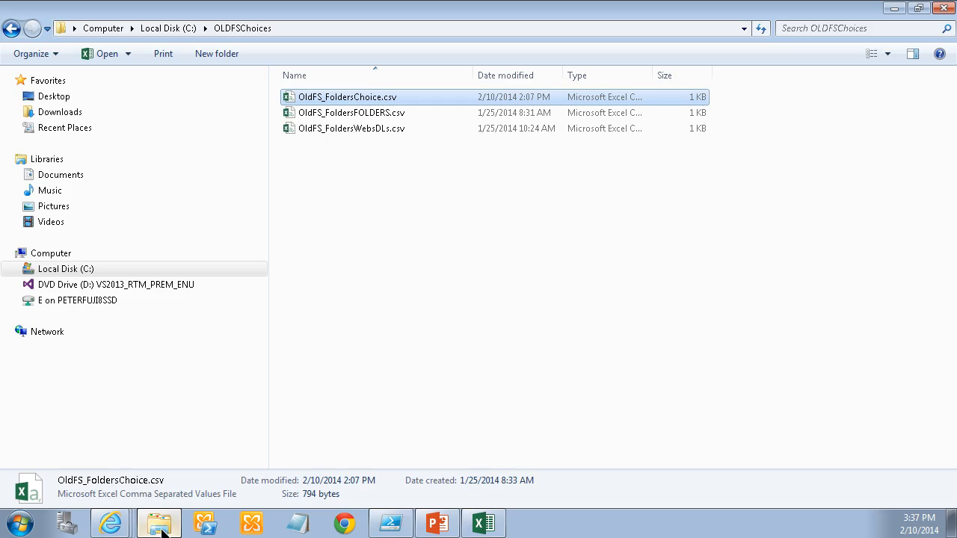
Copy the file name OldFS_FoldersChoice.csv from Explorer's rename box, leaving it unchanged.
right_click(344, 97)
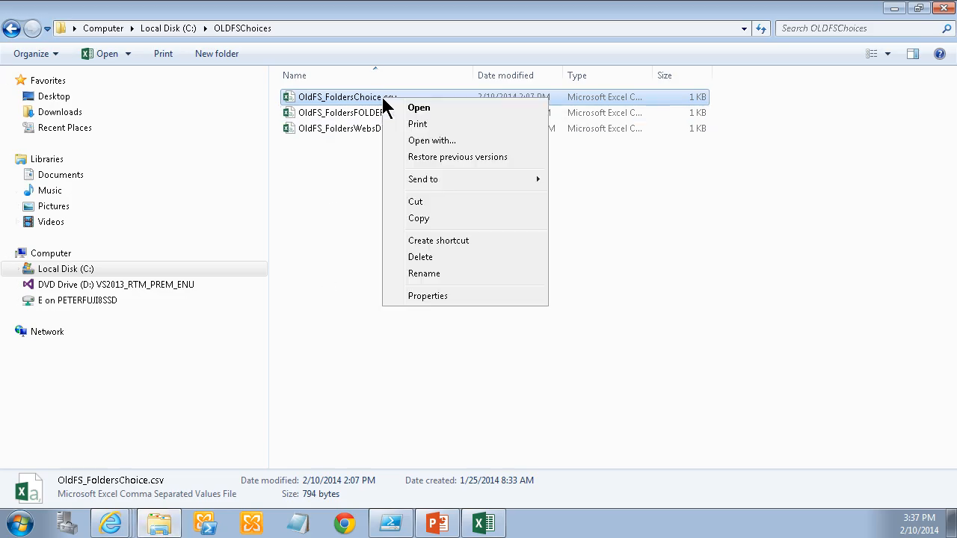
left_click(424, 273)
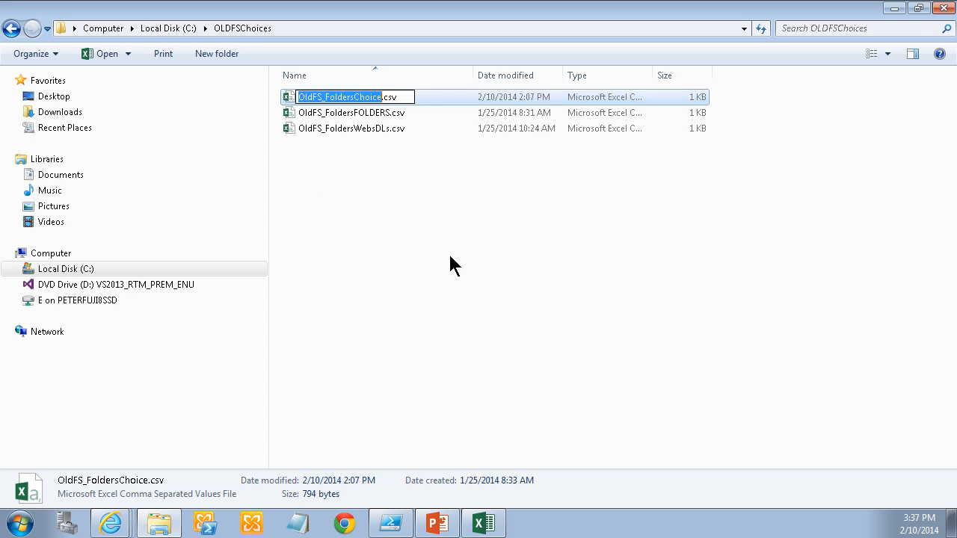
left_click(390, 522)
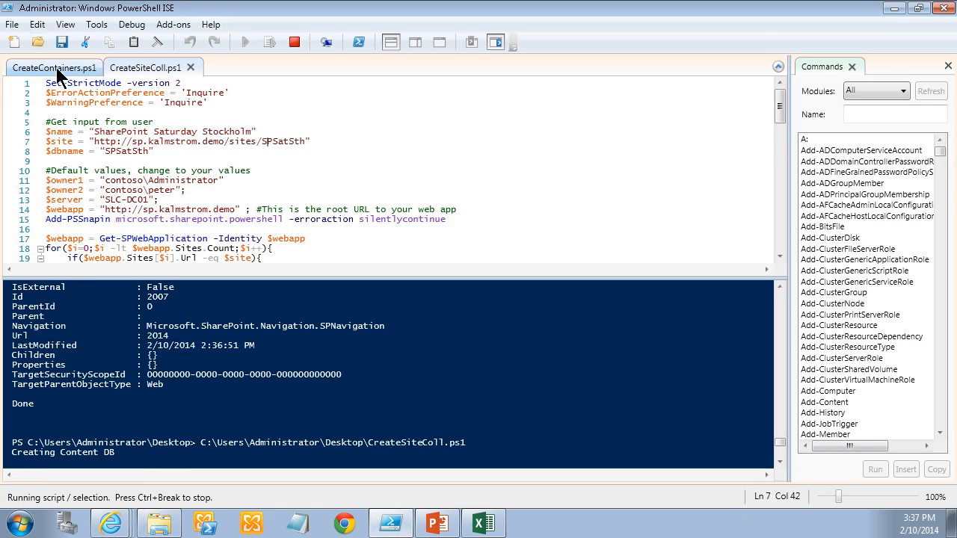
Set $InputFolderChoices in CreateContainers.ps1 to OldFS_FoldersChoice.csv and save the script.
left_click(51, 66)
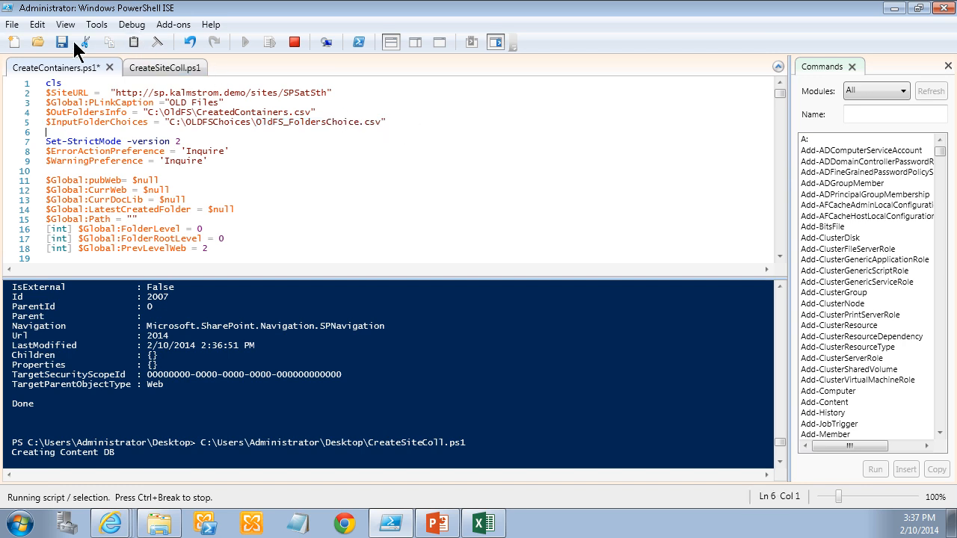
left_click(63, 44)
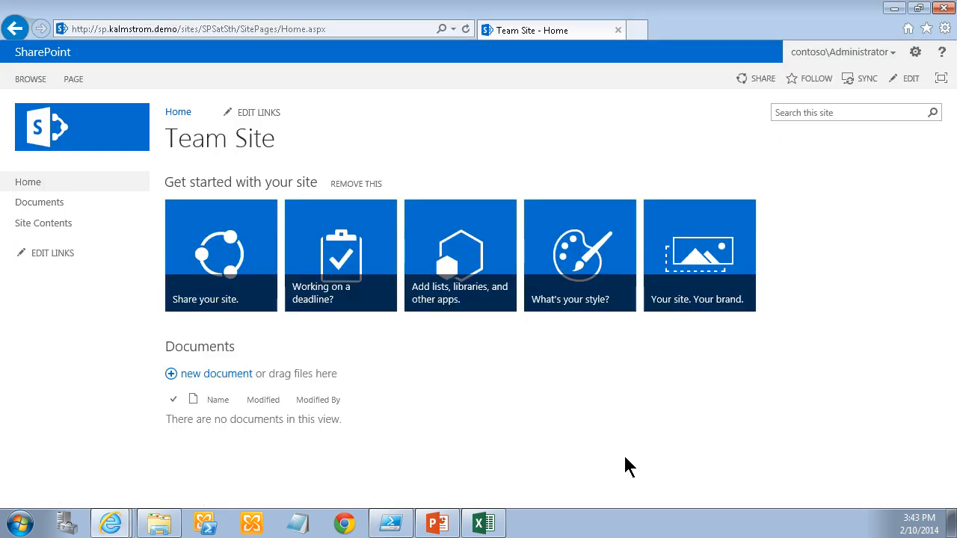
mouse_move(538, 278)
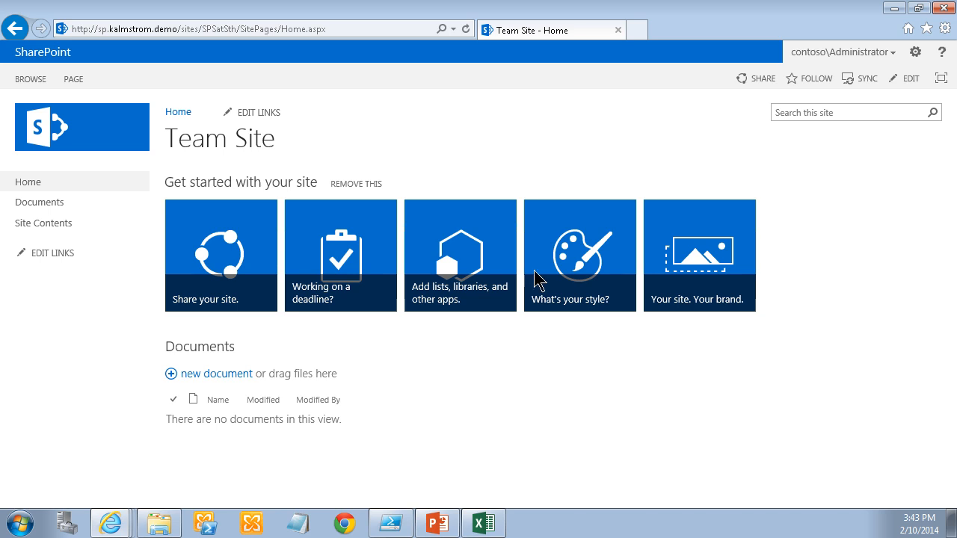
left_click(391, 522)
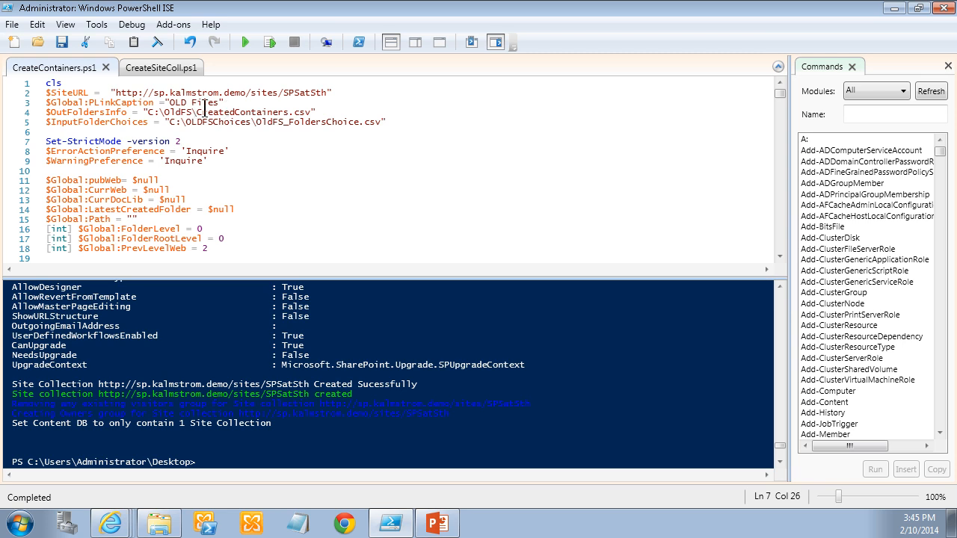
Run CreateContainers.ps1, then show the Team Site home page in Internet Explorer.
left_click(244, 38)
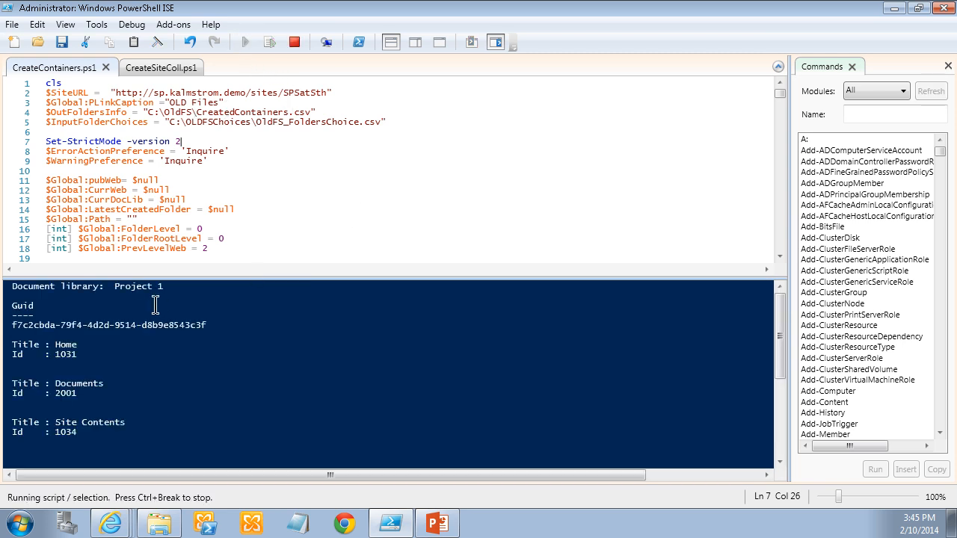
mouse_move(206, 375)
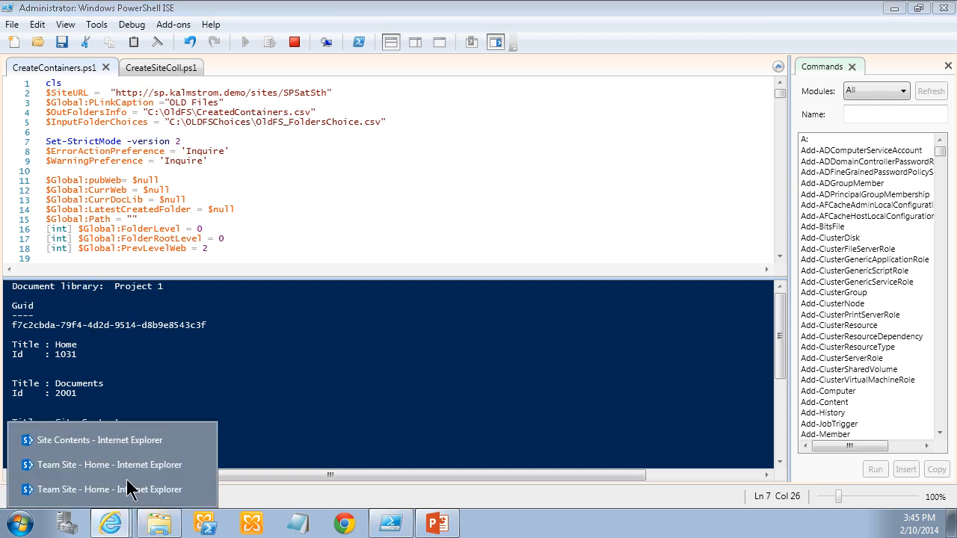
left_click(108, 489)
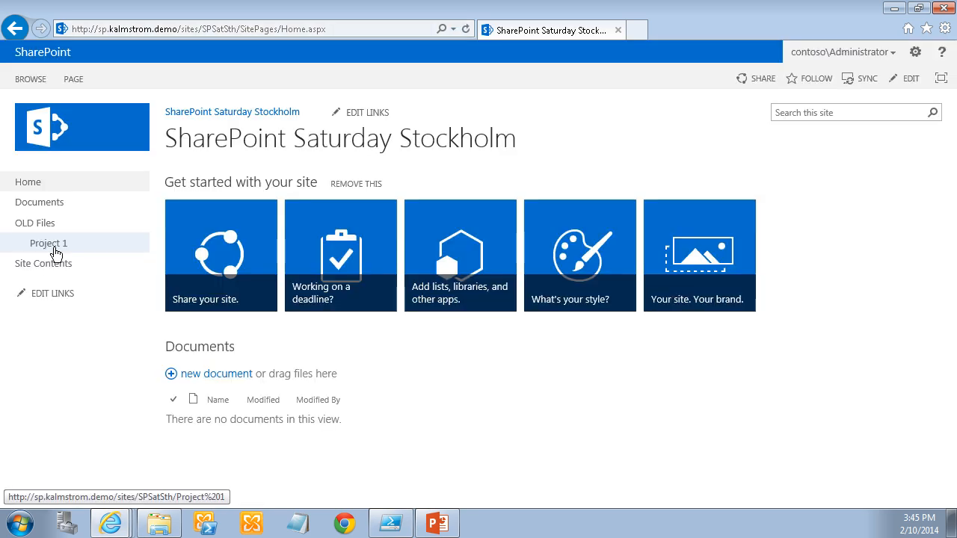
Review Project 1's Year column in Library Settings (2012, 2013, 2014) and cancel without changes.
left_click(47, 243)
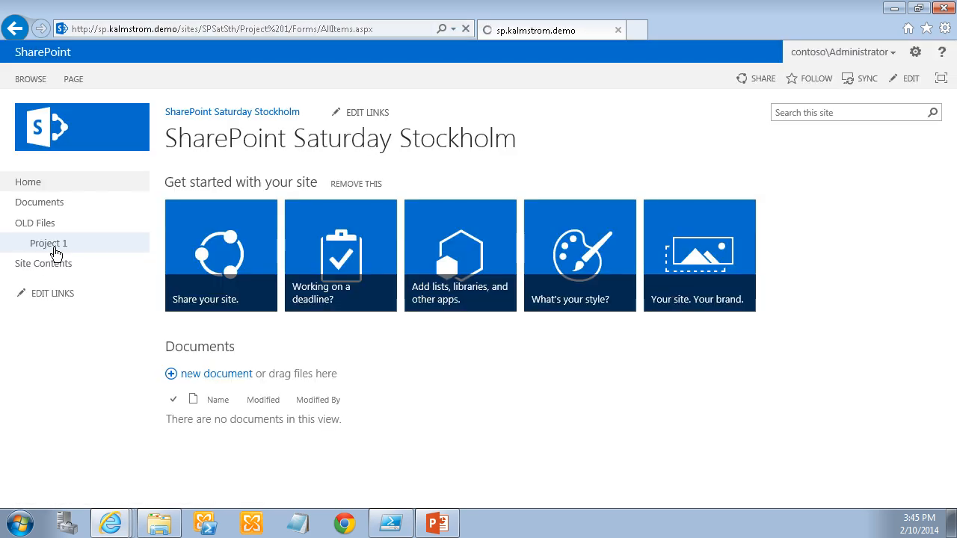
left_click(49, 243)
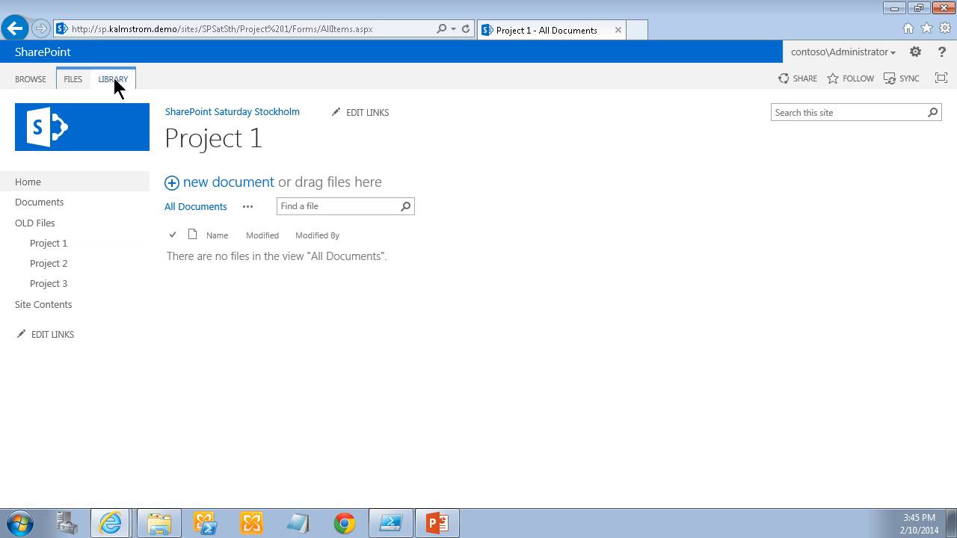
left_click(113, 79)
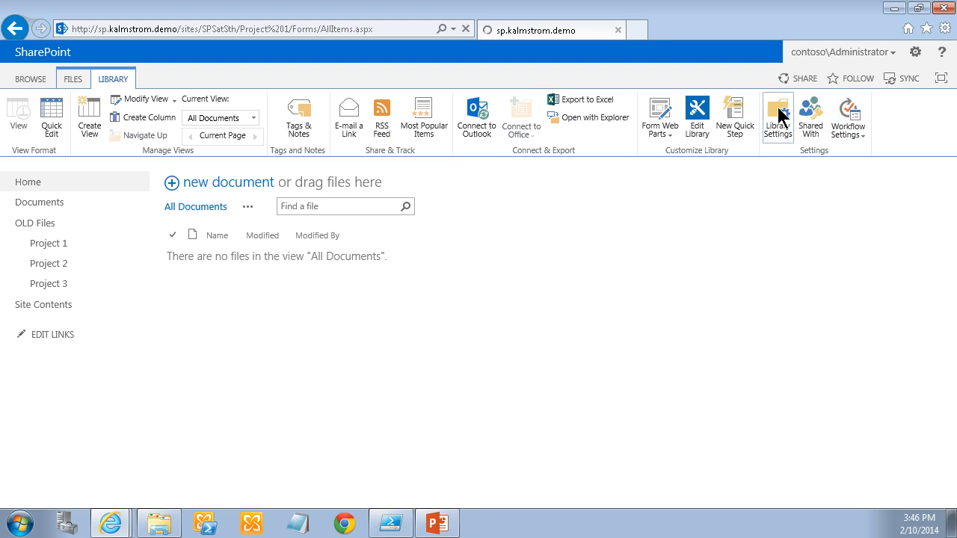
left_click(778, 111)
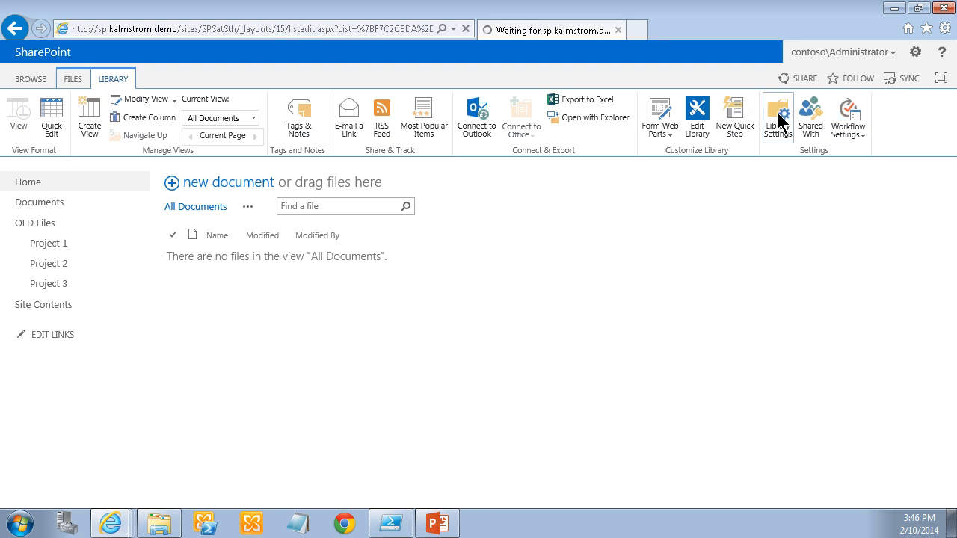
left_click(778, 113)
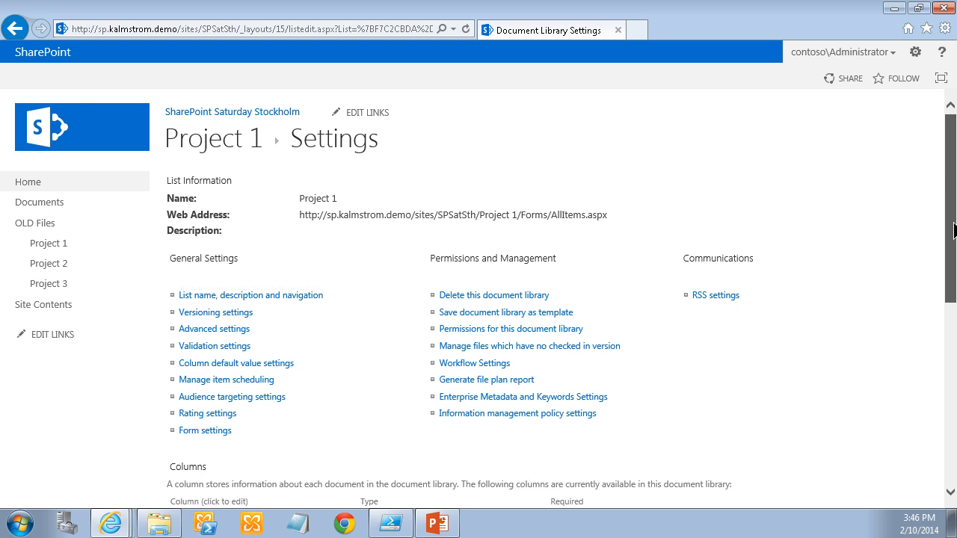
scroll("down", 3)
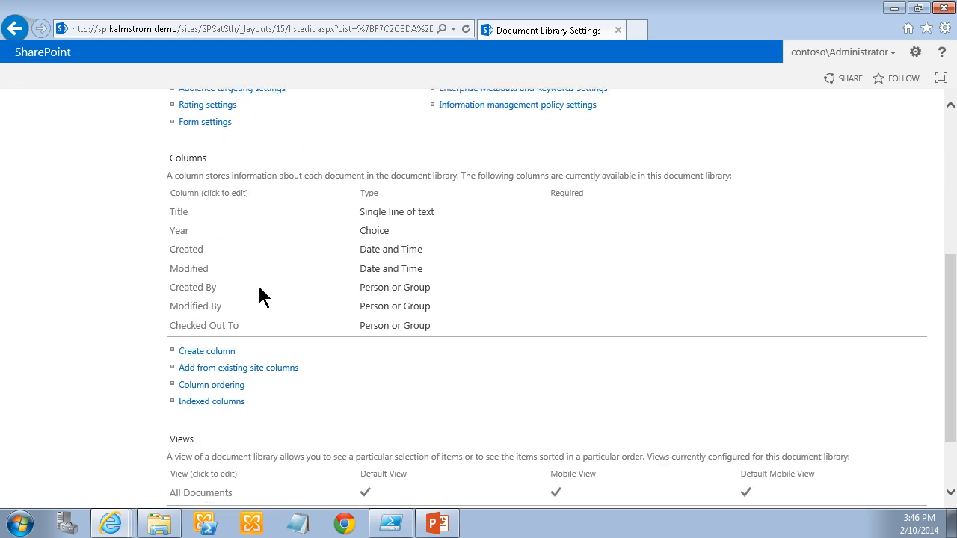
left_click(179, 230)
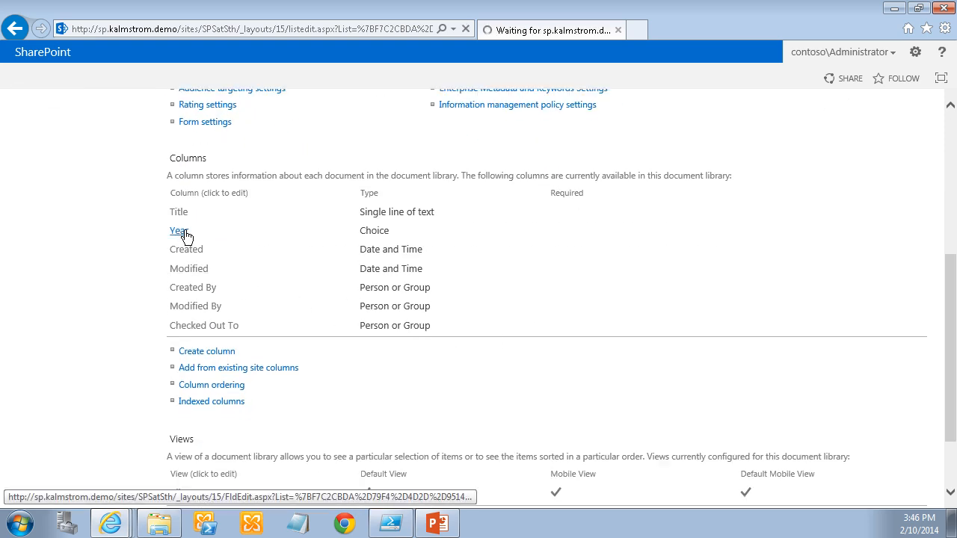
left_click(177, 230)
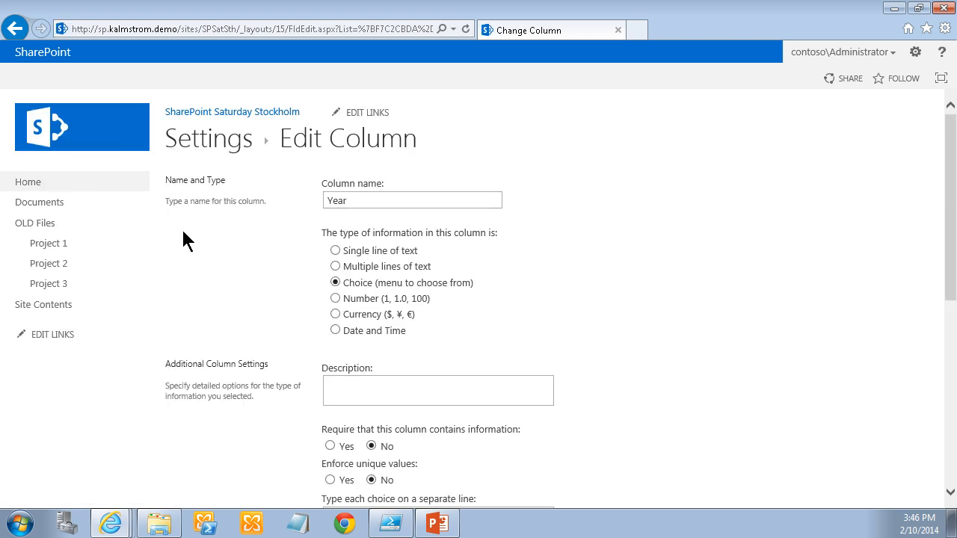
scroll("down", 3)
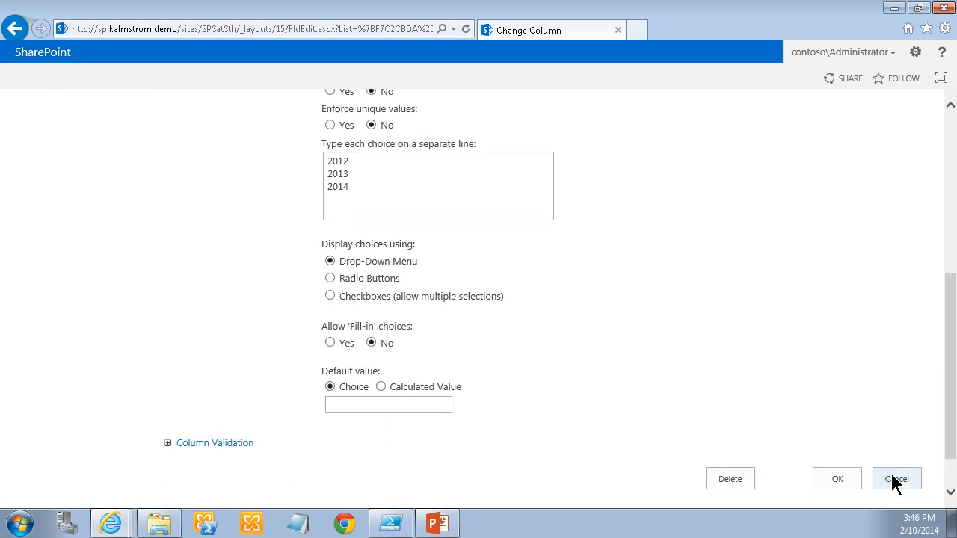
left_click(897, 479)
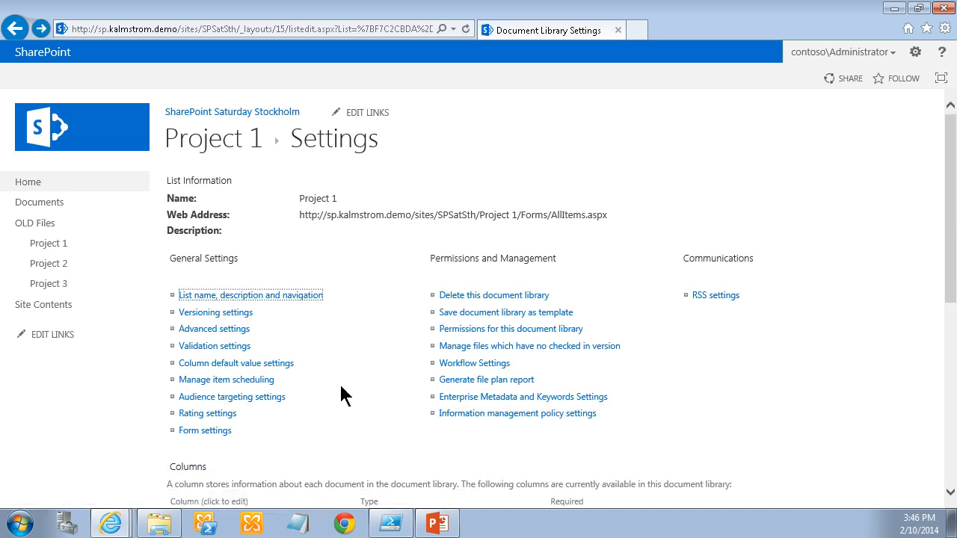
mouse_move(355, 512)
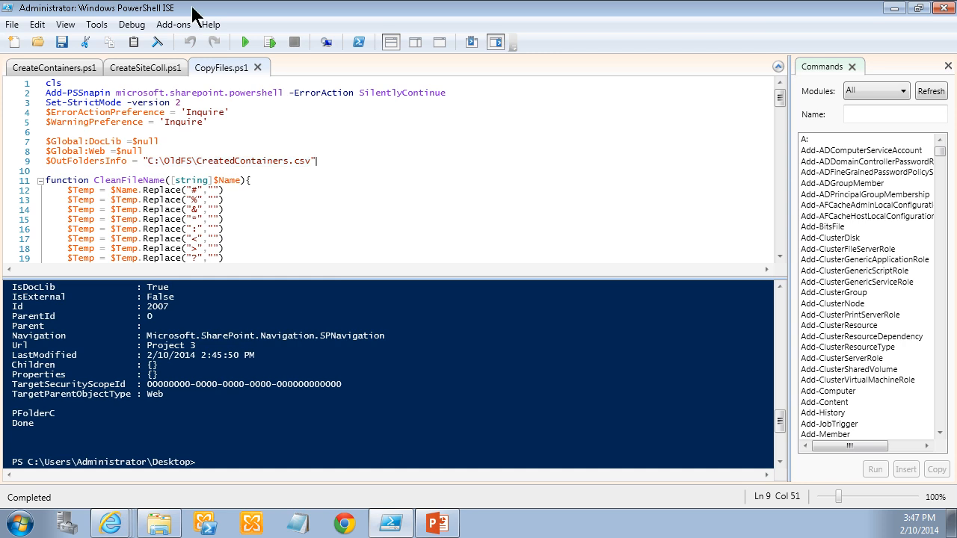
mouse_move(790, 114)
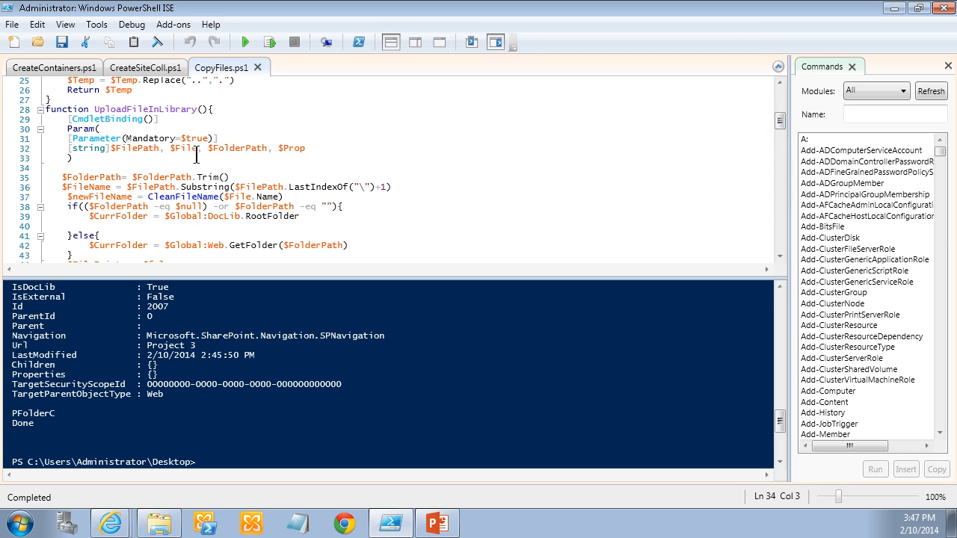
Review CopyFiles.ps1, highlighting the CopyDirToFolder function, and run the script.
scroll("down", 3)
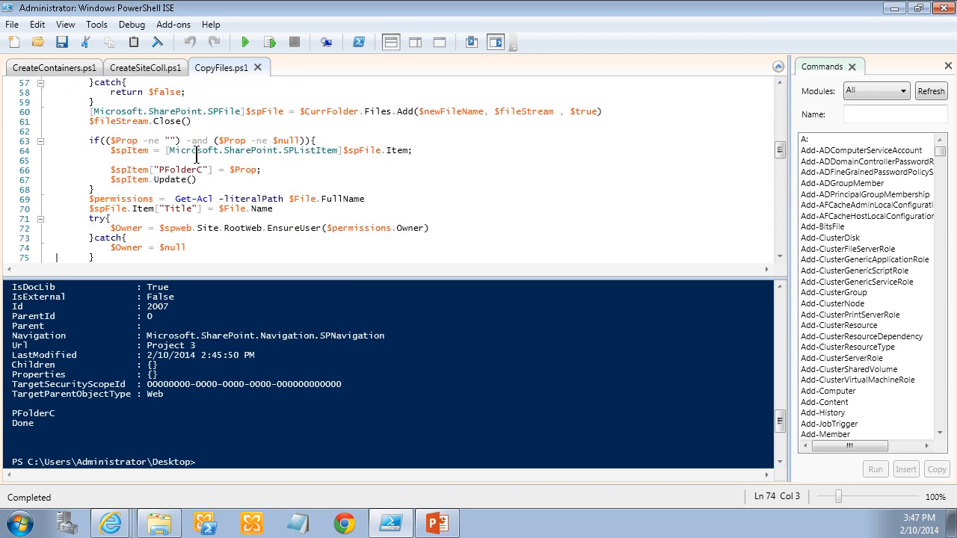
scroll("down", 3)
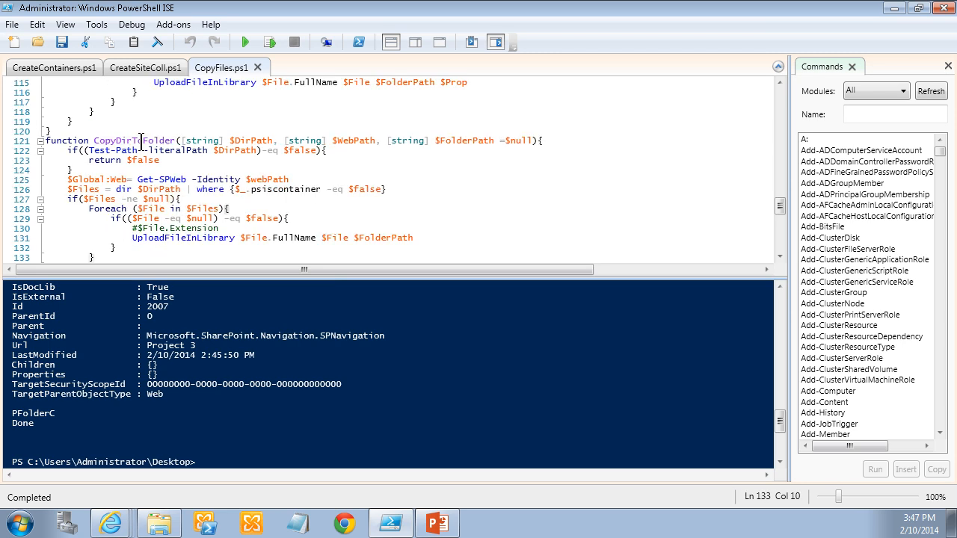
double_click(133, 141)
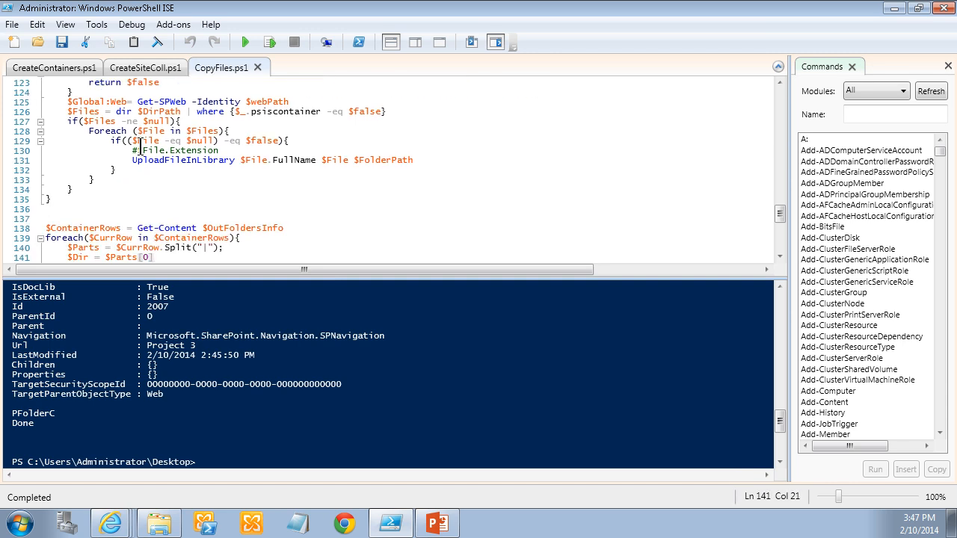
scroll("down", 3)
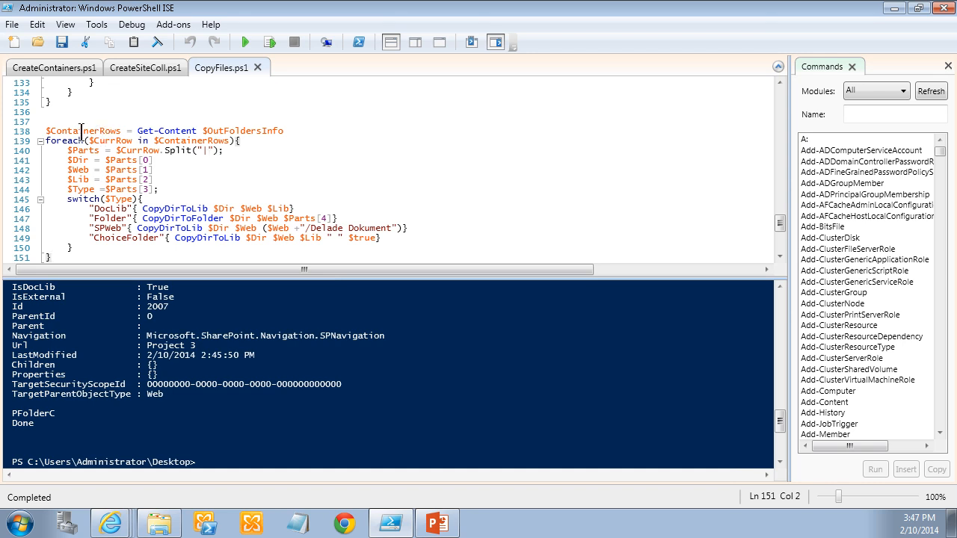
mouse_move(133, 199)
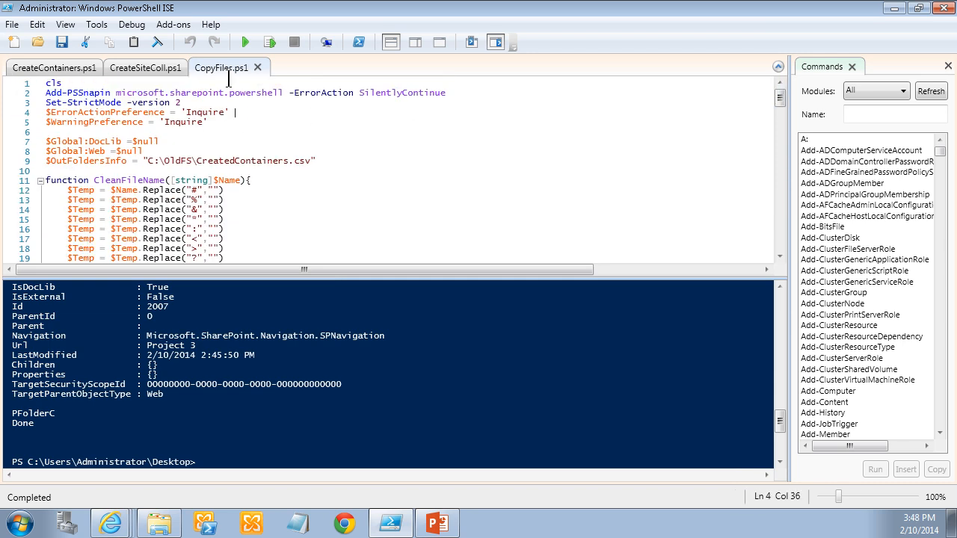
left_click(243, 42)
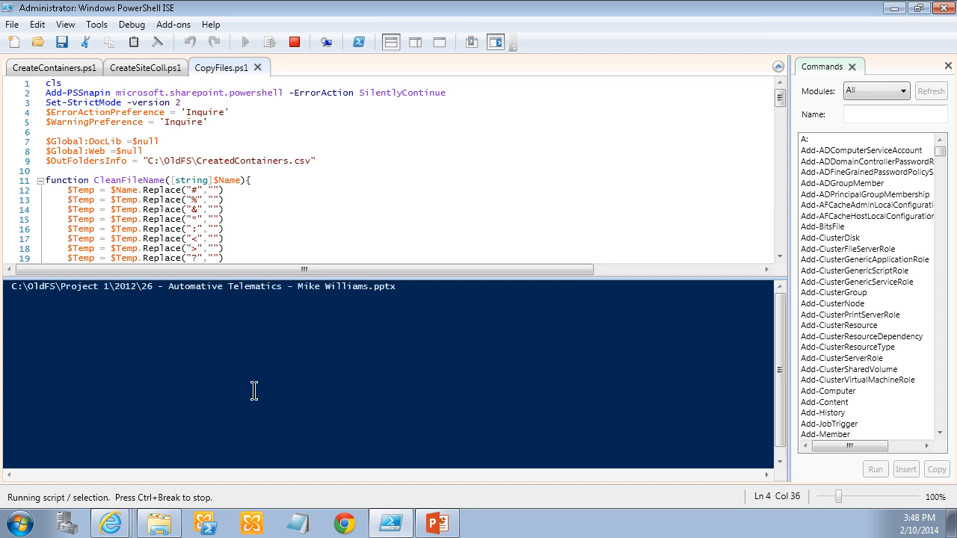
mouse_move(111, 520)
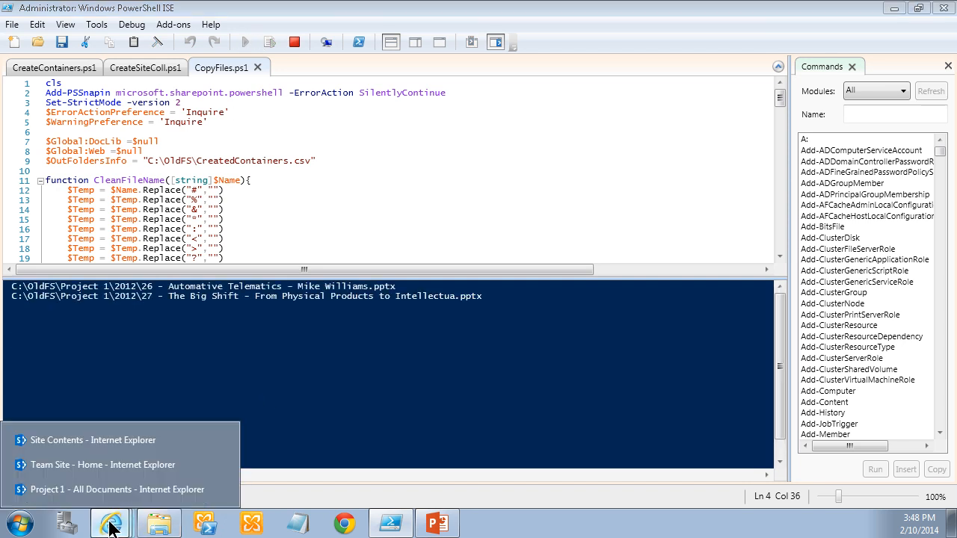
Bring up the Project 1 - All Documents browser window to watch files arrive.
left_click(117, 489)
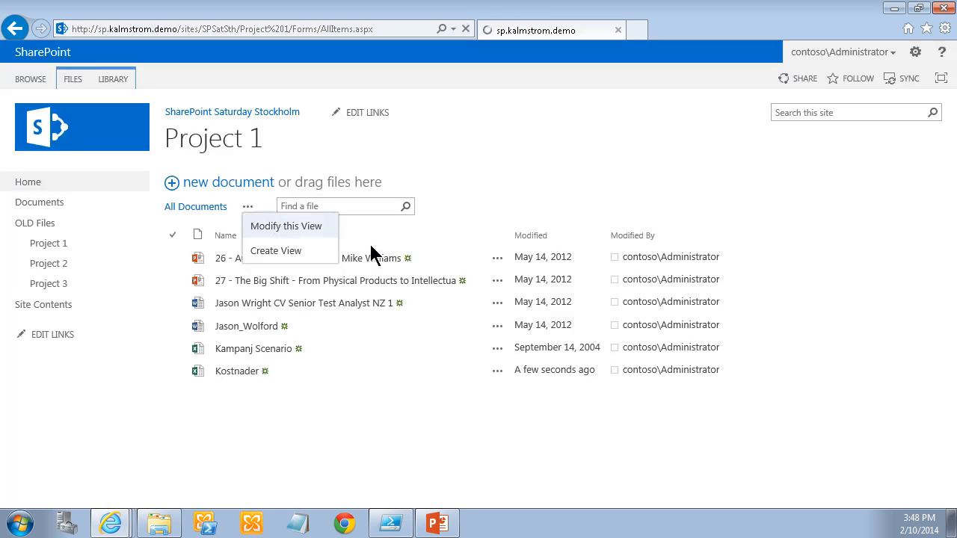
Modify the Project 1 All Documents view so its first Group By is Year.
left_click(285, 226)
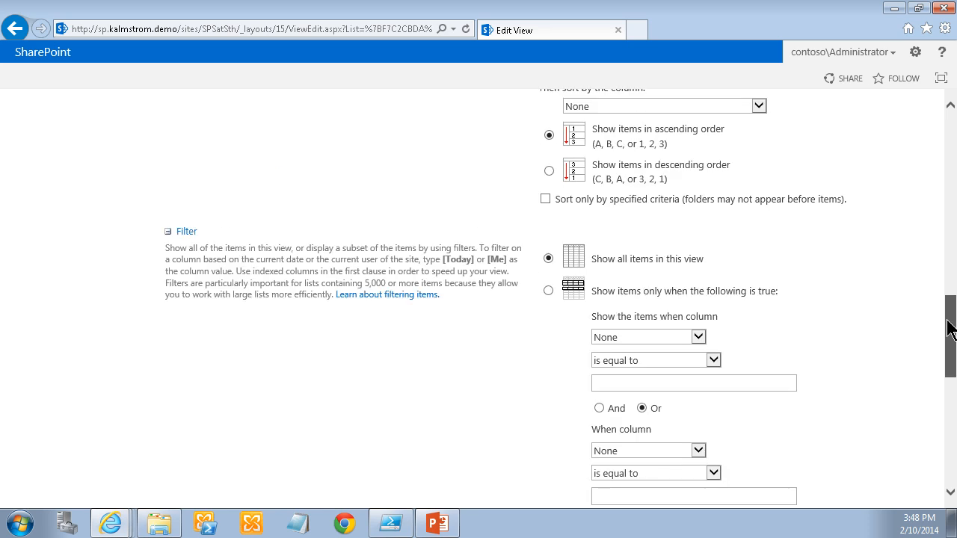
scroll("down", 3)
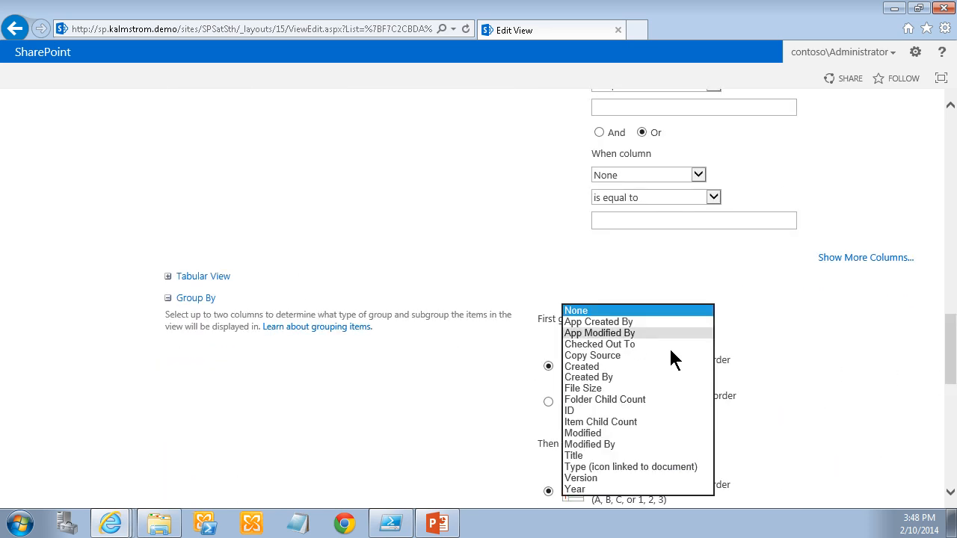
mouse_move(572, 498)
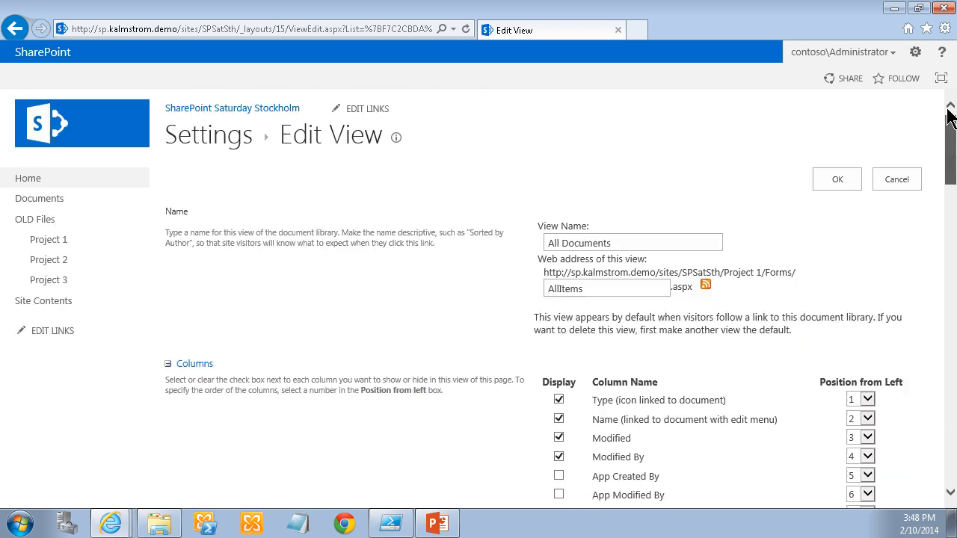
left_click(837, 182)
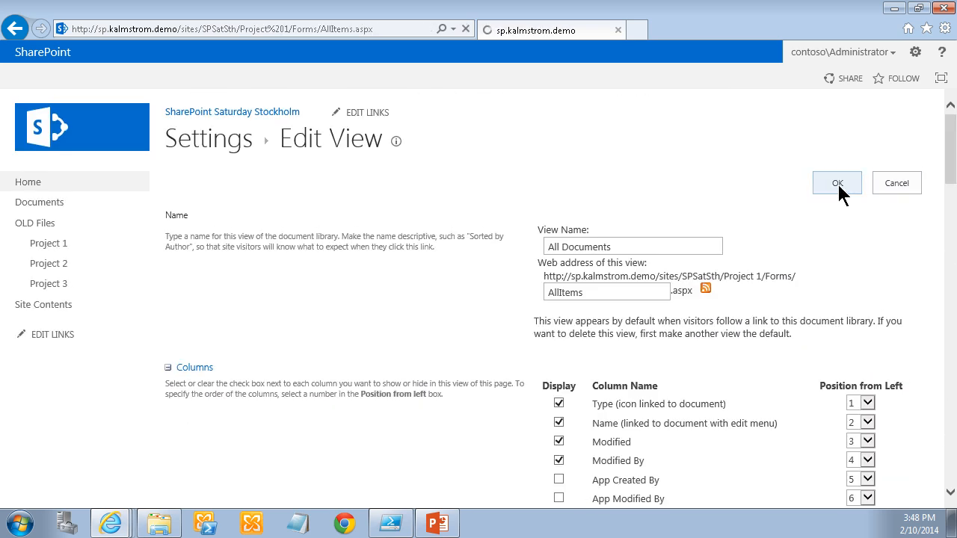
left_click(837, 183)
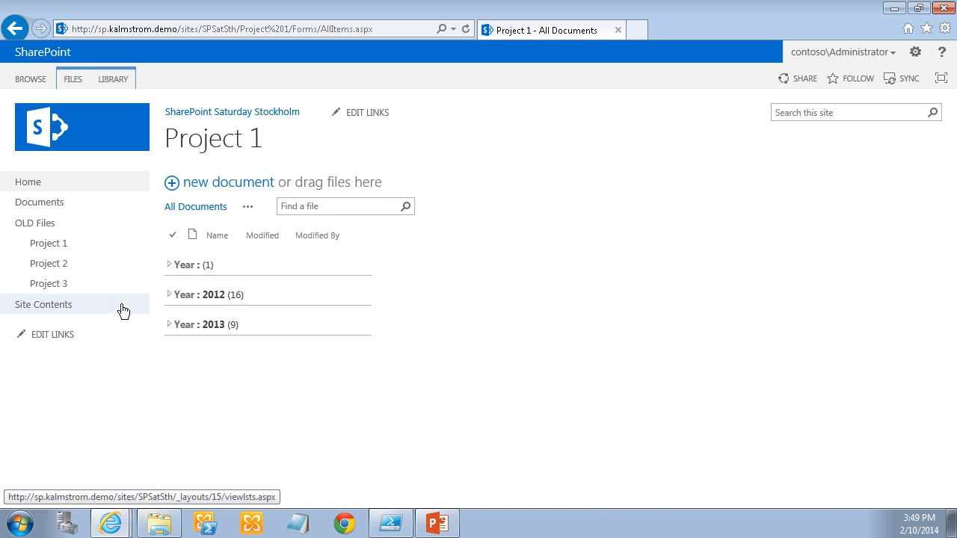
left_click(170, 295)
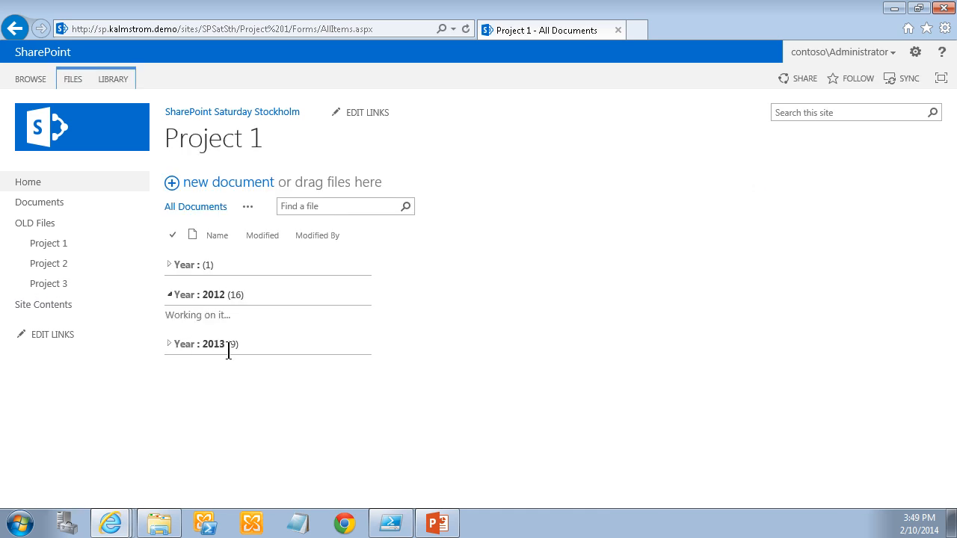
left_click(172, 295)
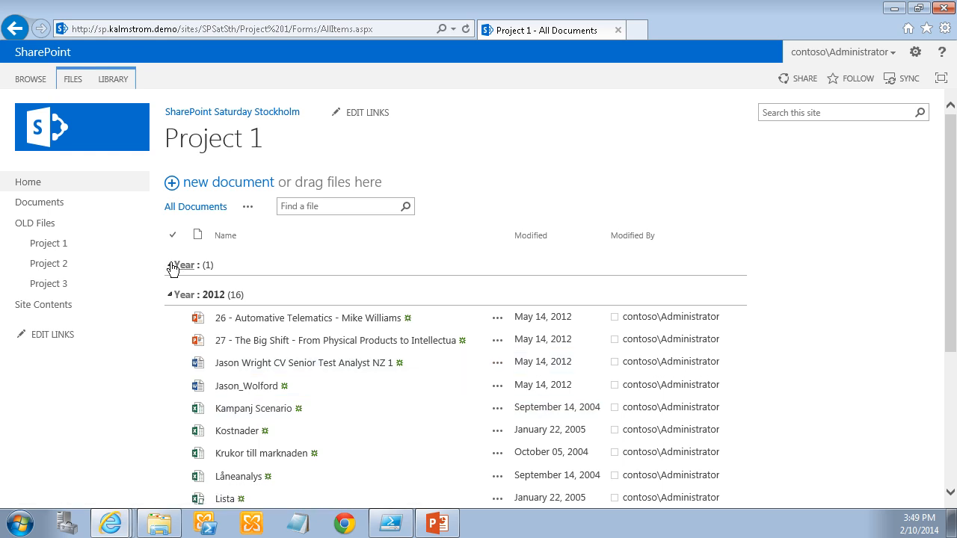
left_click(170, 294)
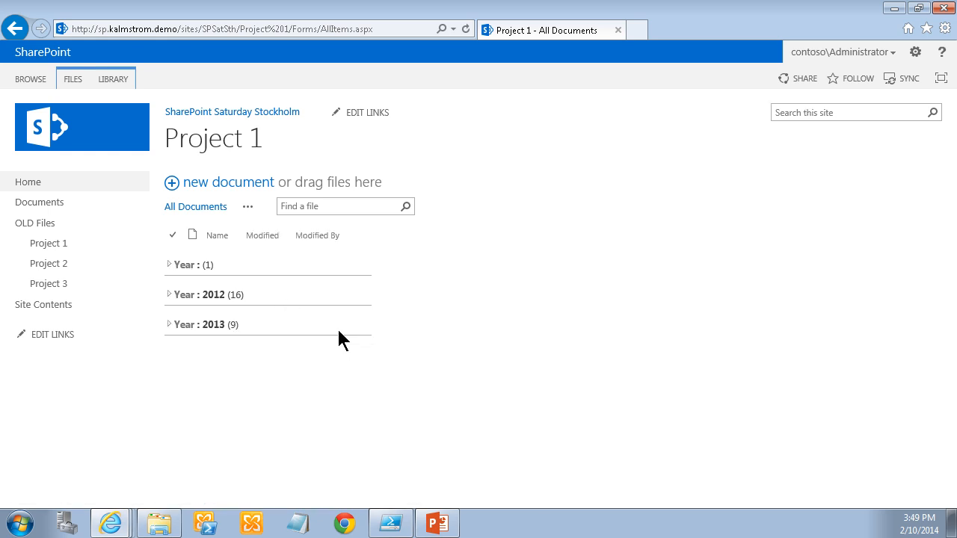